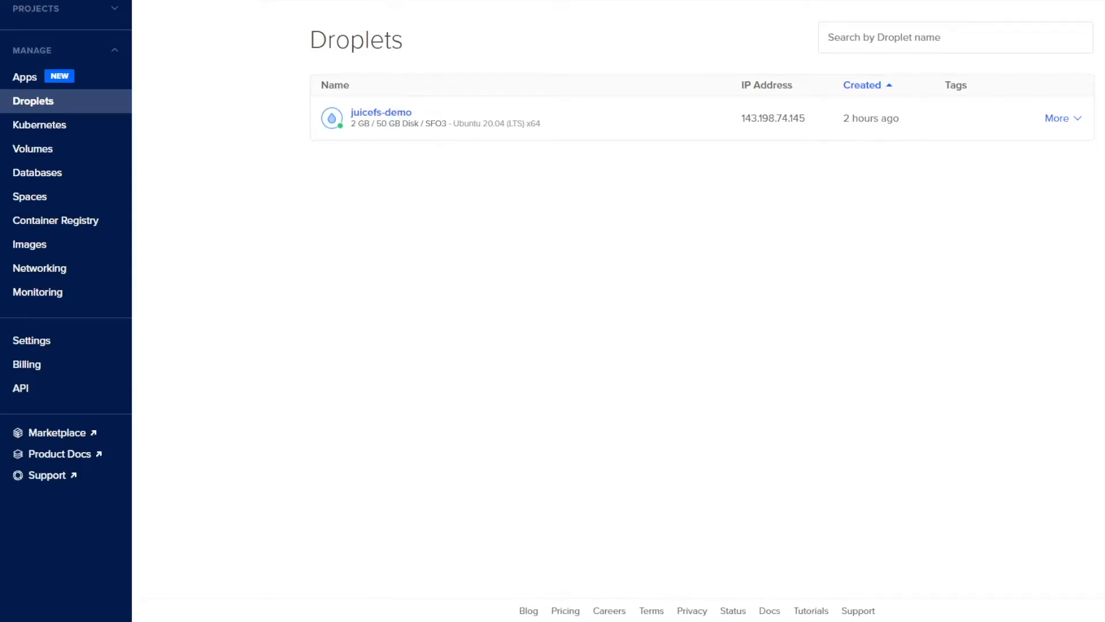
pyautogui.moveTo(624, 210)
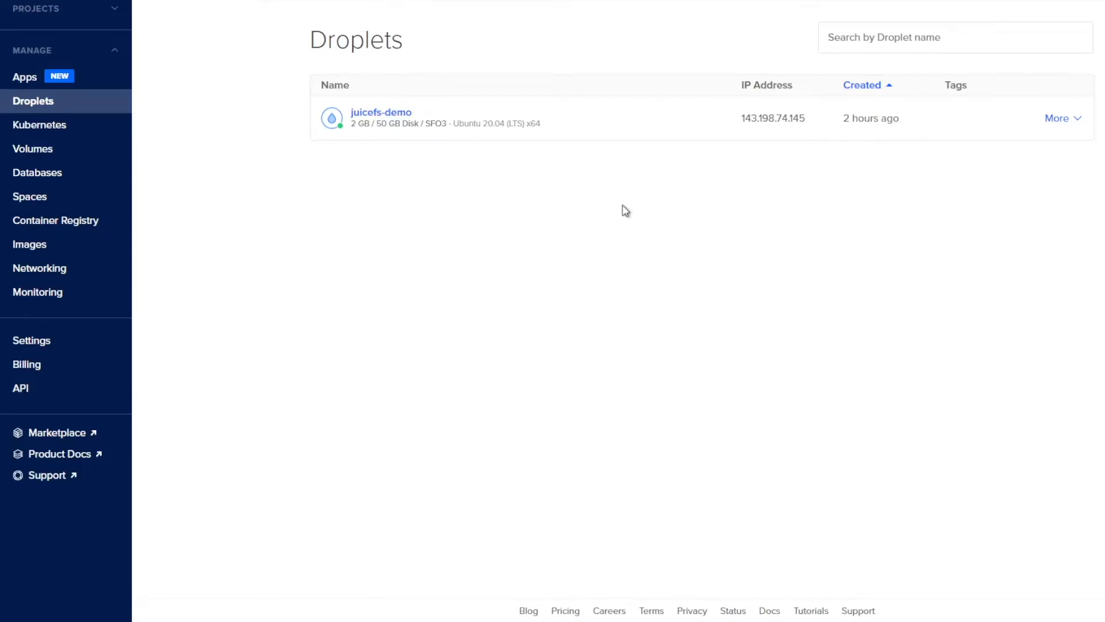
pyautogui.moveTo(618, 216)
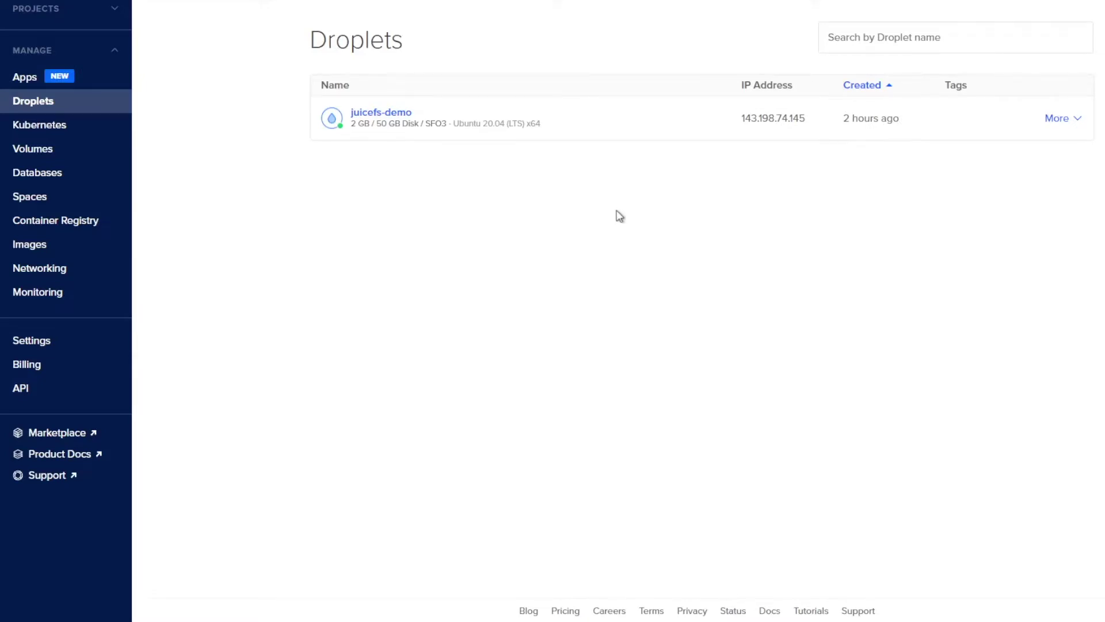
pyautogui.moveTo(614, 216)
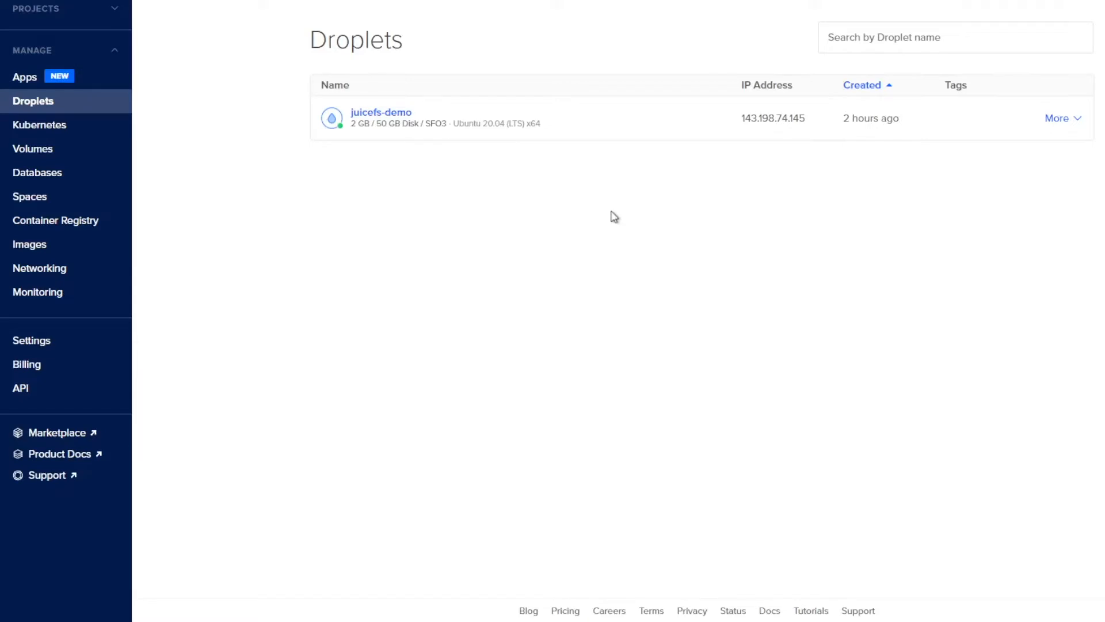
pyautogui.moveTo(511, 284)
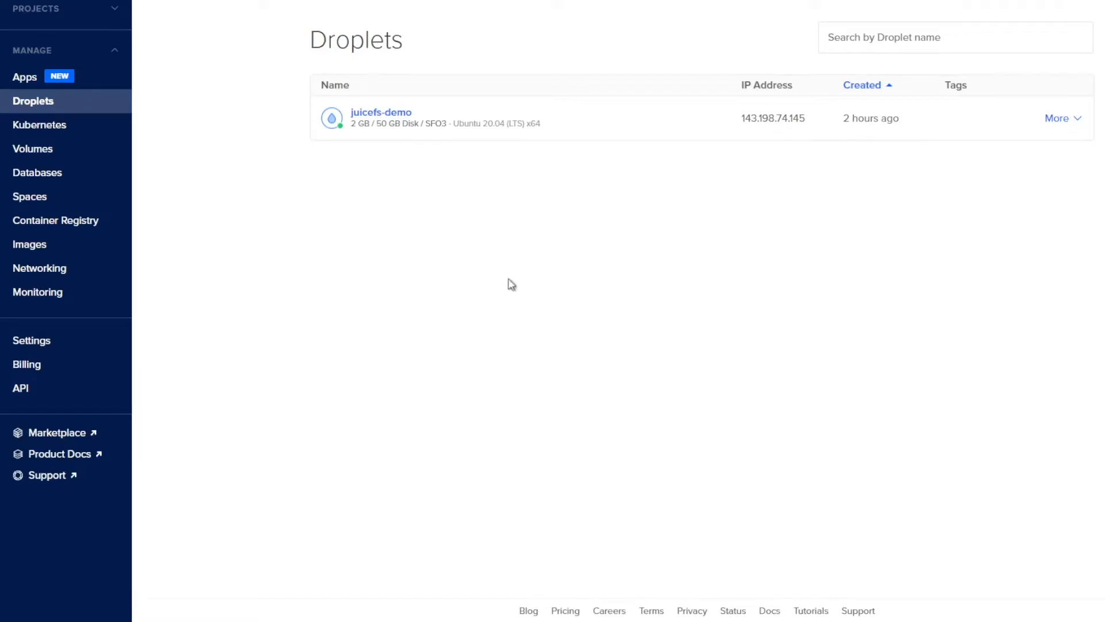
# View the juicefs-demo droplet's detail page with specs, IPs and usage graphs.
pyautogui.click(381, 112)
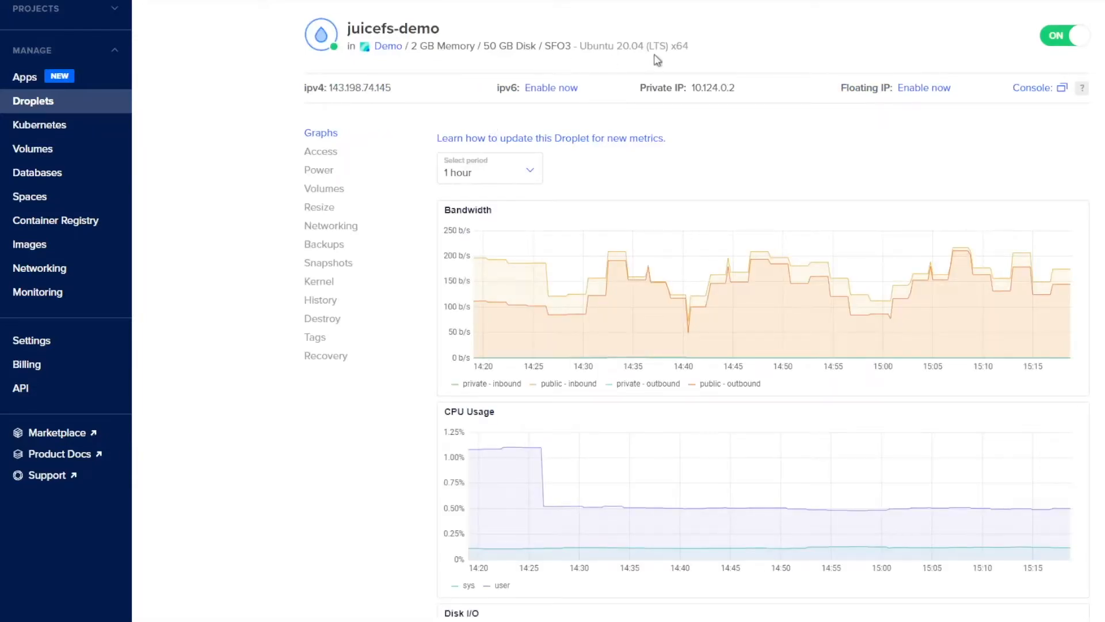
pyautogui.moveTo(628, 58)
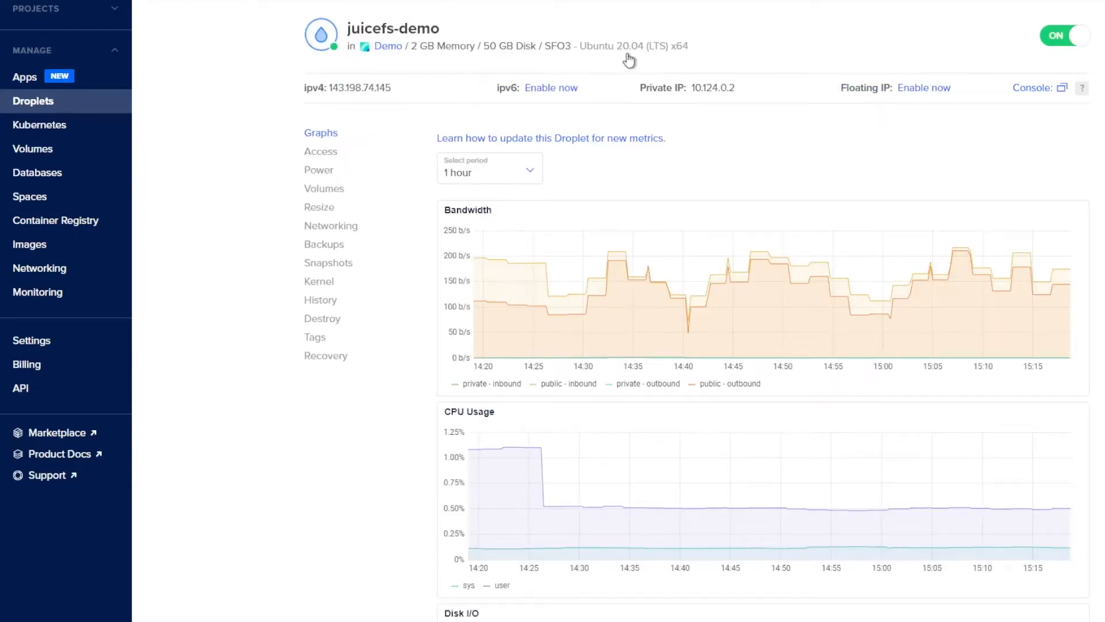
pyautogui.moveTo(656, 57)
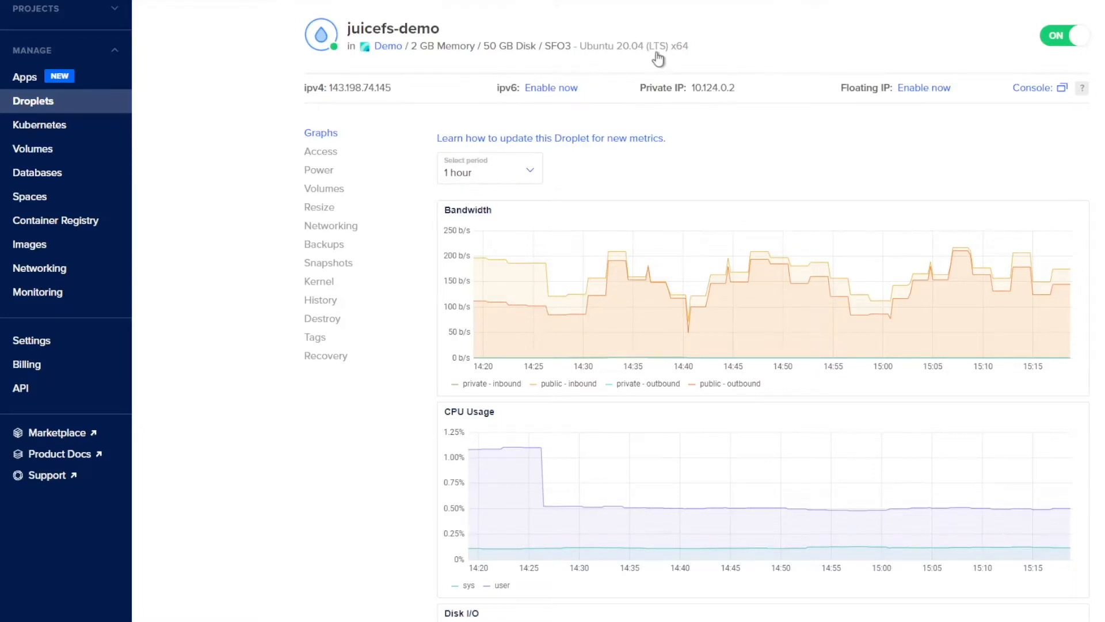
pyautogui.moveTo(445, 62)
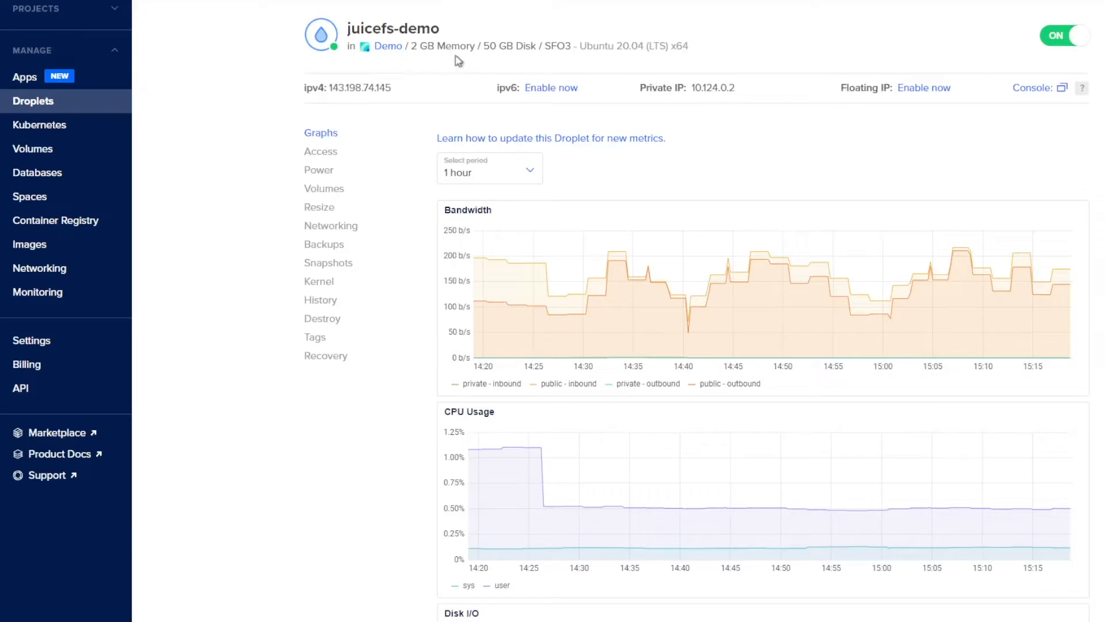
pyautogui.moveTo(473, 62)
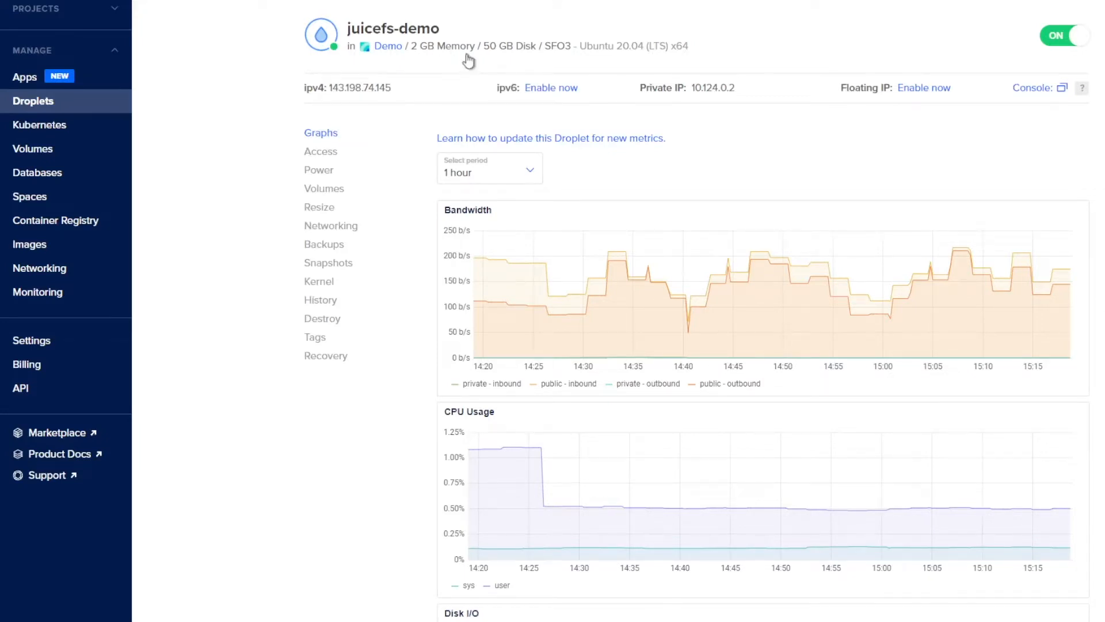
pyautogui.moveTo(560, 61)
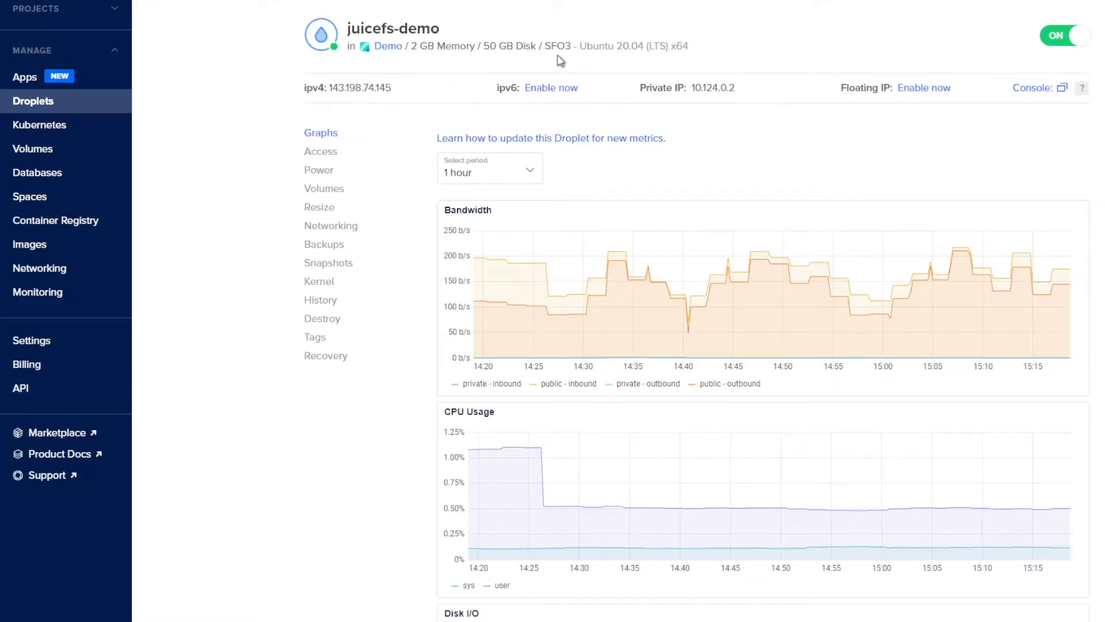
pyautogui.moveTo(551, 58)
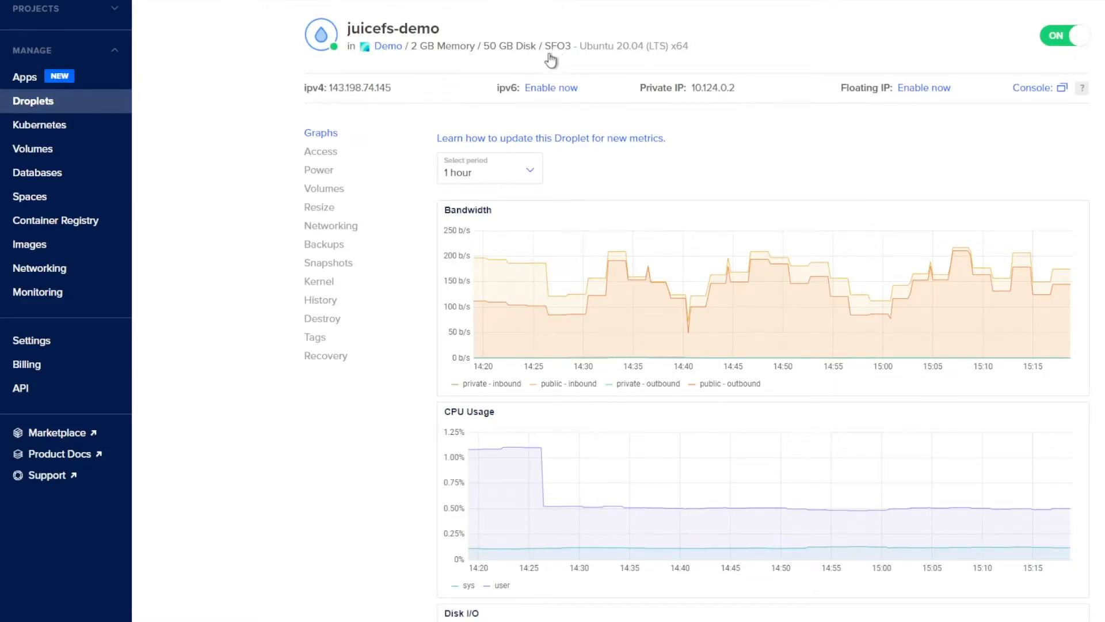
pyautogui.moveTo(570, 61)
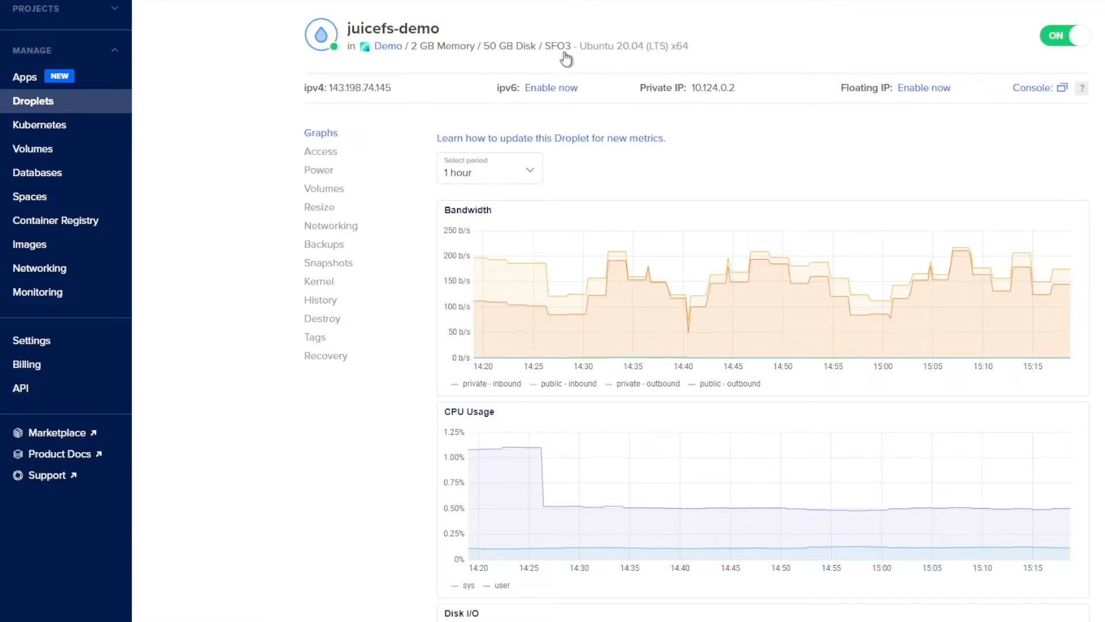
pyautogui.moveTo(253, 145)
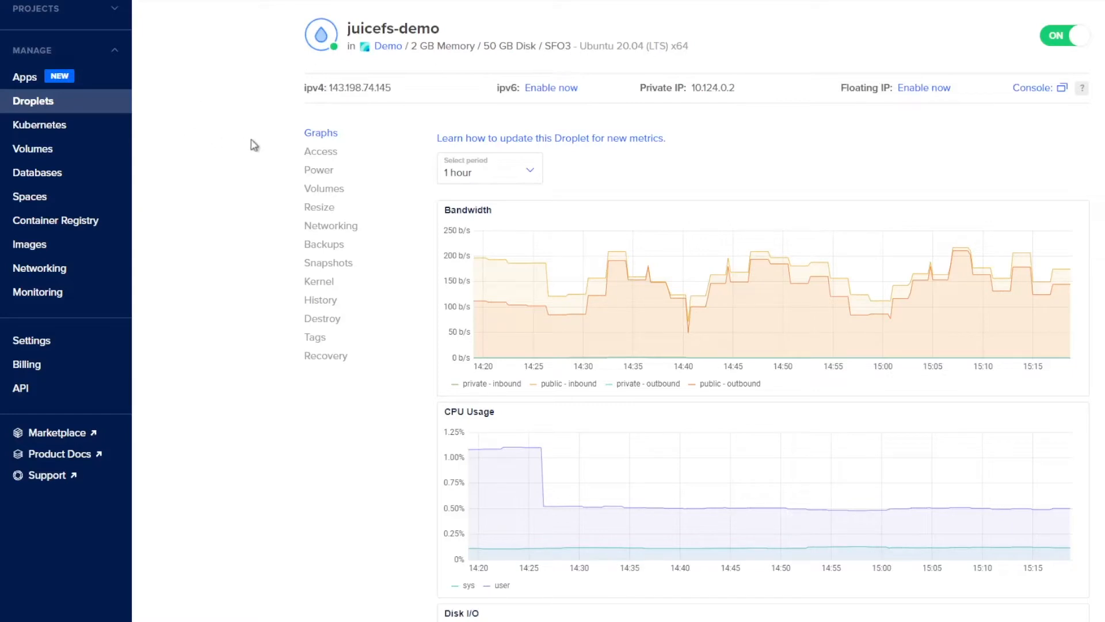
pyautogui.moveTo(233, 143)
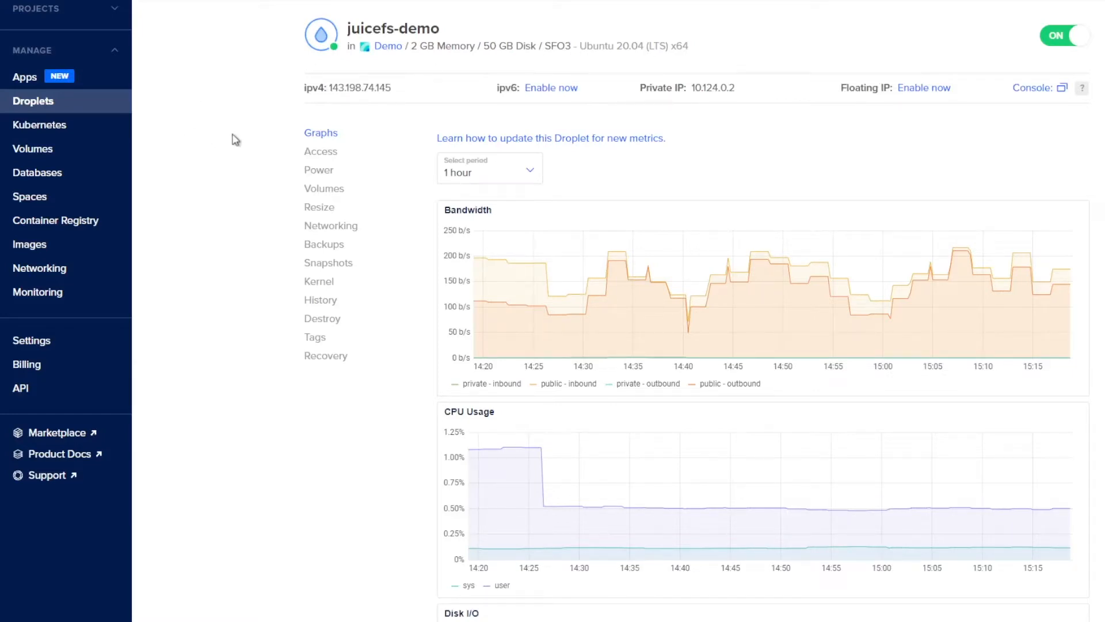
pyautogui.moveTo(222, 160)
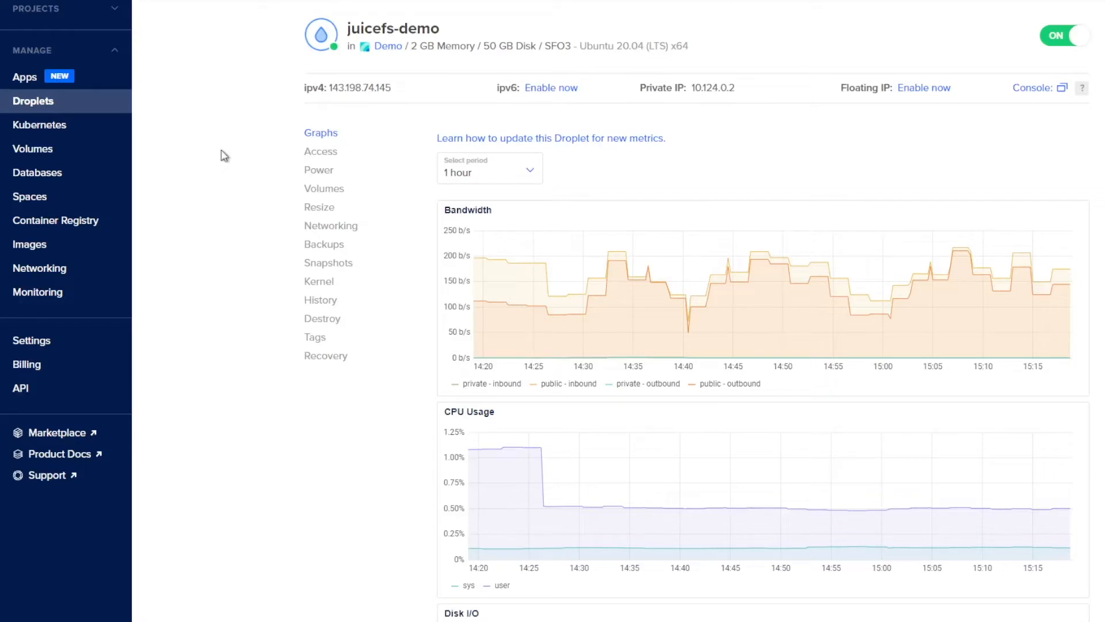
pyautogui.moveTo(230, 193)
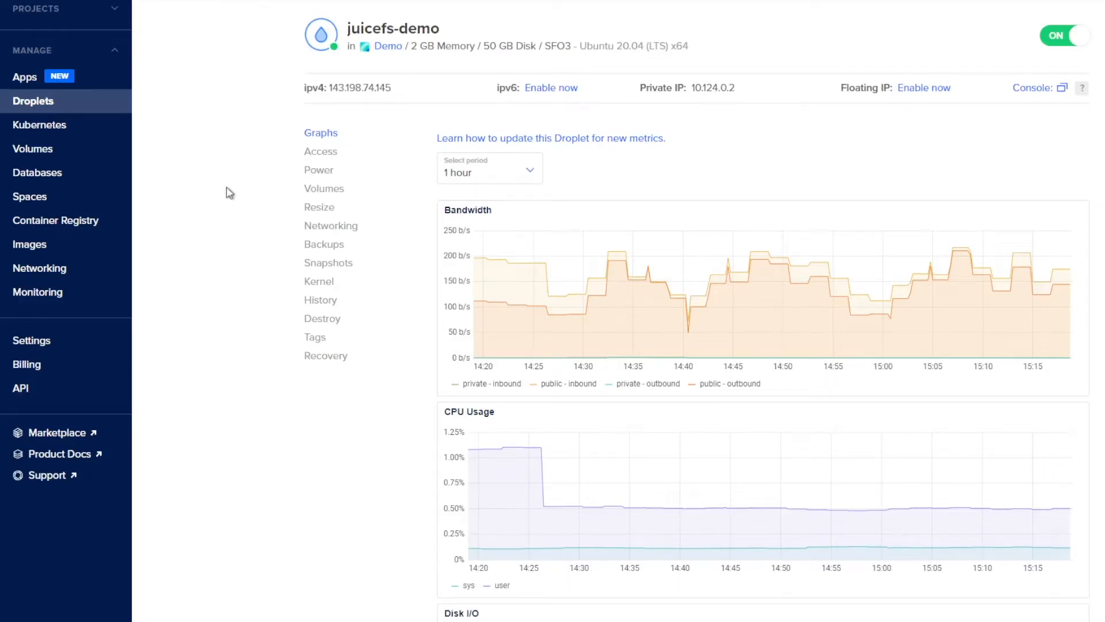
pyautogui.moveTo(216, 197)
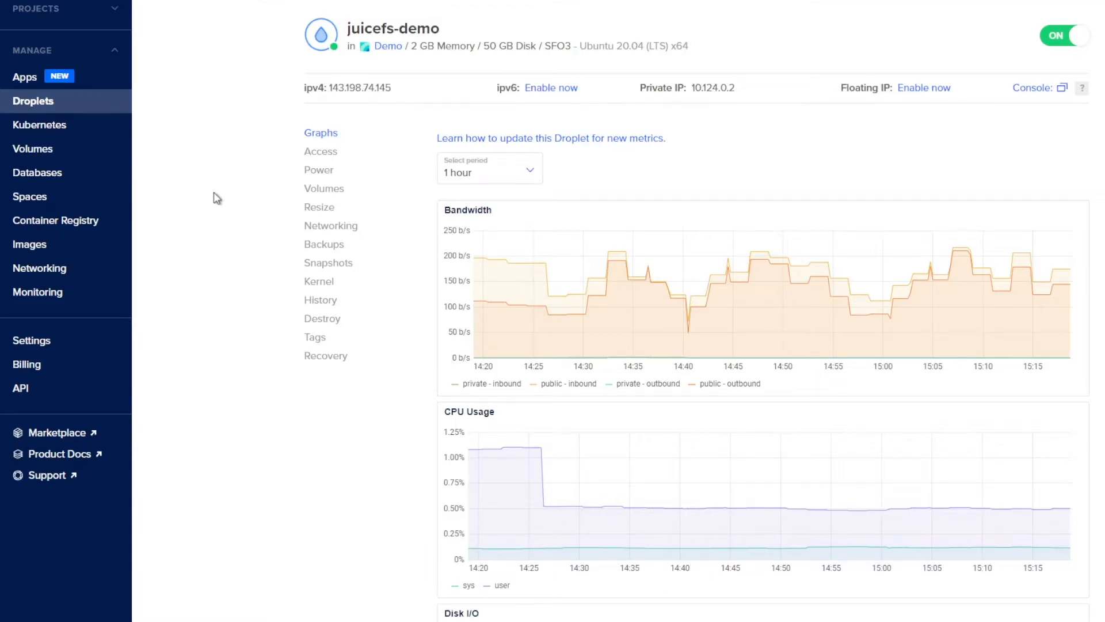
pyautogui.moveTo(149, 163)
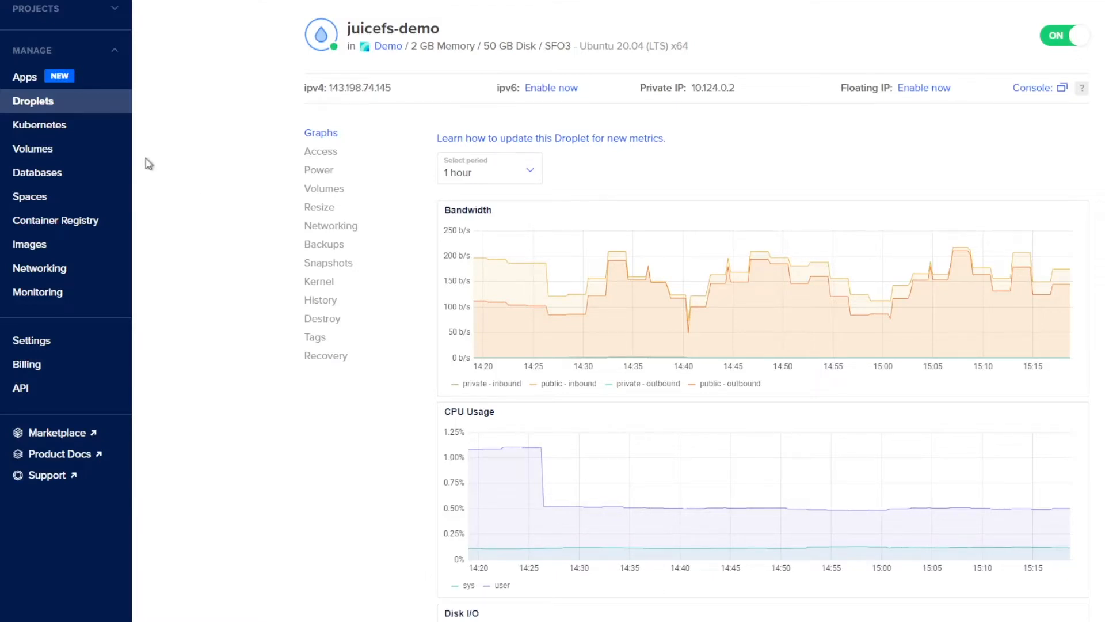
pyautogui.moveTo(101, 206)
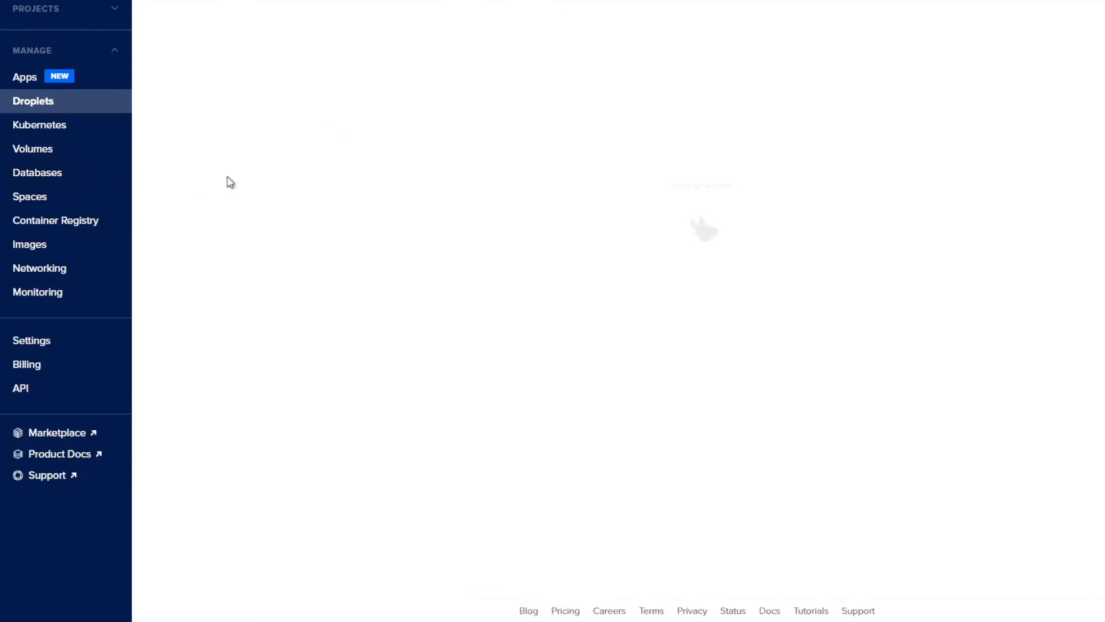
# Show the managed databases list containing the juice-fs Redis 6 cluster in SFO3.
pyautogui.click(36, 172)
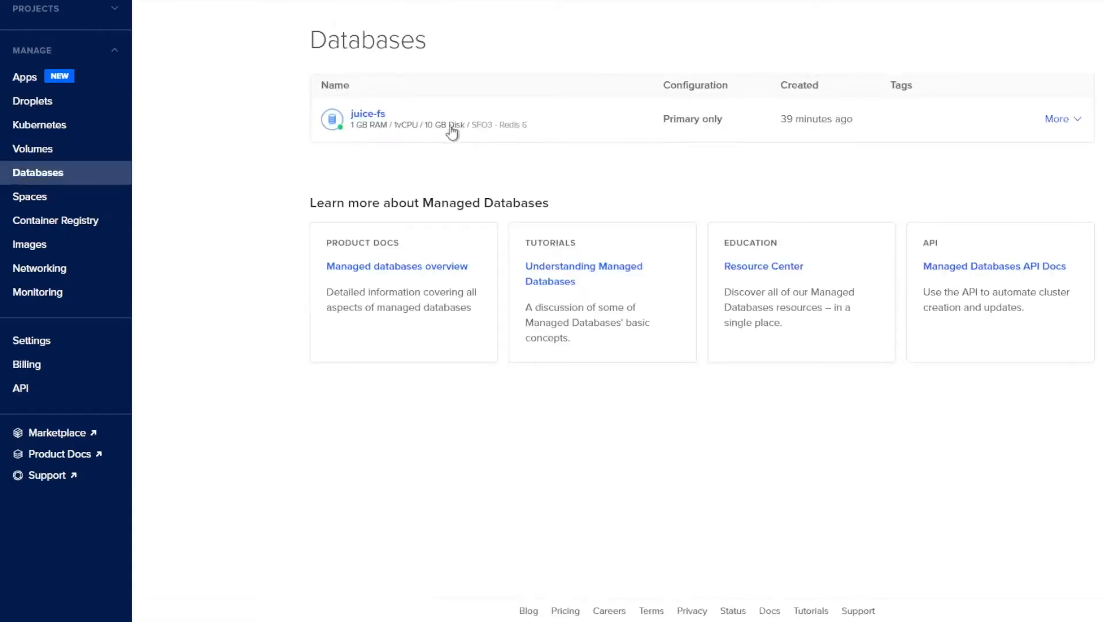
pyautogui.moveTo(478, 131)
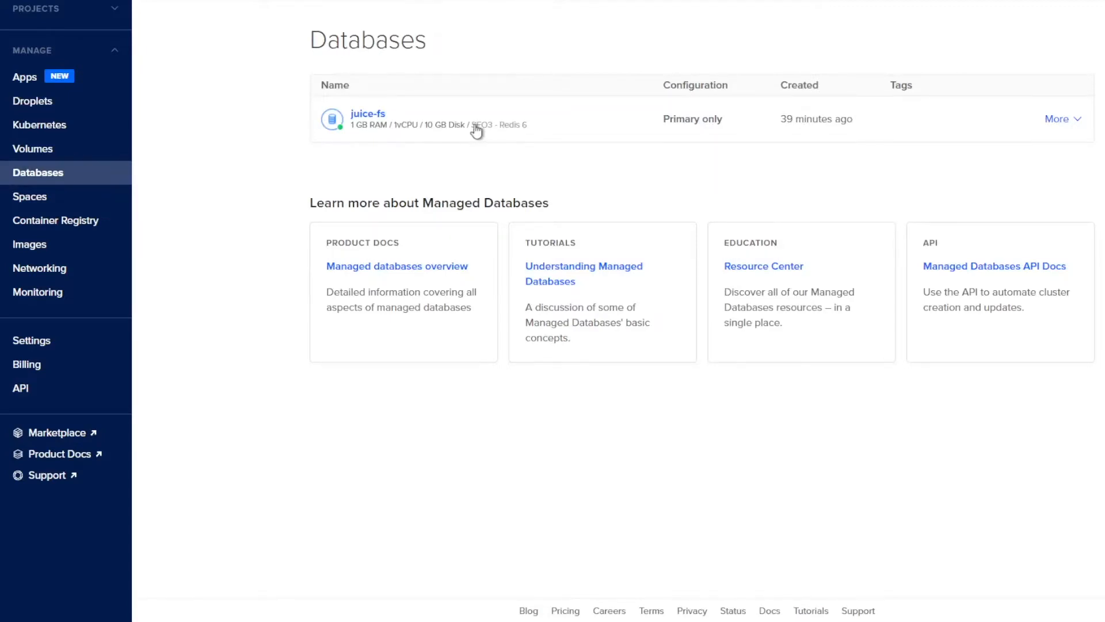
pyautogui.moveTo(372, 141)
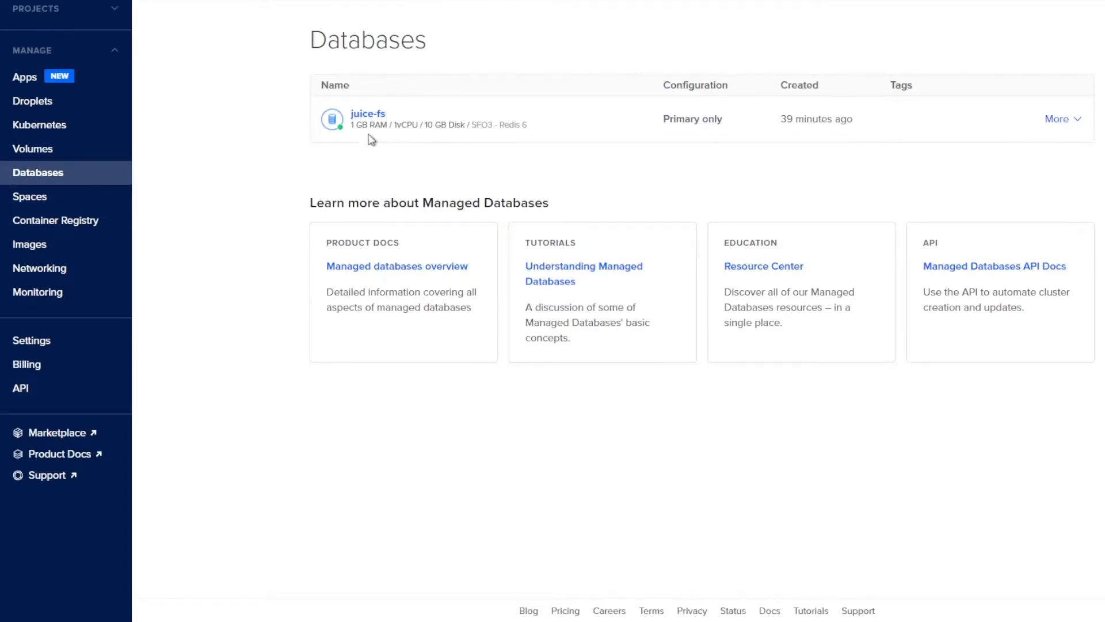
pyautogui.moveTo(399, 134)
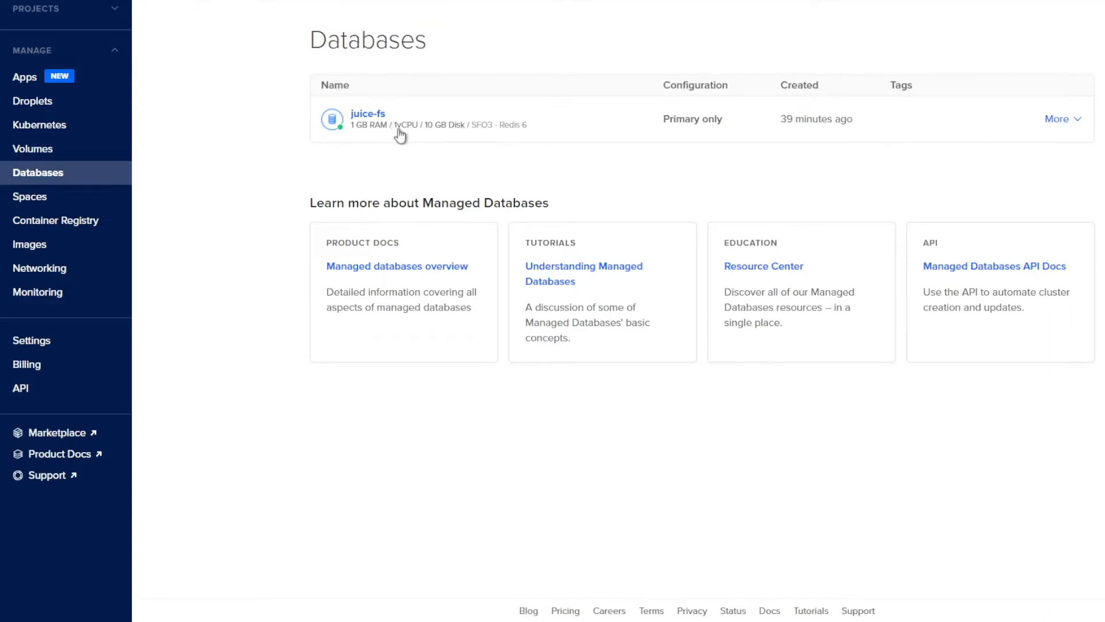
pyautogui.moveTo(410, 131)
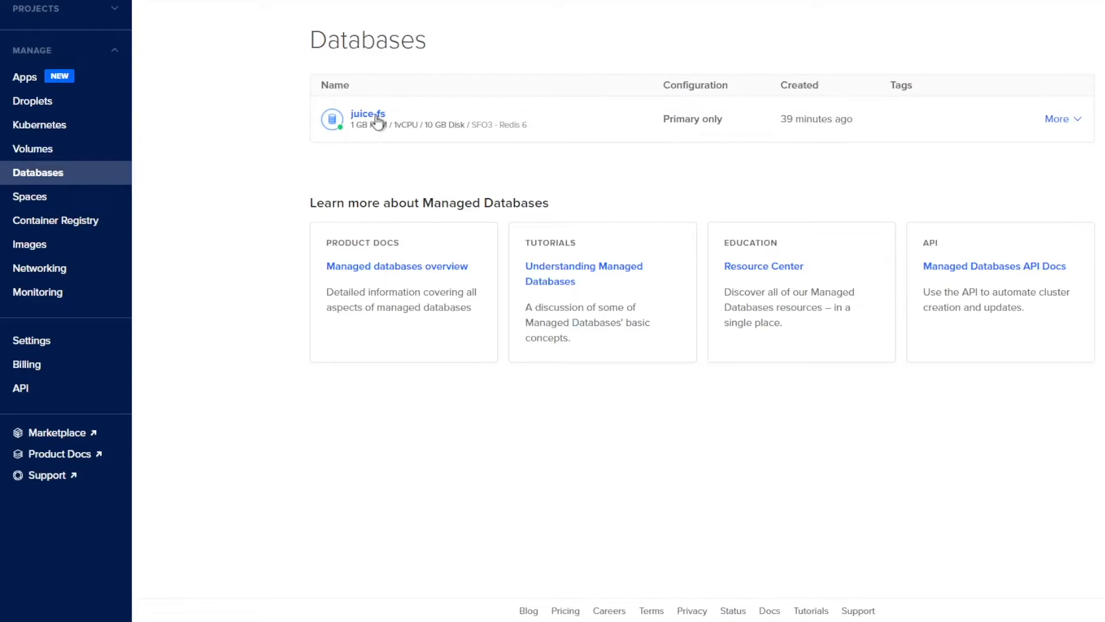
# View the juice-fs Redis 6 cluster overview and highlight its SFO3 region.
pyautogui.click(368, 114)
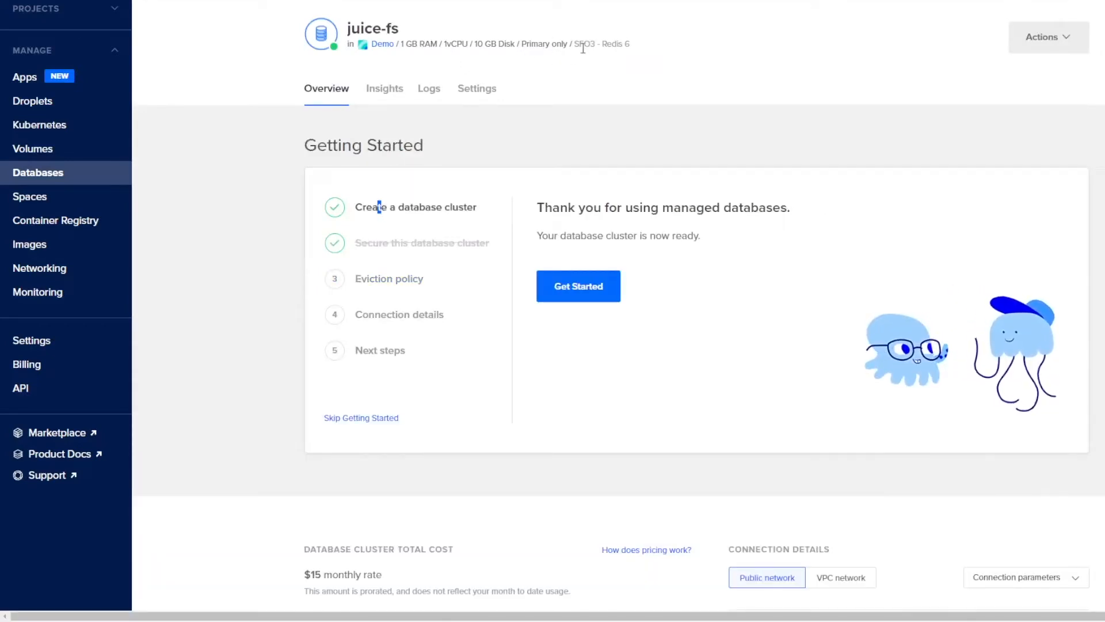
pyautogui.doubleClick(583, 44)
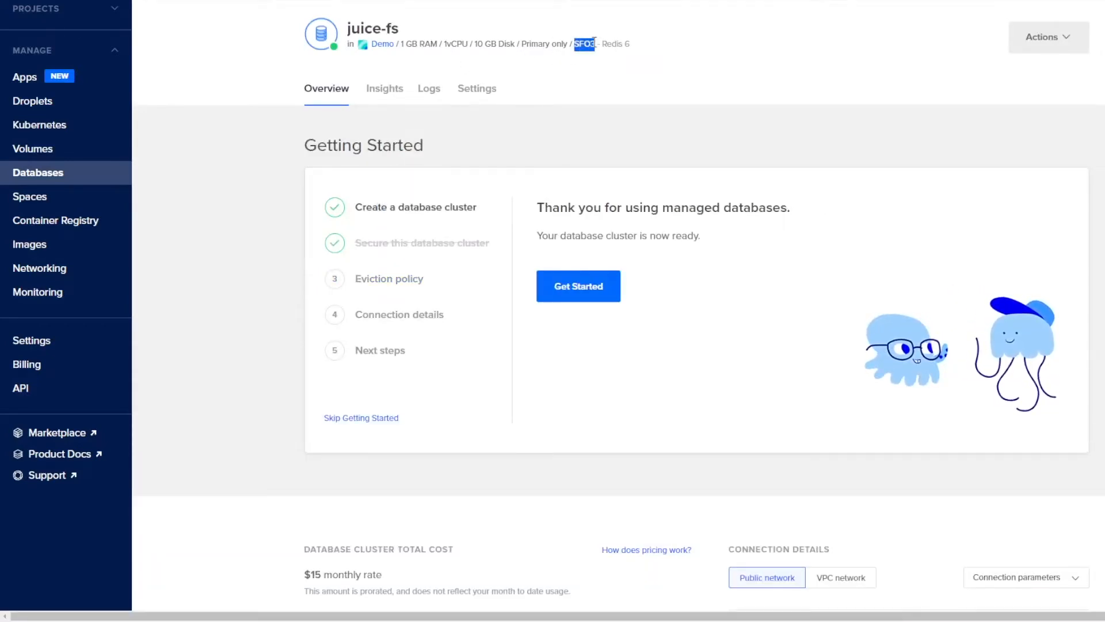
pyautogui.moveTo(641, 52)
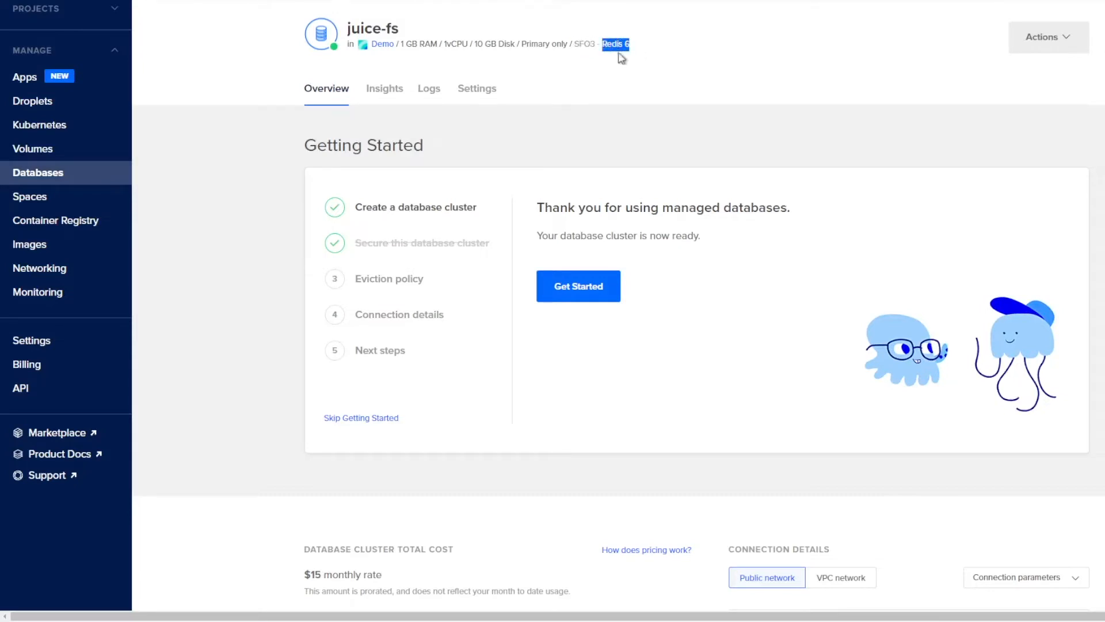
pyautogui.moveTo(532, 186)
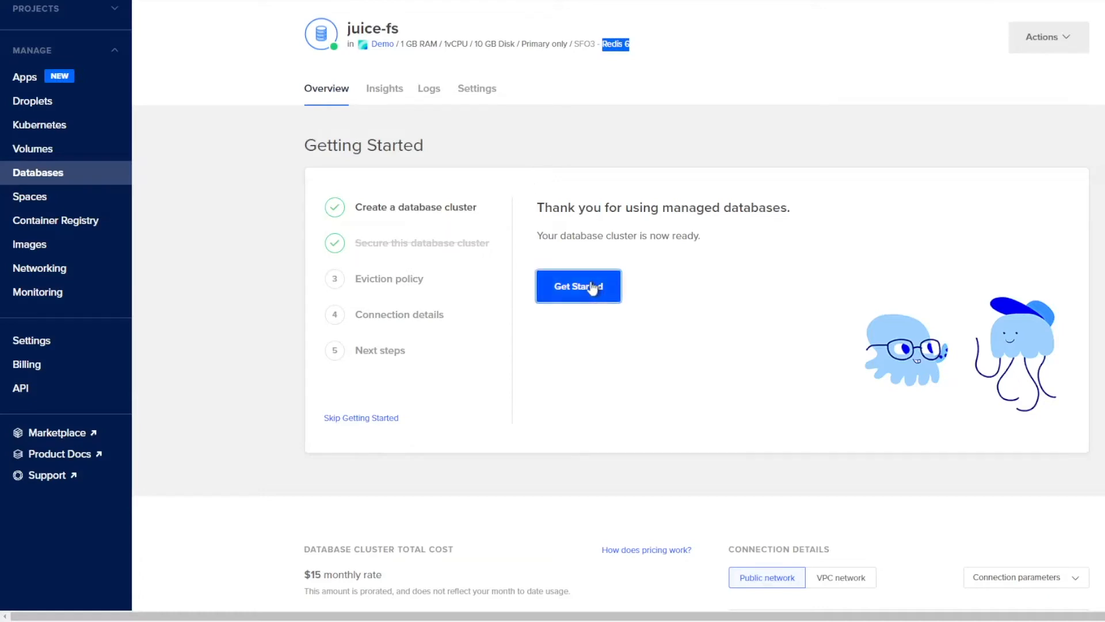
# Start the juice-fs getting-started steps to add juicefs-demo SFO3 as a trusted source.
pyautogui.click(577, 286)
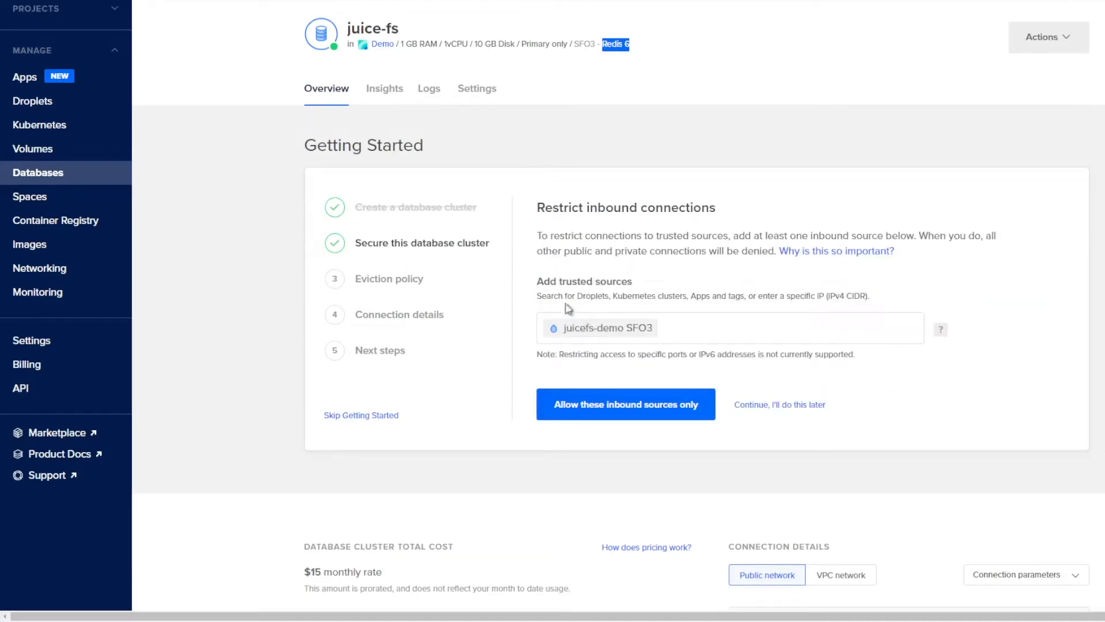
pyautogui.moveTo(485, 258)
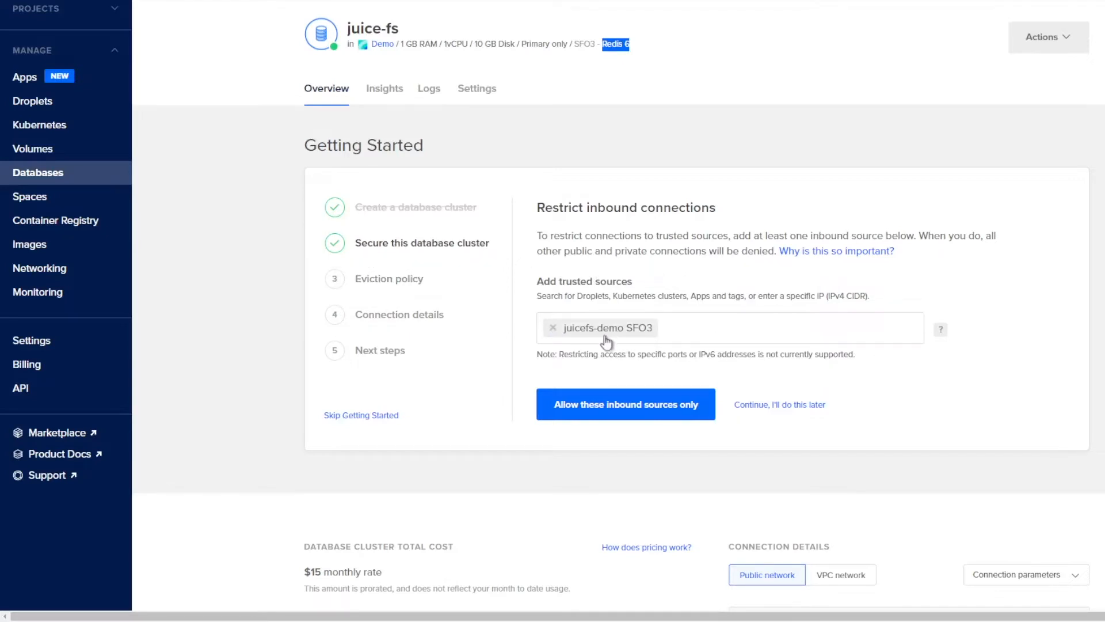
pyautogui.moveTo(629, 339)
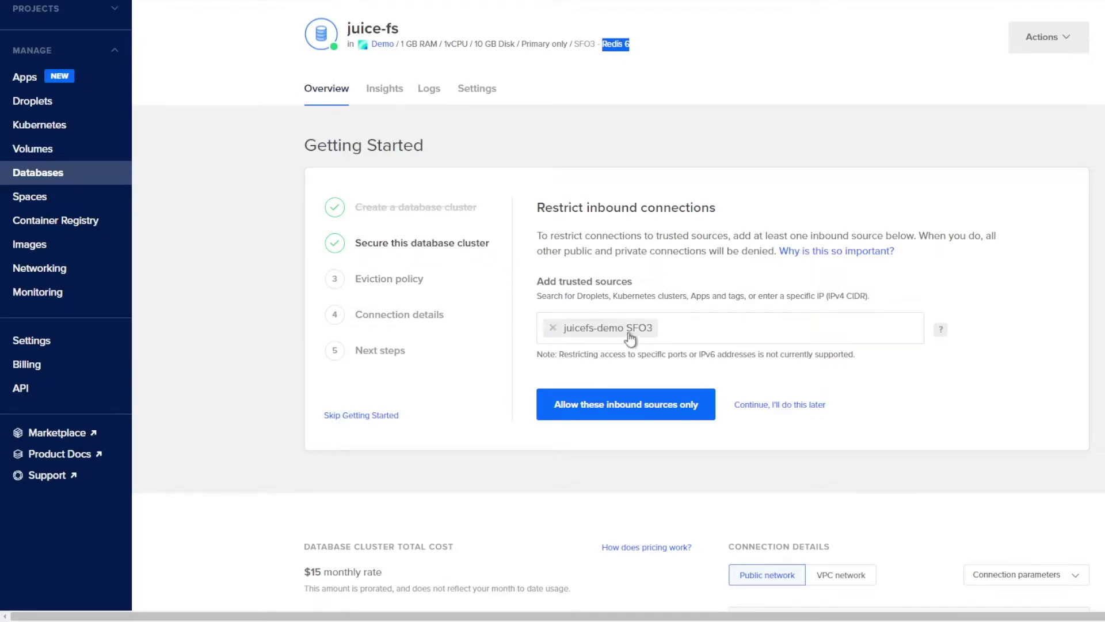
pyautogui.moveTo(625, 404)
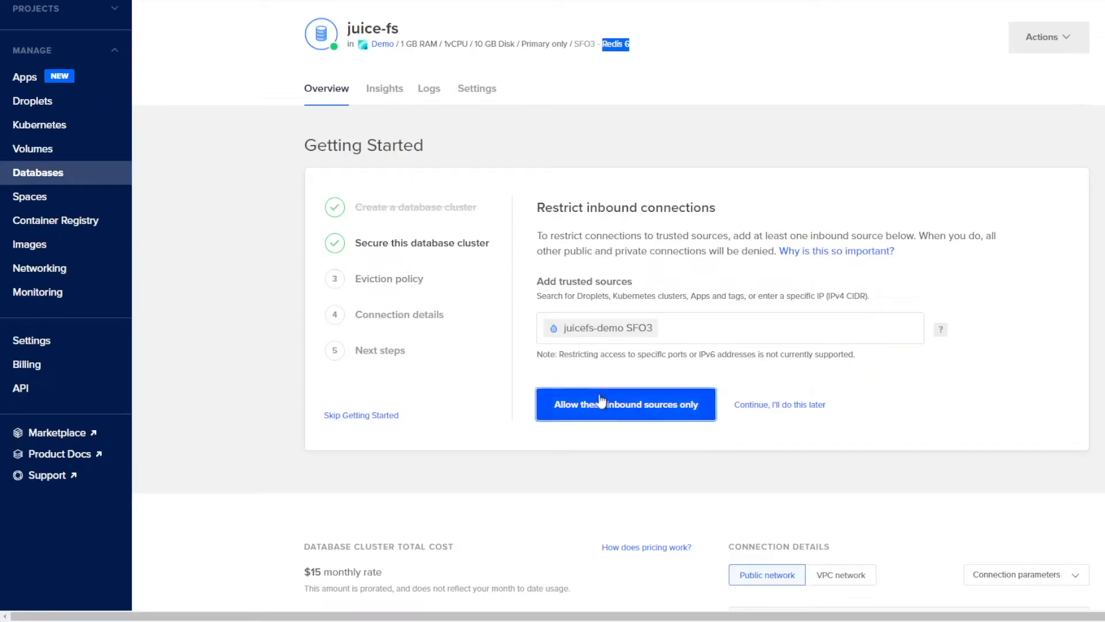
# Allow only the trusted inbound source and save the noeviction memory policy.
pyautogui.click(623, 404)
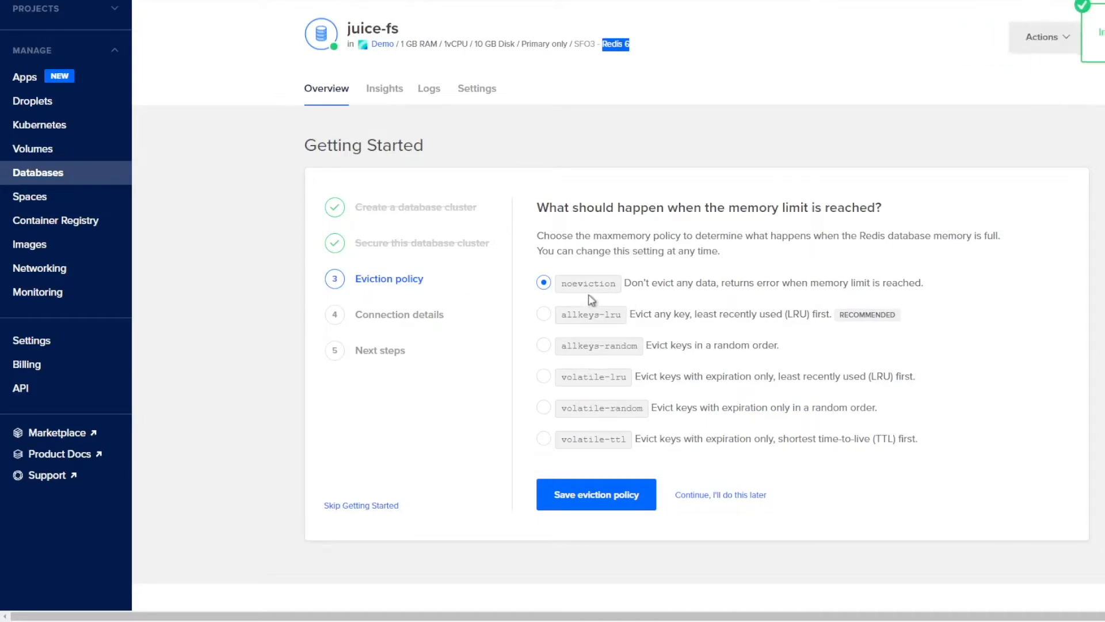
pyautogui.moveTo(577, 295)
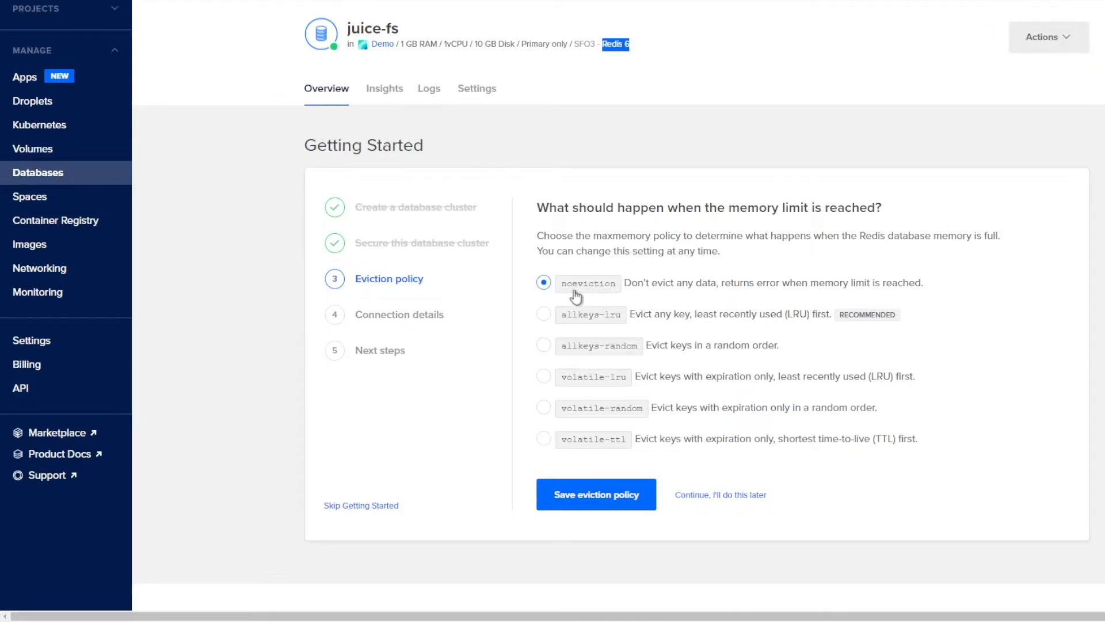
pyautogui.moveTo(587, 292)
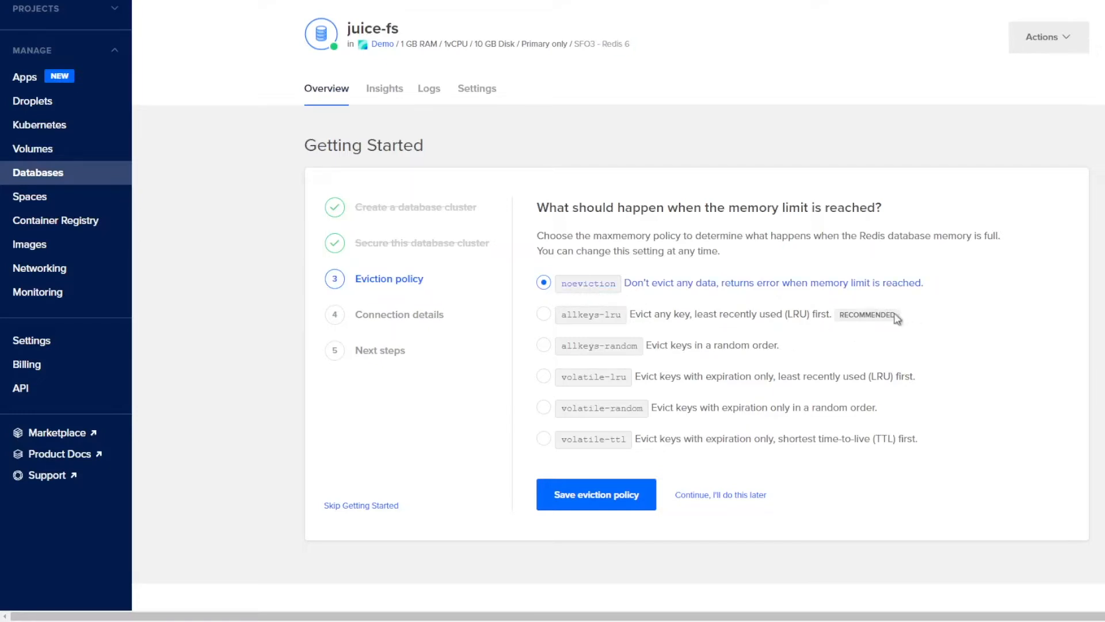
pyautogui.moveTo(666, 301)
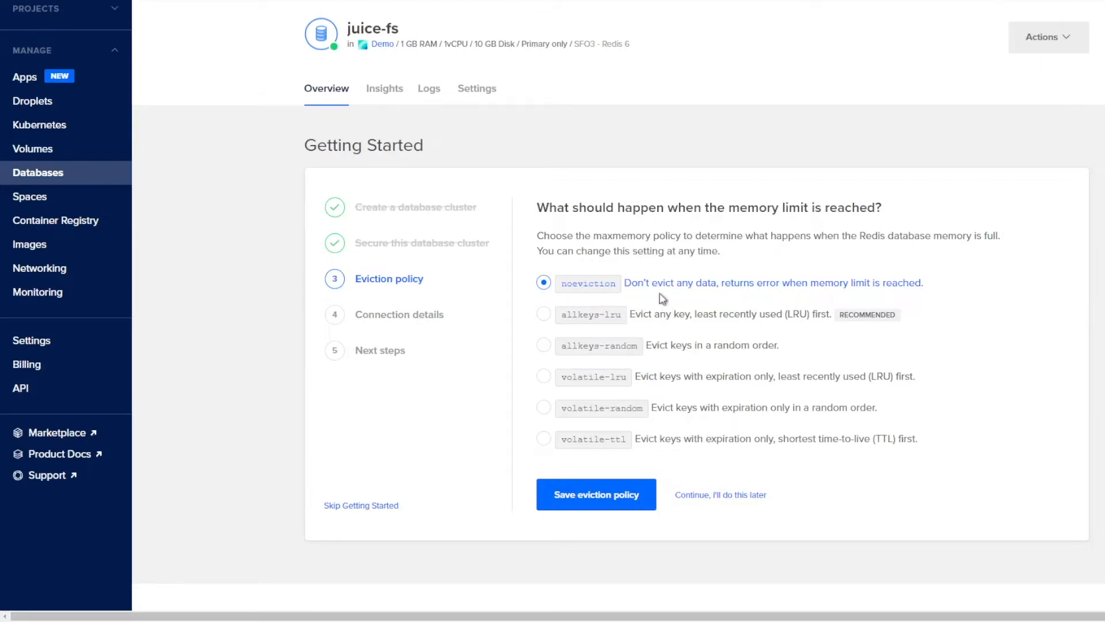
pyautogui.moveTo(589, 292)
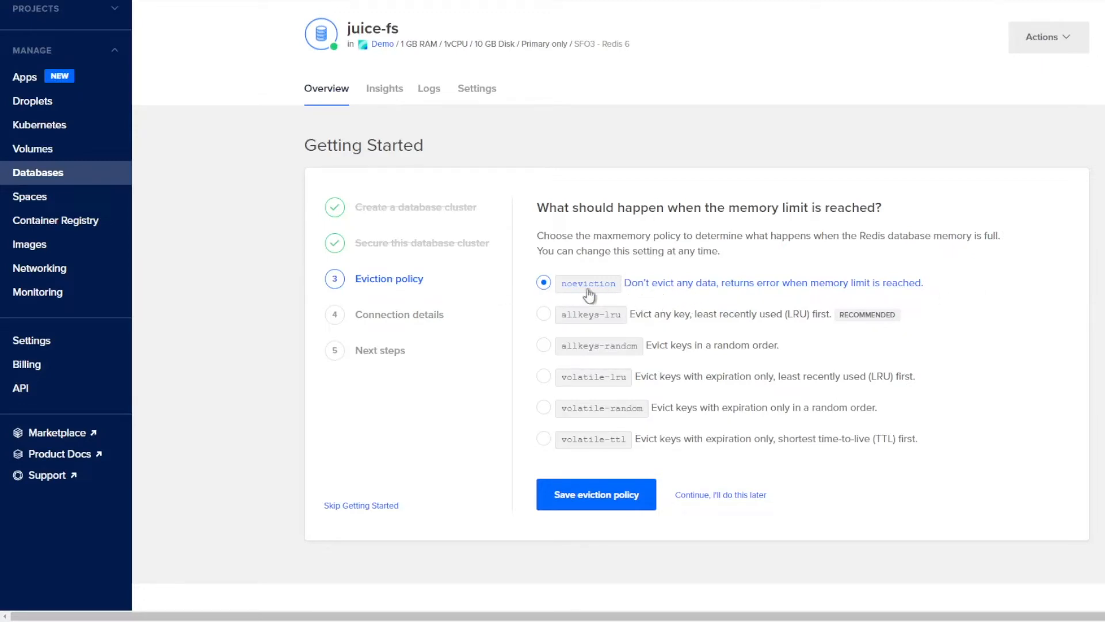
pyautogui.click(595, 494)
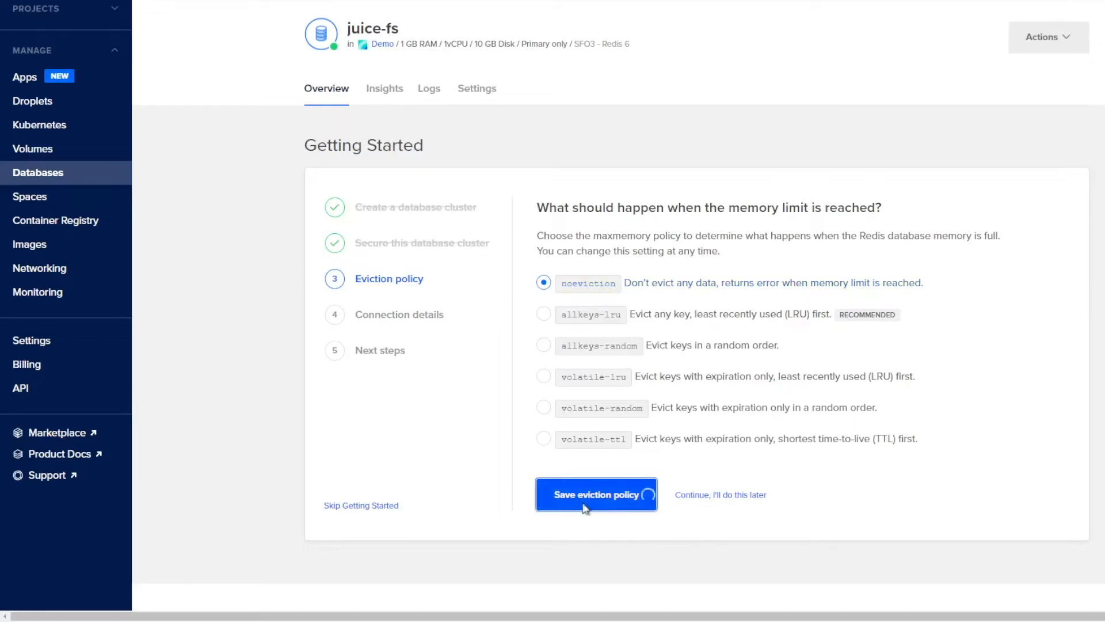
pyautogui.click(595, 494)
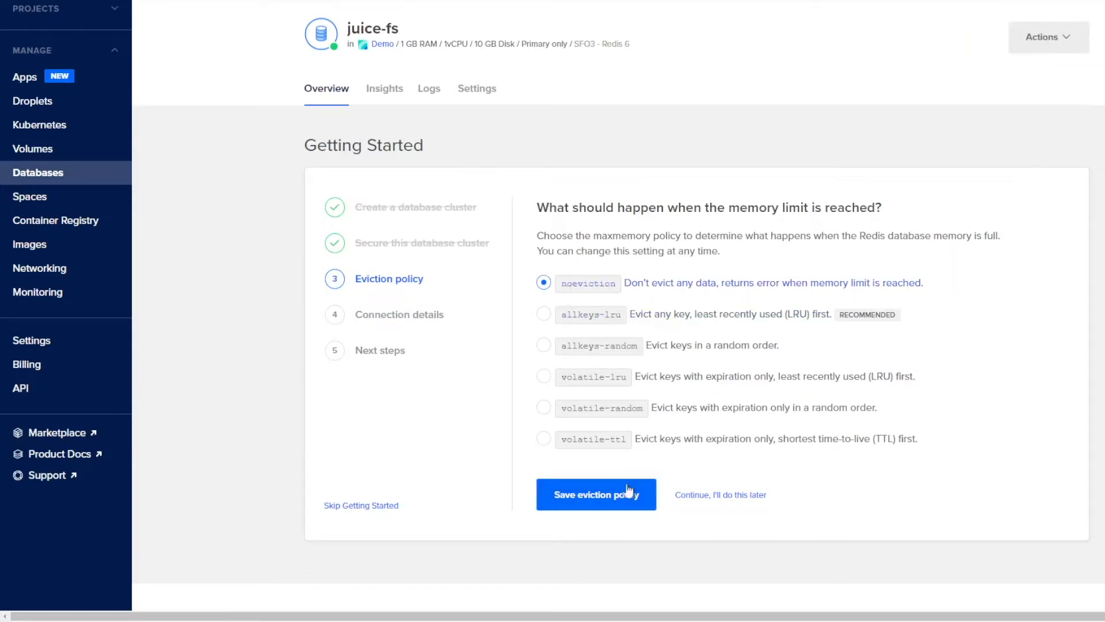
pyautogui.click(595, 494)
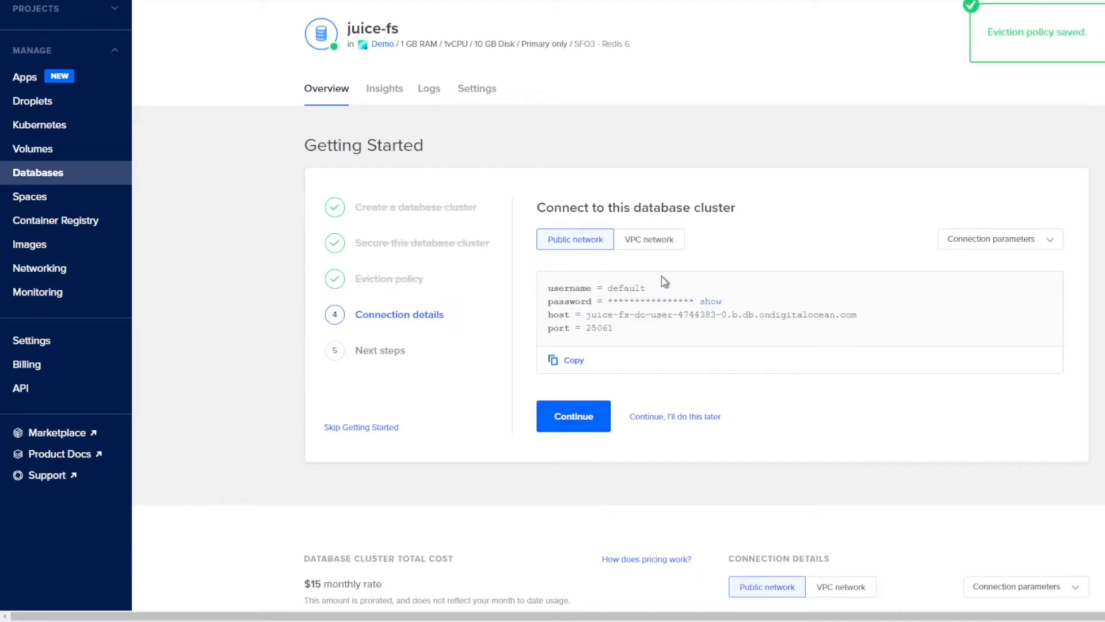
# View the VPC network connection details as a connection string and continue the wizard.
pyautogui.click(648, 238)
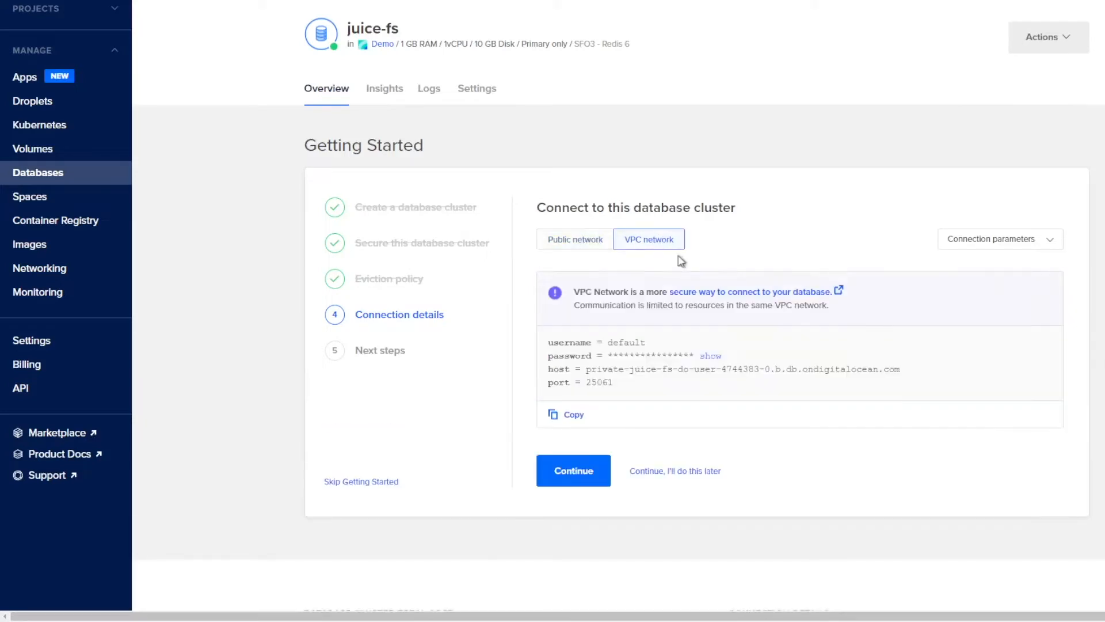
pyautogui.moveTo(678, 389)
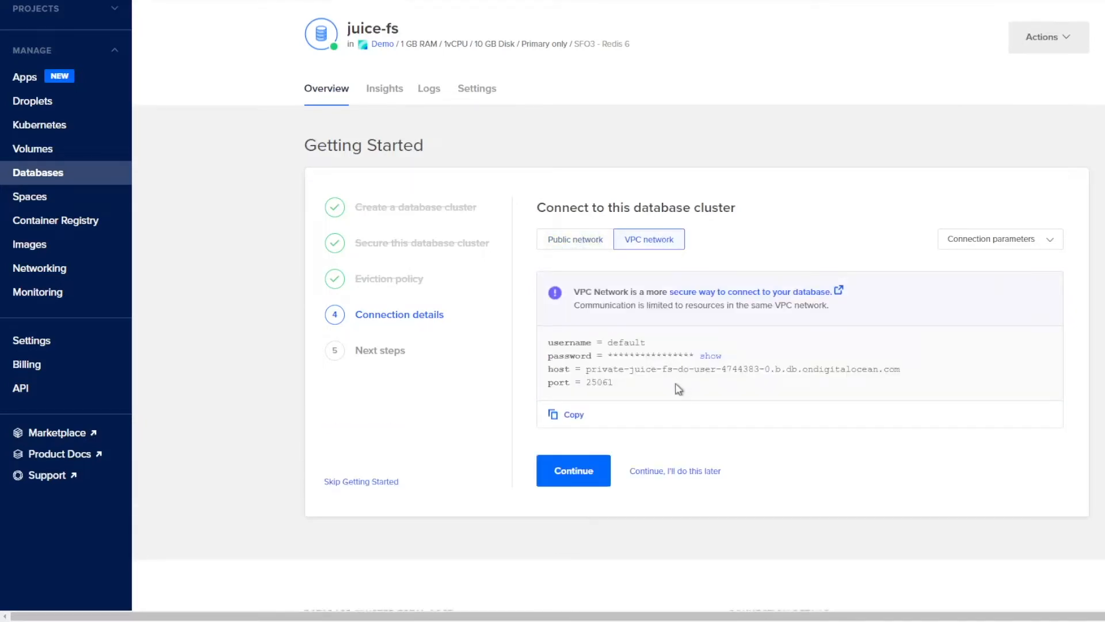
pyautogui.moveTo(658, 249)
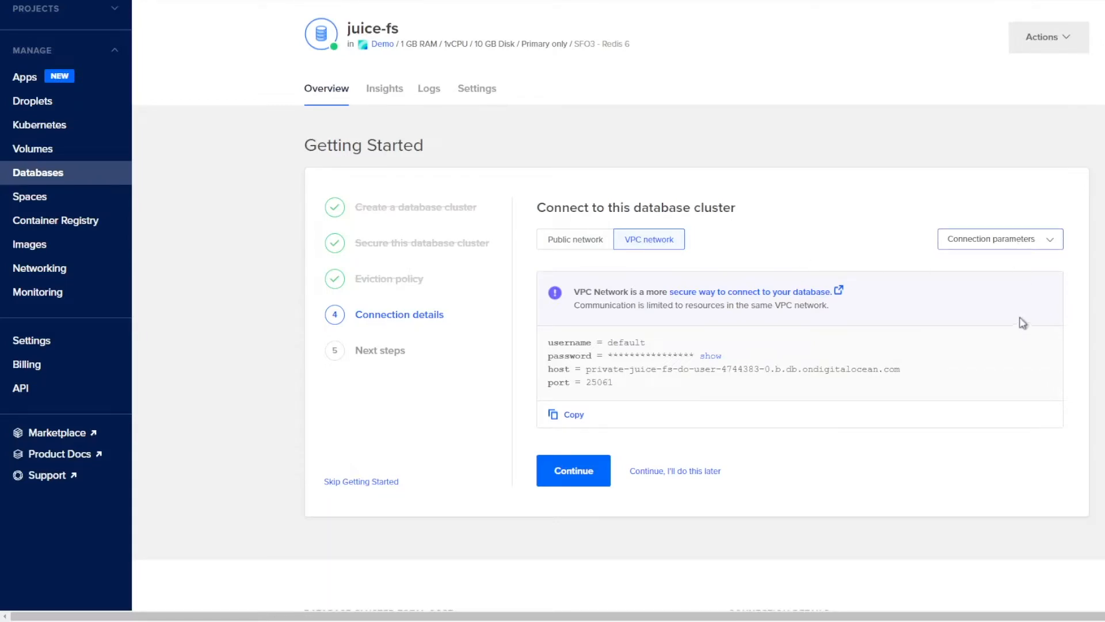
pyautogui.click(999, 238)
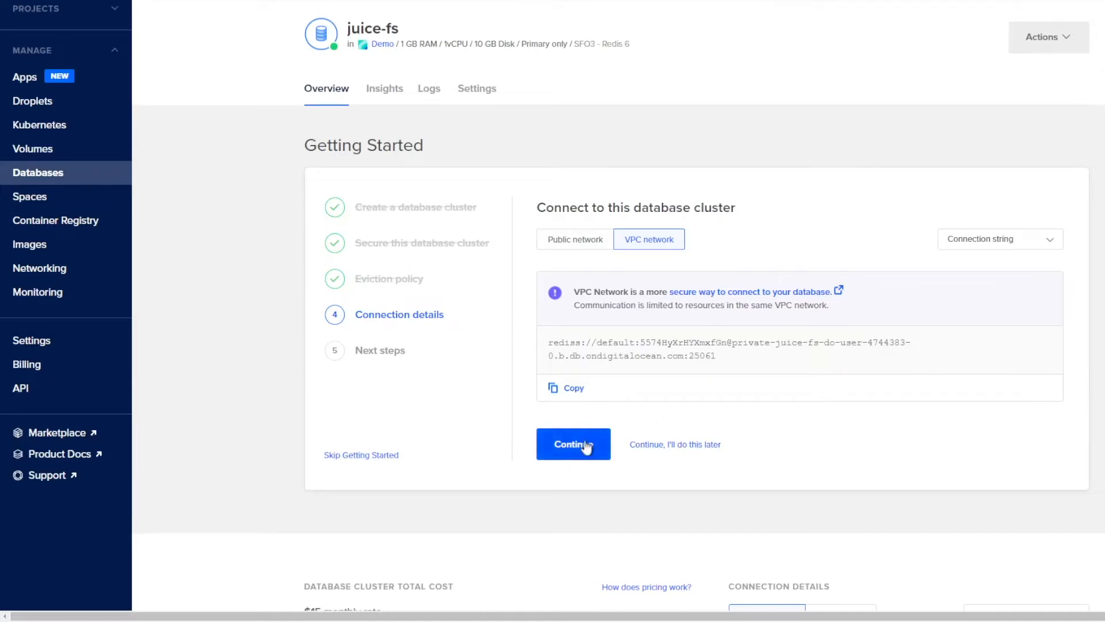
pyautogui.click(572, 444)
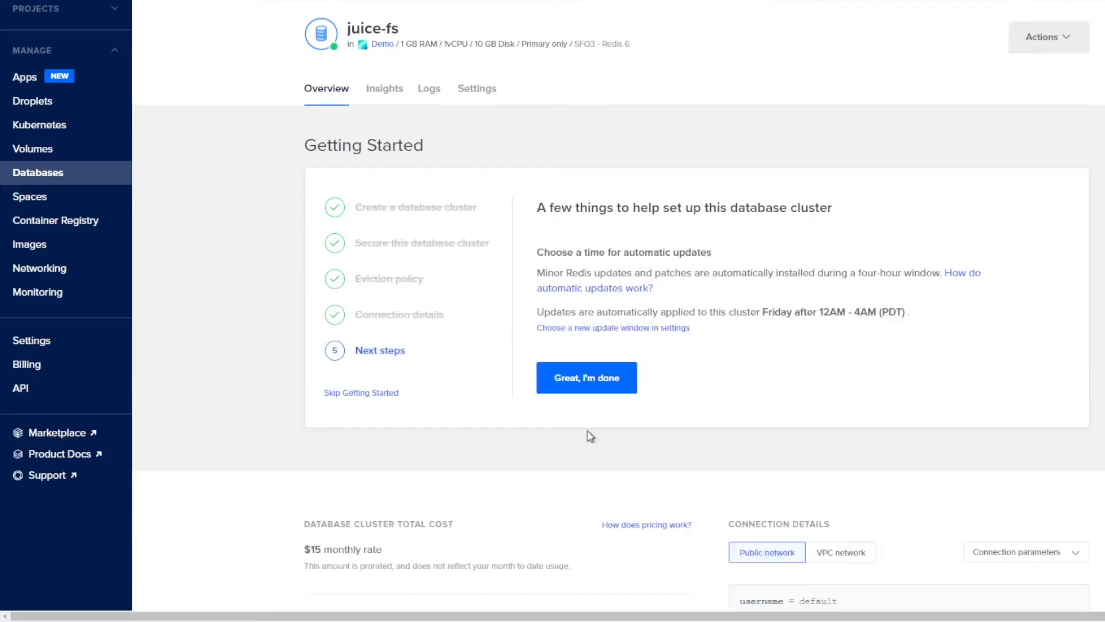
# Finish the getting-started wizard and show juice-fs's private VPC connection details.
pyautogui.click(586, 378)
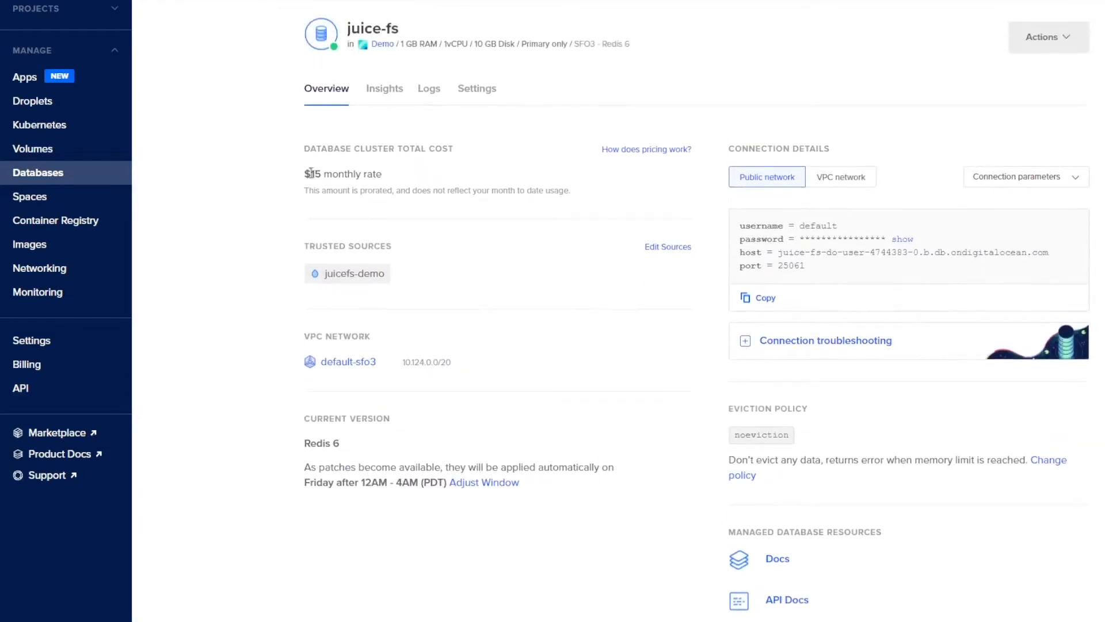
pyautogui.moveTo(426, 182)
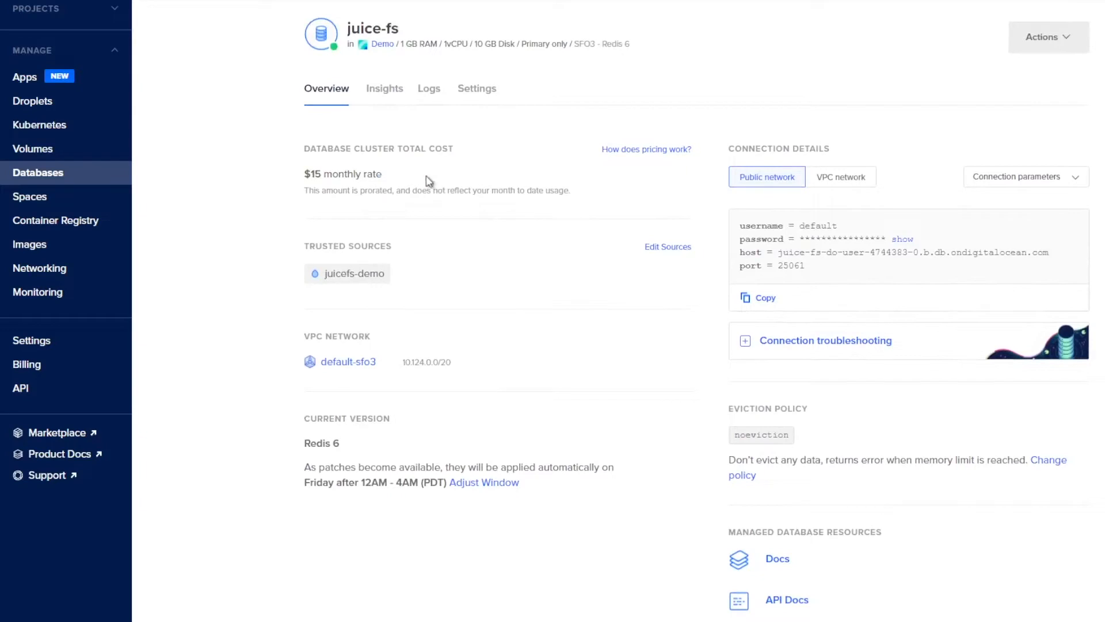
pyautogui.moveTo(846, 186)
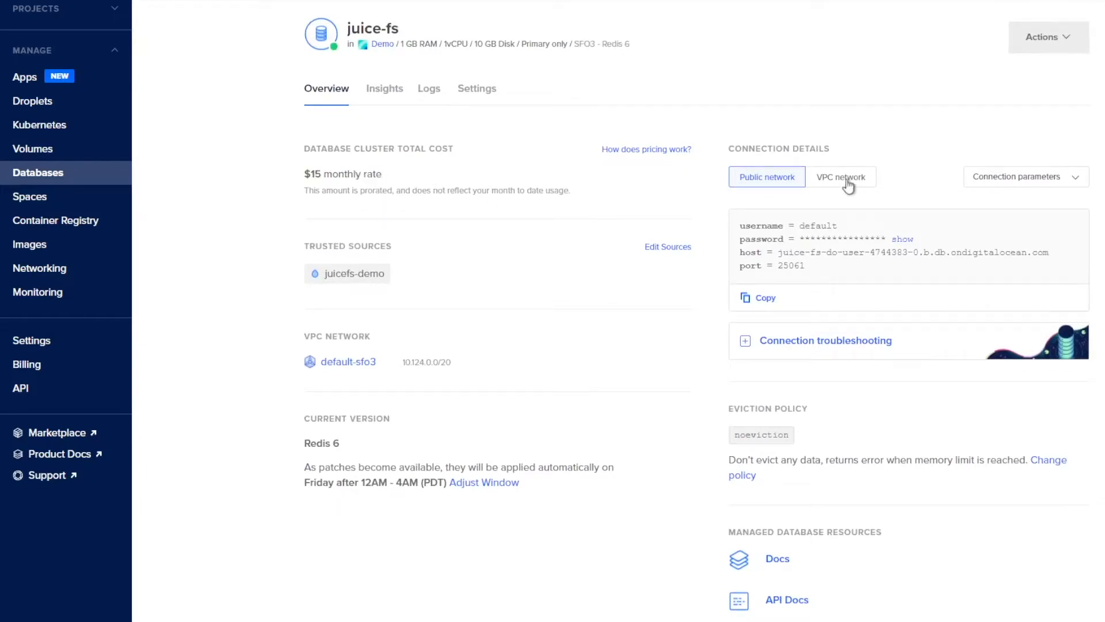
pyautogui.click(840, 176)
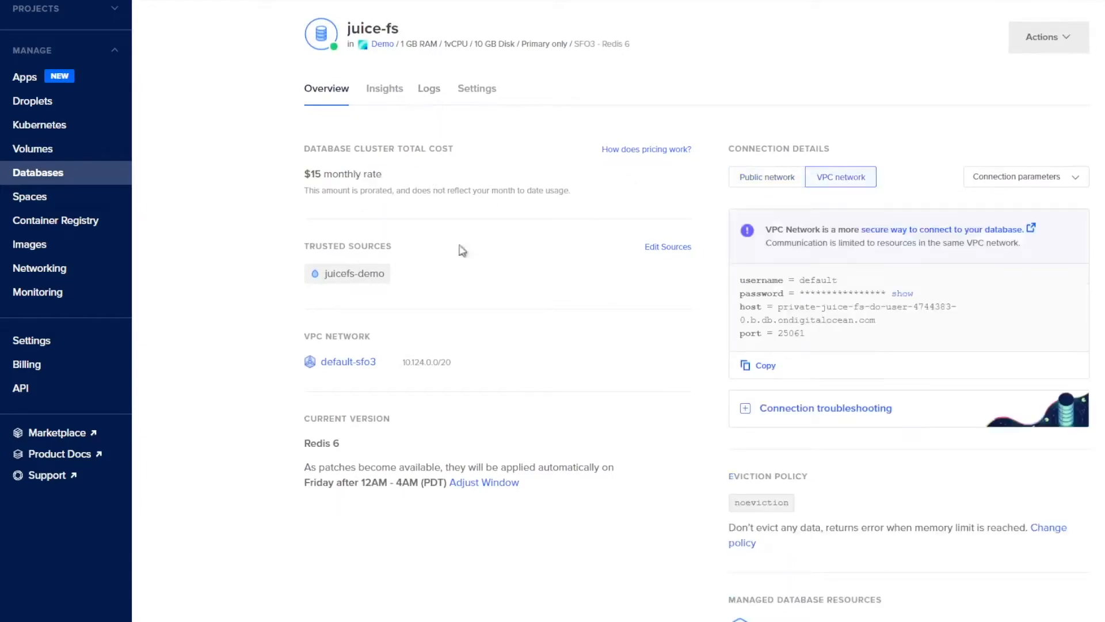
pyautogui.moveTo(463, 250)
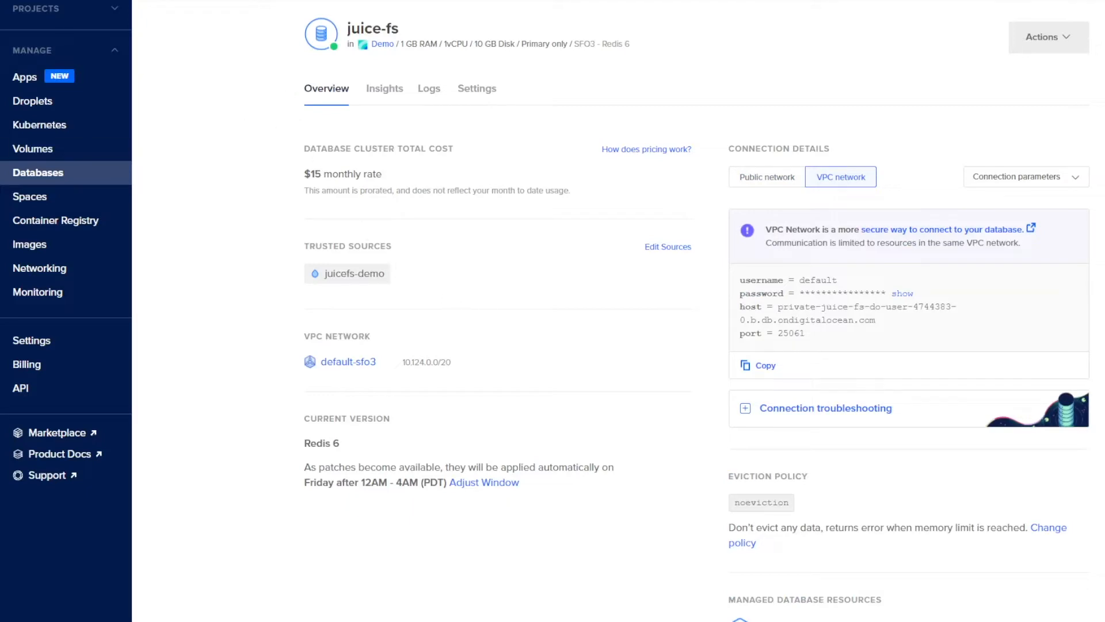
pyautogui.moveTo(254, 274)
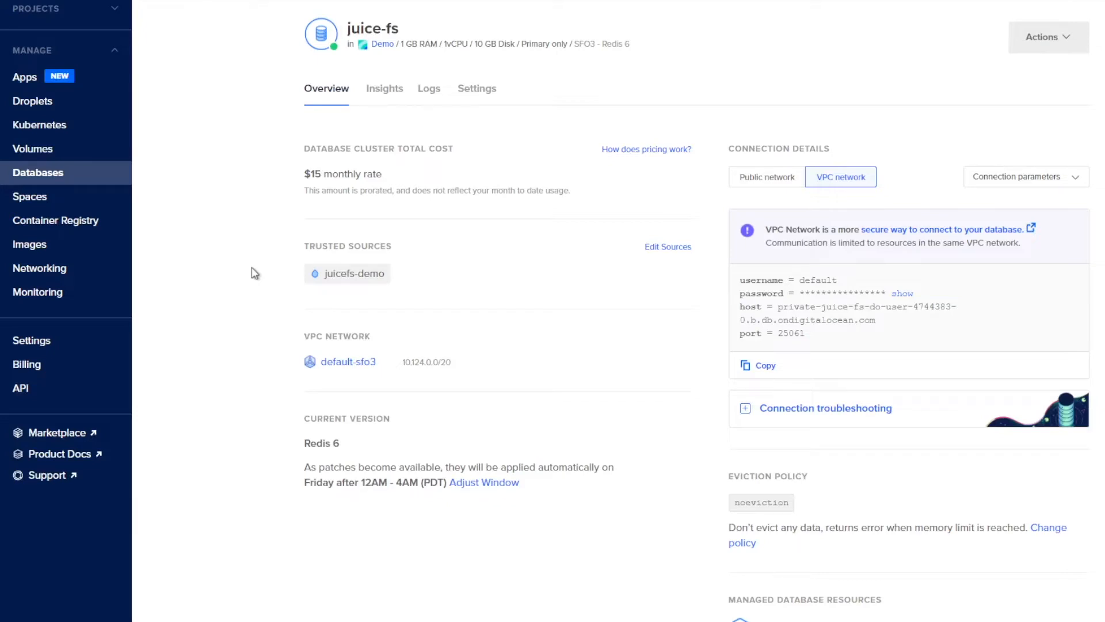
pyautogui.moveTo(50, 208)
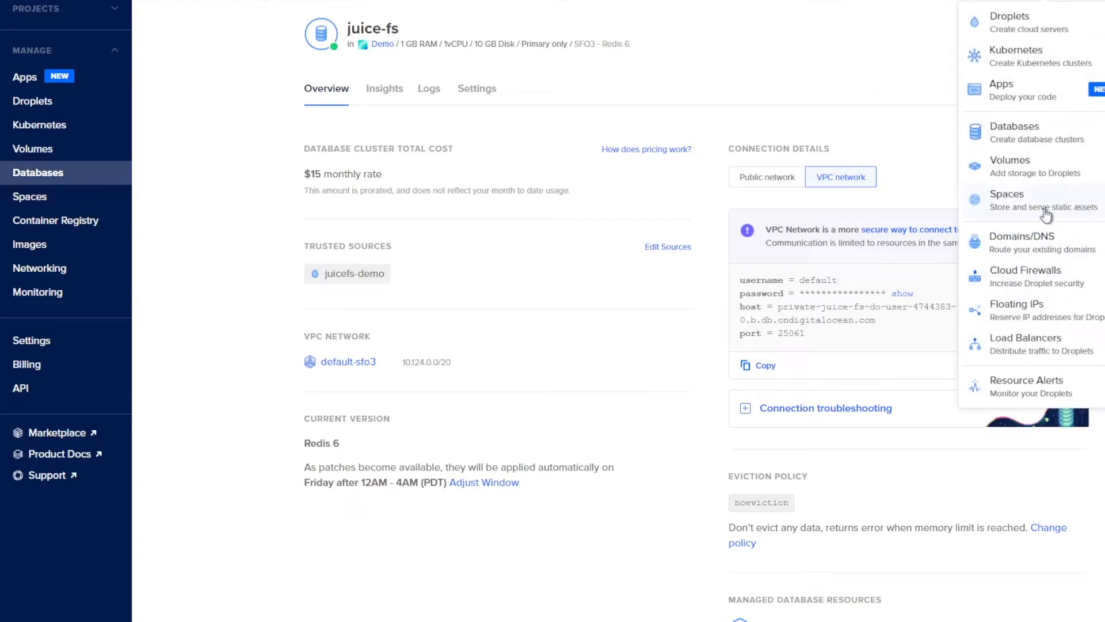
# Create a Space named juice-fs in SFO3 under the Demo project.
pyautogui.click(1006, 194)
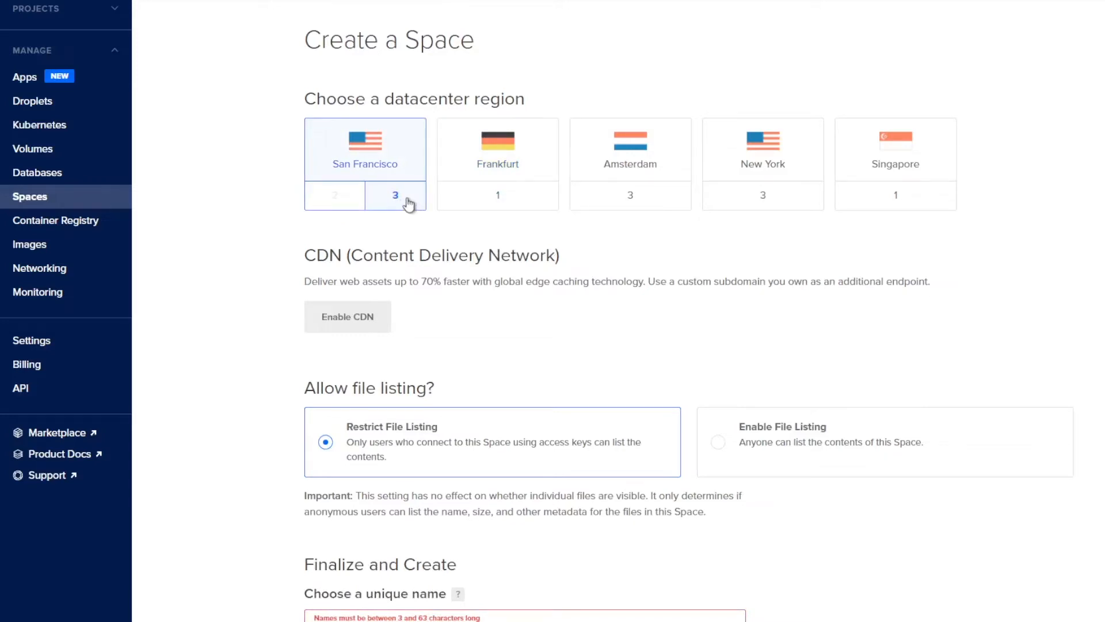
pyautogui.scroll(-3)
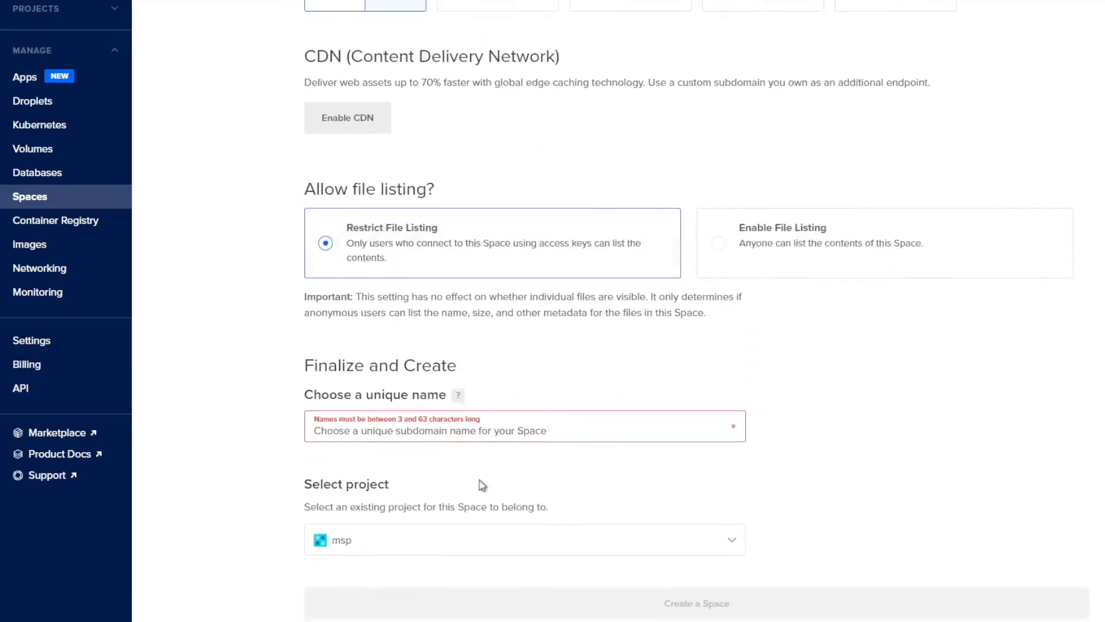
pyautogui.click(525, 426)
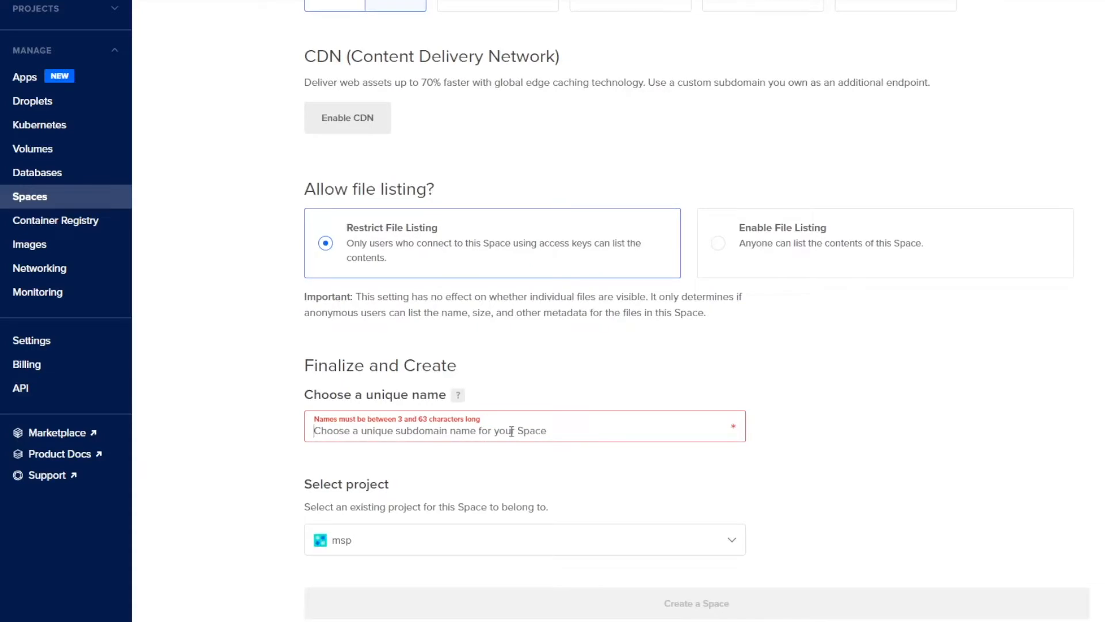
pyautogui.write('juii')
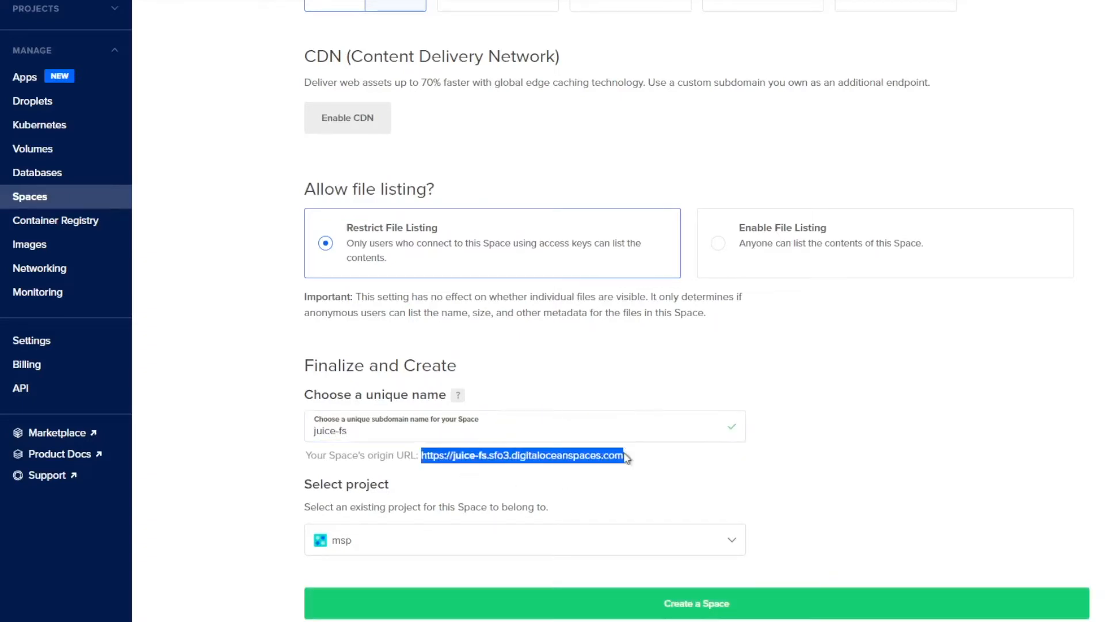
pyautogui.moveTo(644, 469)
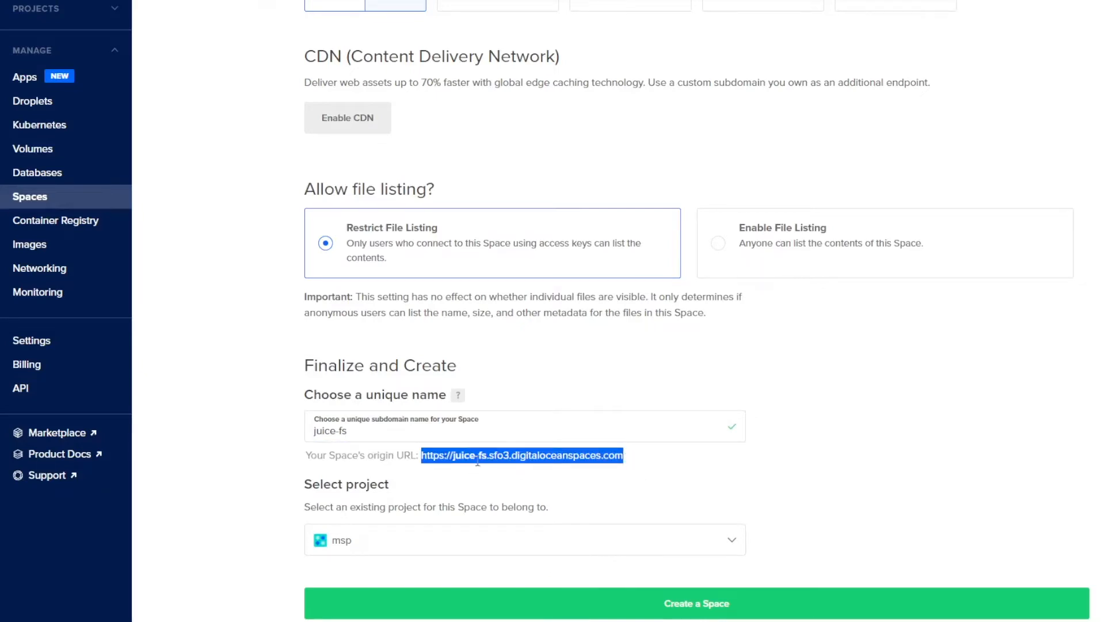
pyautogui.click(525, 539)
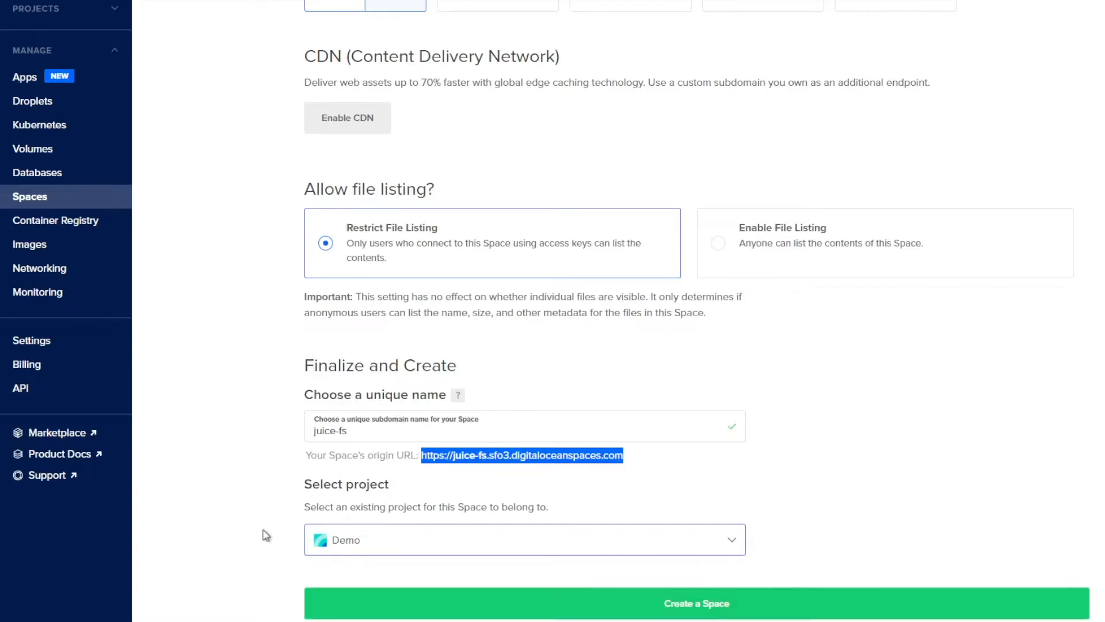
pyautogui.scroll(-3)
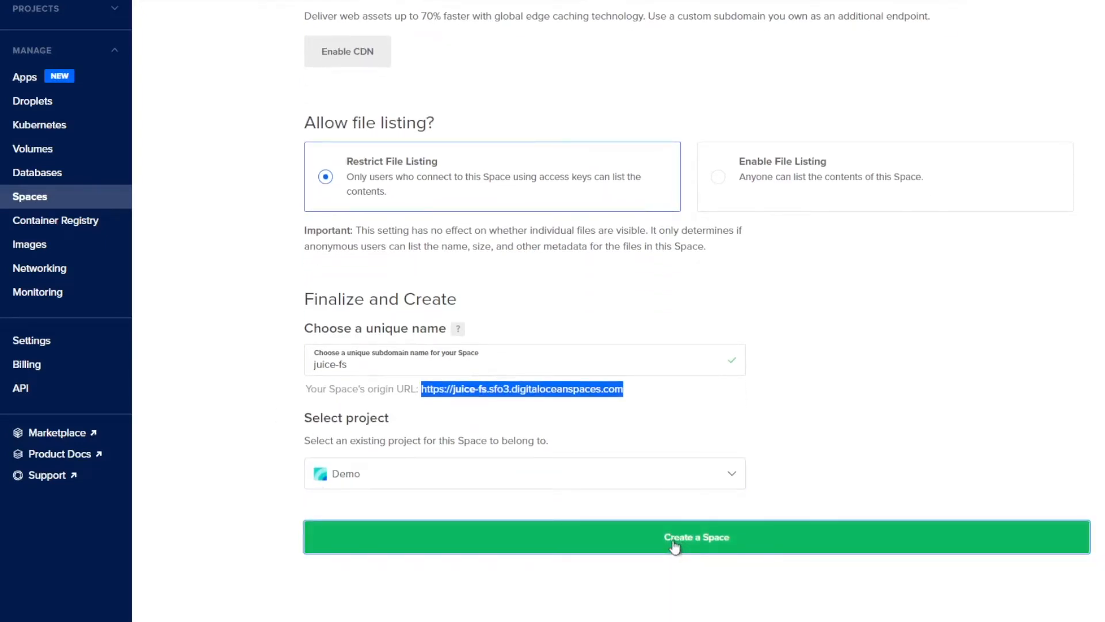
pyautogui.click(695, 536)
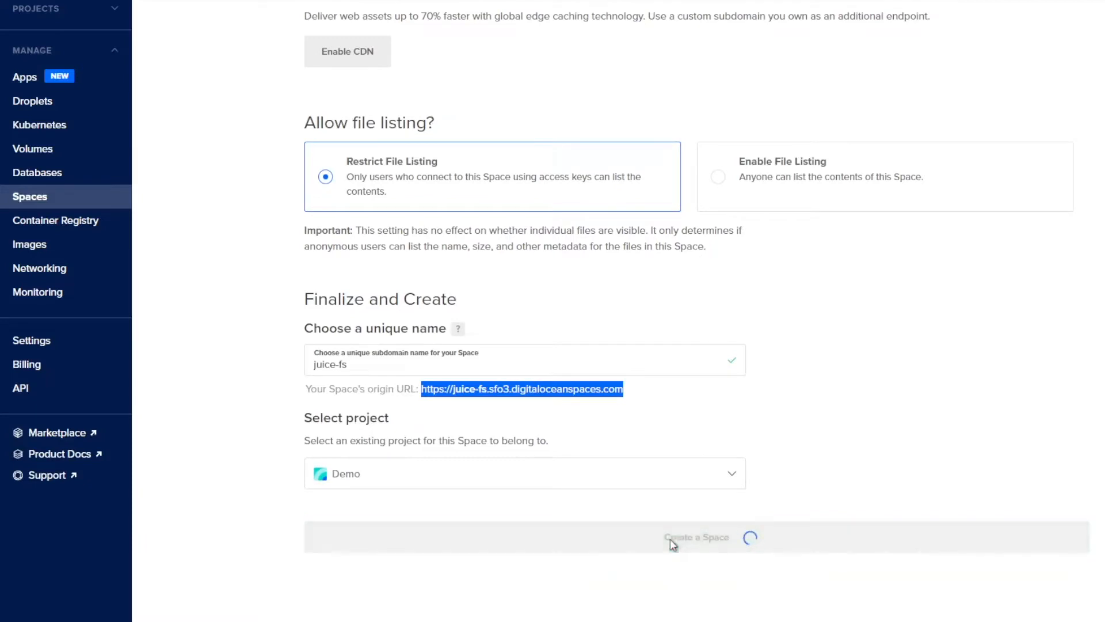
pyautogui.click(695, 537)
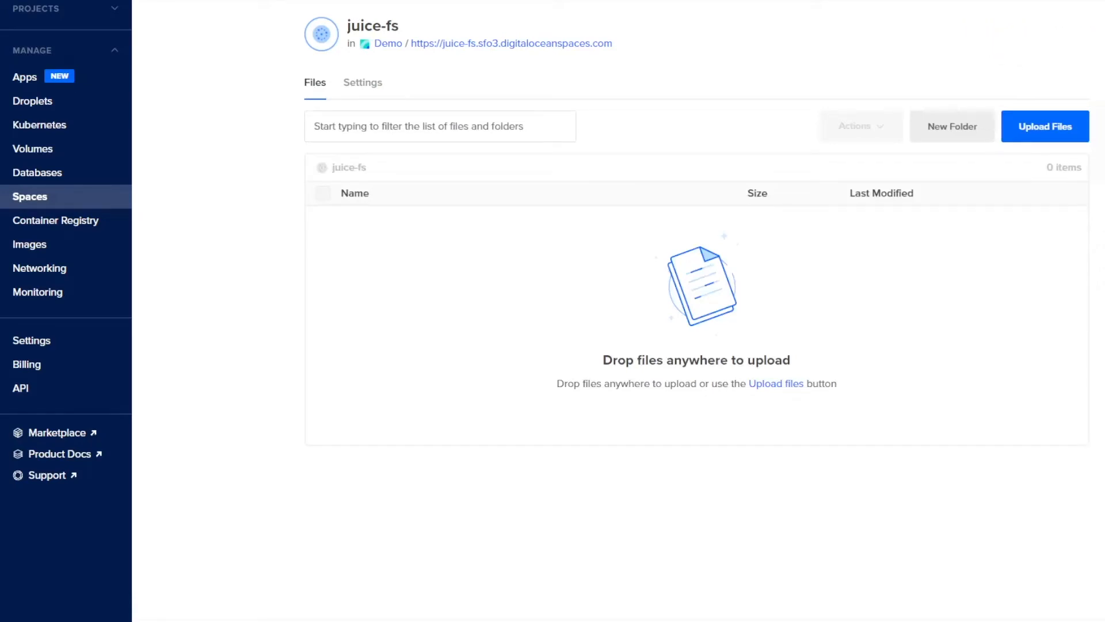
pyautogui.moveTo(255, 147)
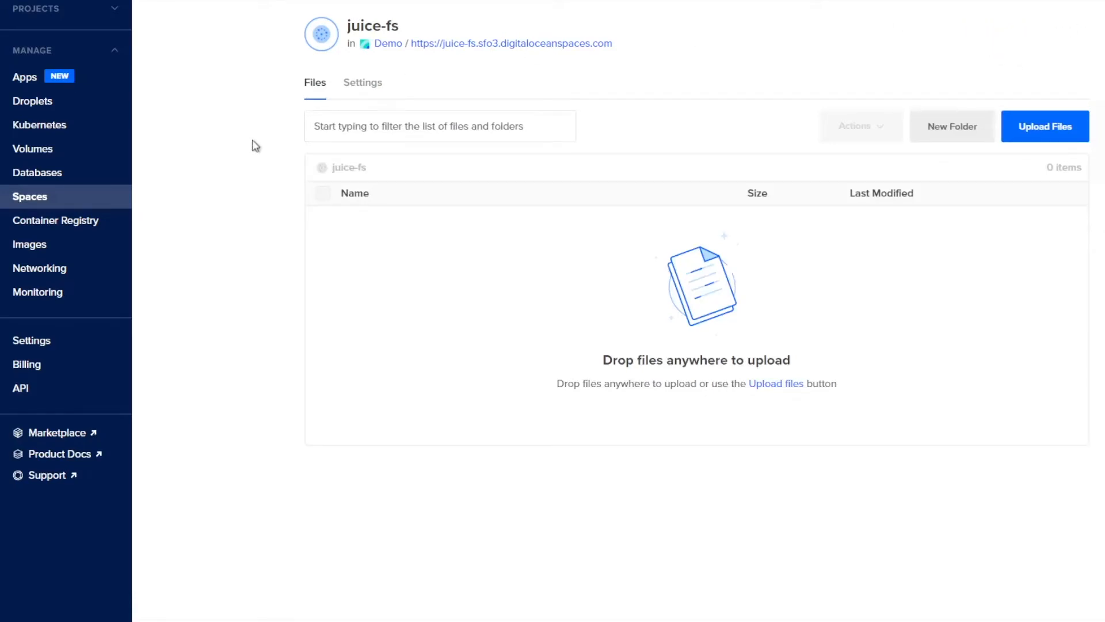
pyautogui.moveTo(334, 103)
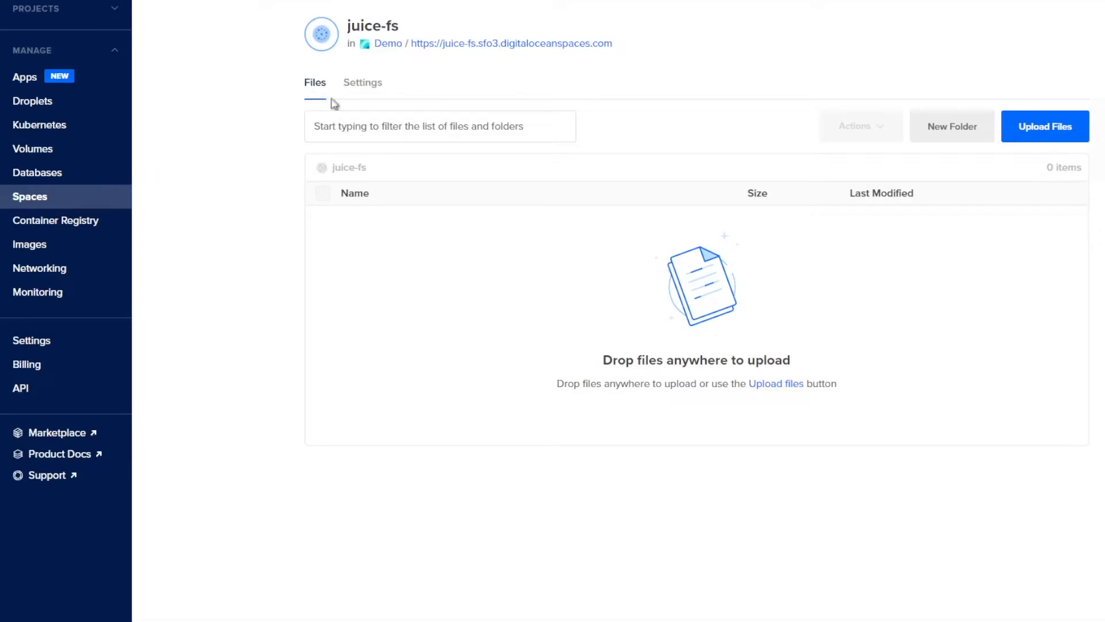
pyautogui.moveTo(444, 101)
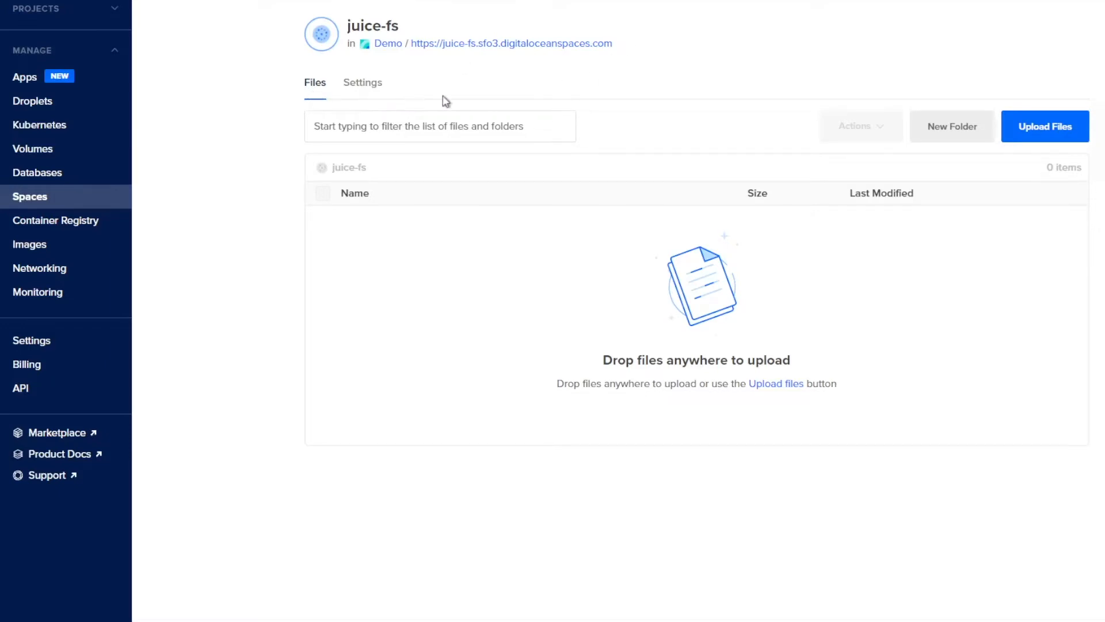
pyautogui.moveTo(252, 388)
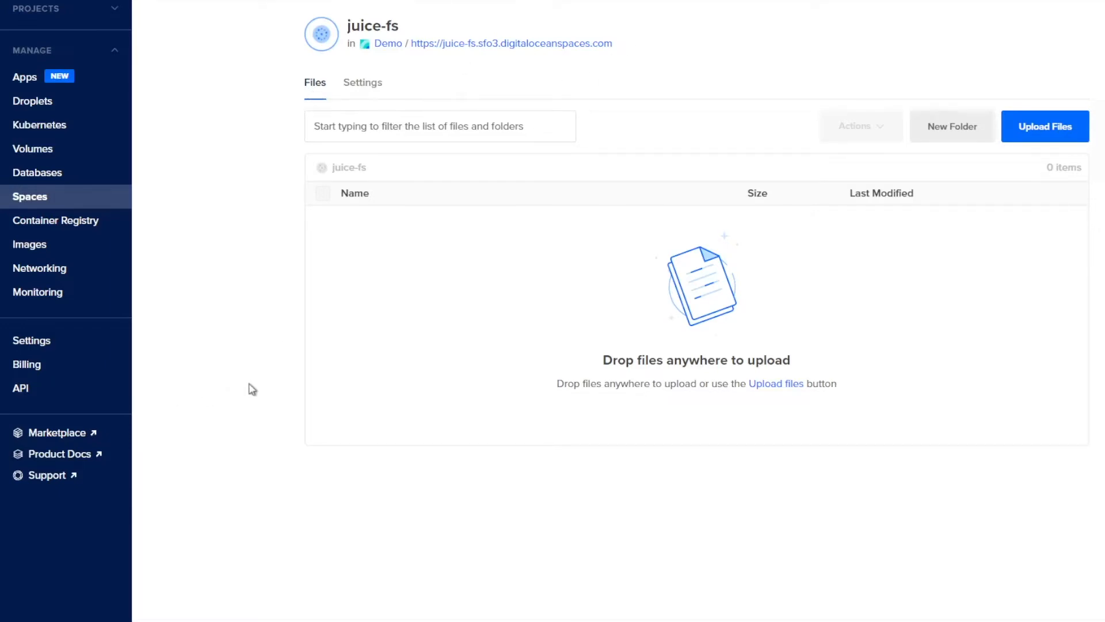
pyautogui.scroll(-3)
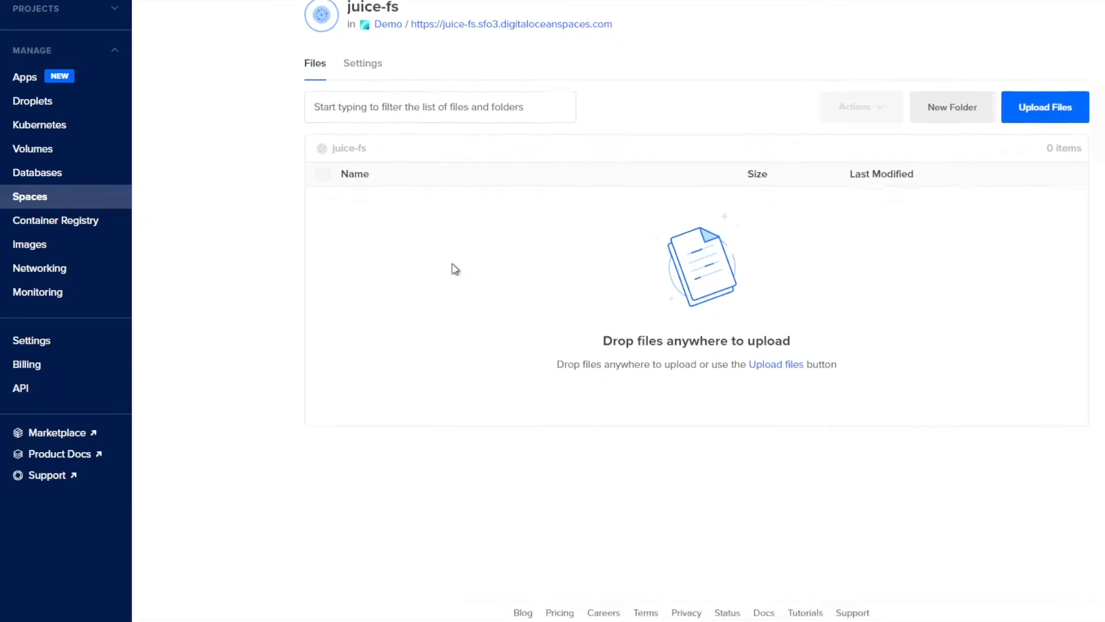
pyautogui.moveTo(50, 395)
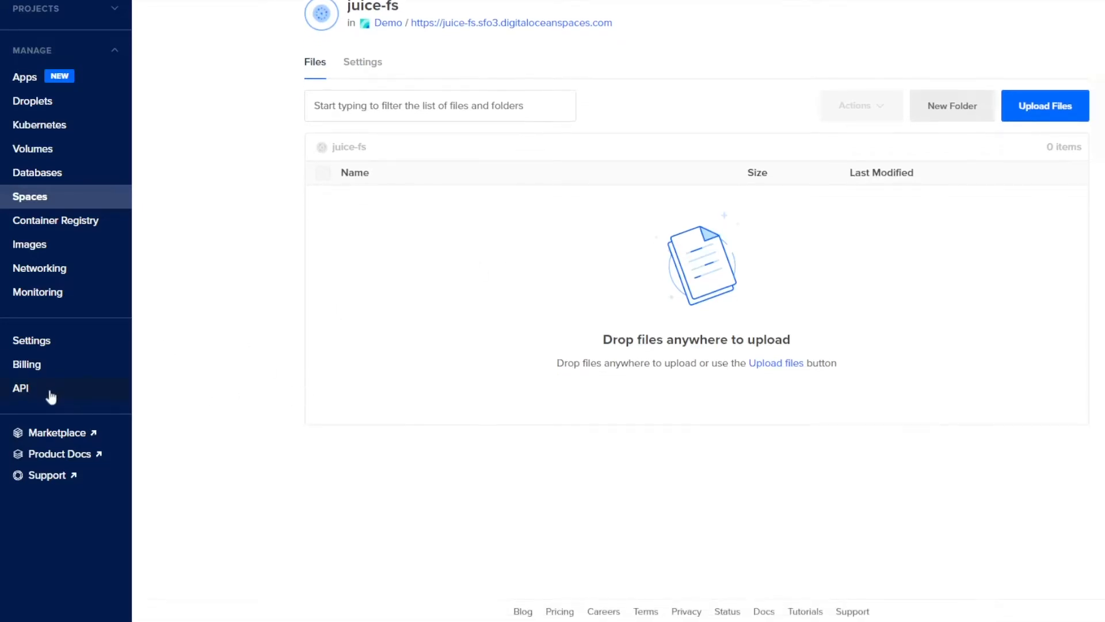
# Generate a new Spaces access key named juicefs from the API page.
pyautogui.click(21, 388)
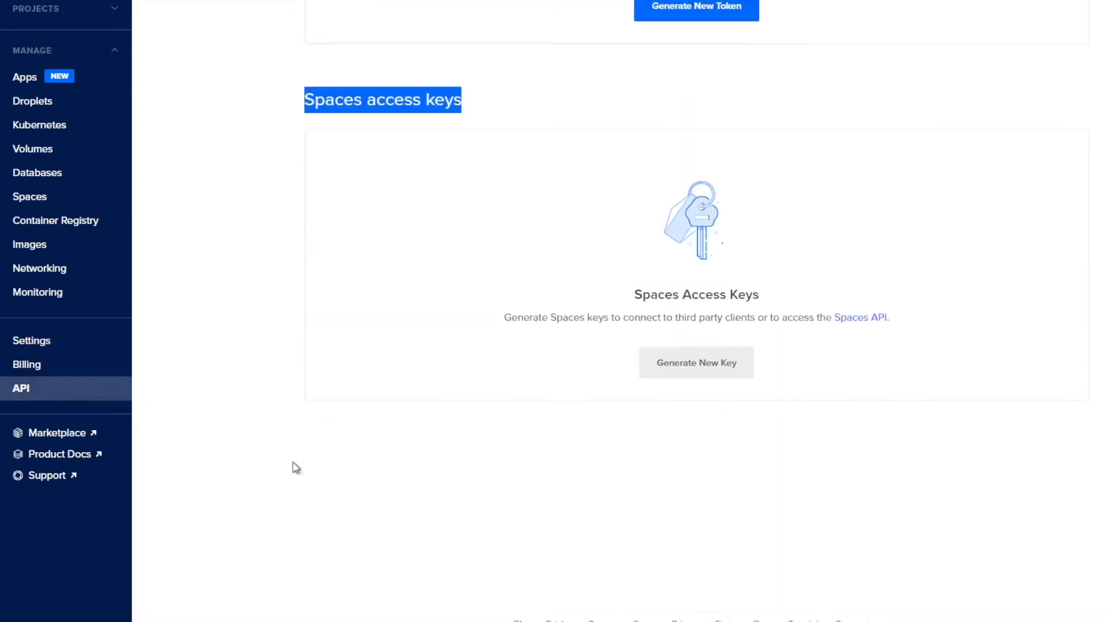
pyautogui.scroll(3)
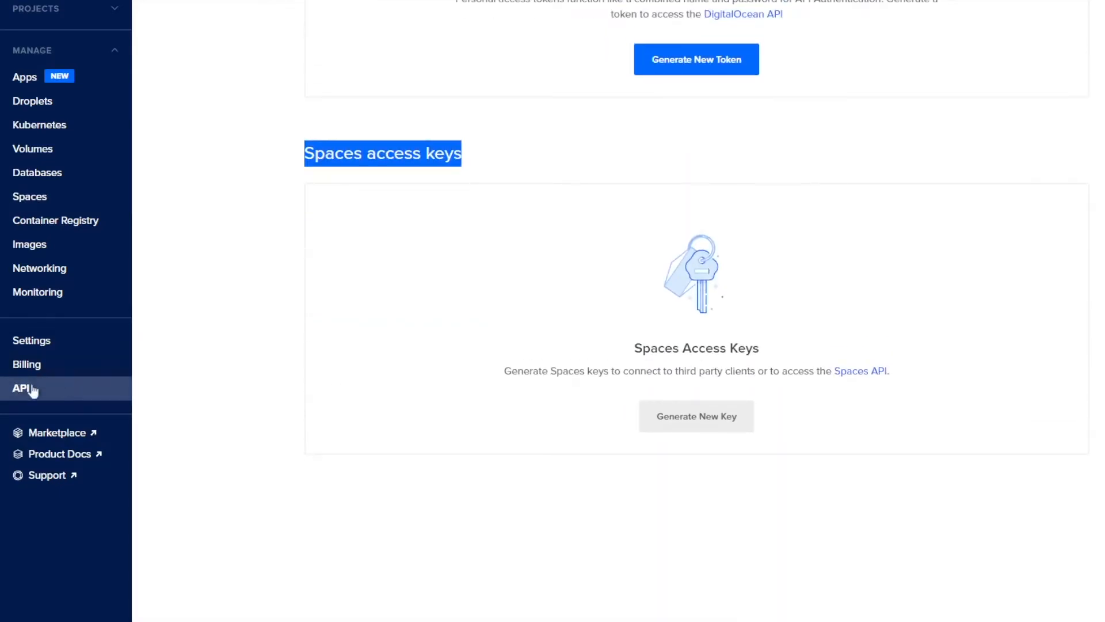
pyautogui.click(696, 415)
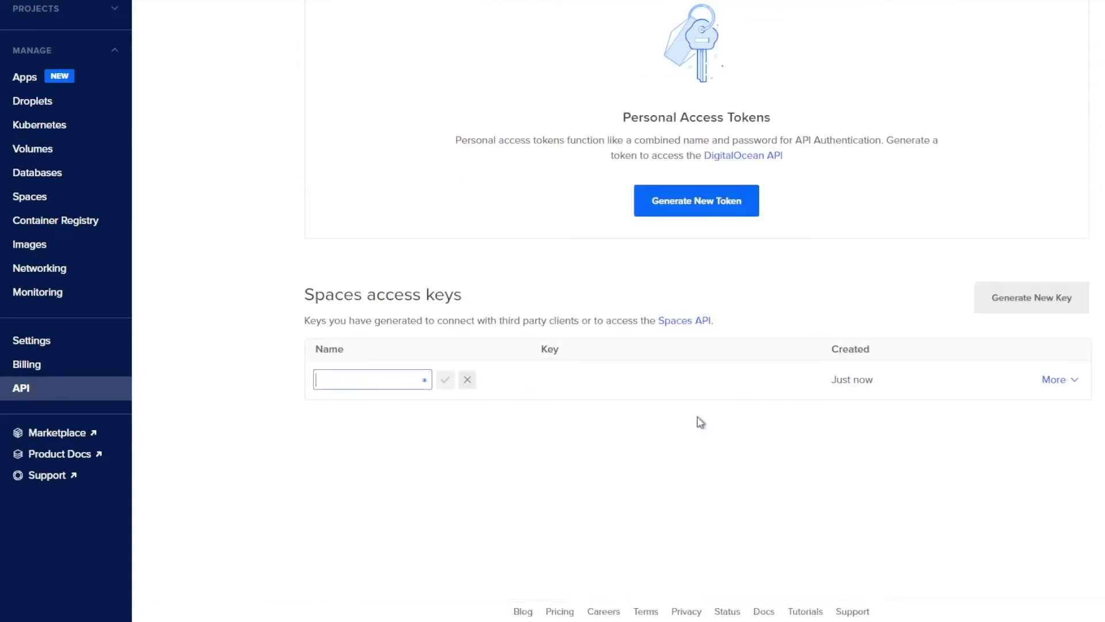
pyautogui.moveTo(597, 425)
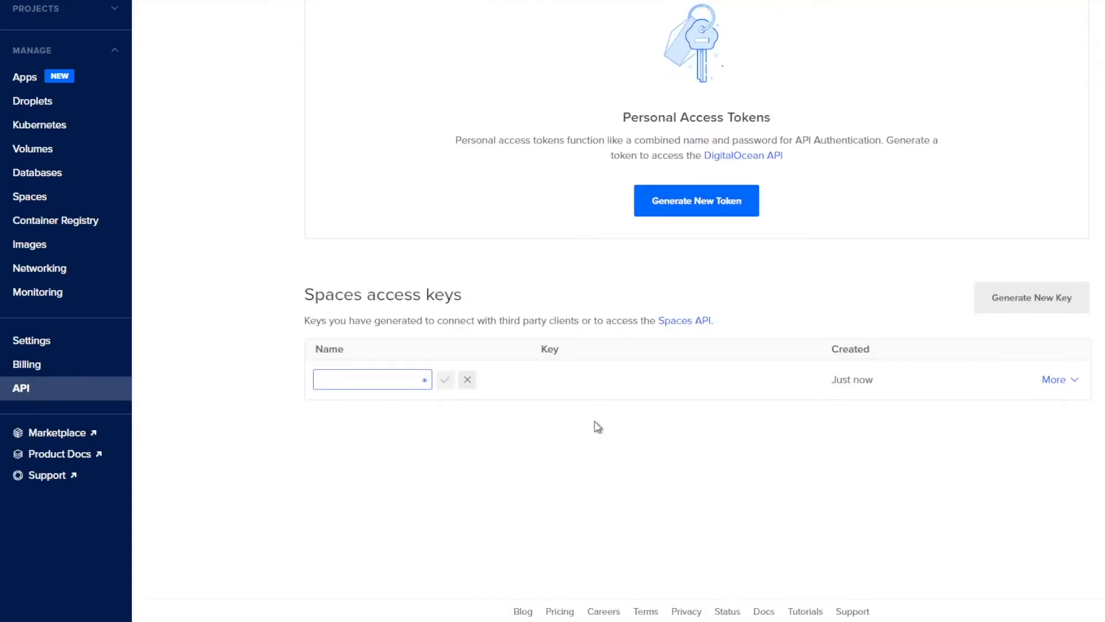
pyautogui.write('juic')
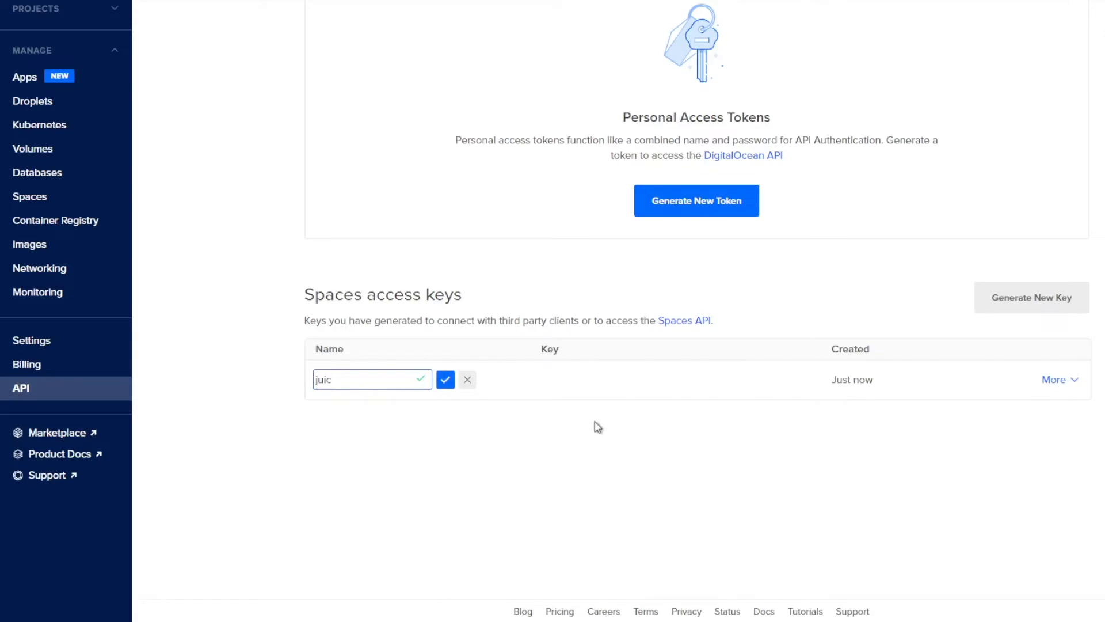
pyautogui.write('fs')
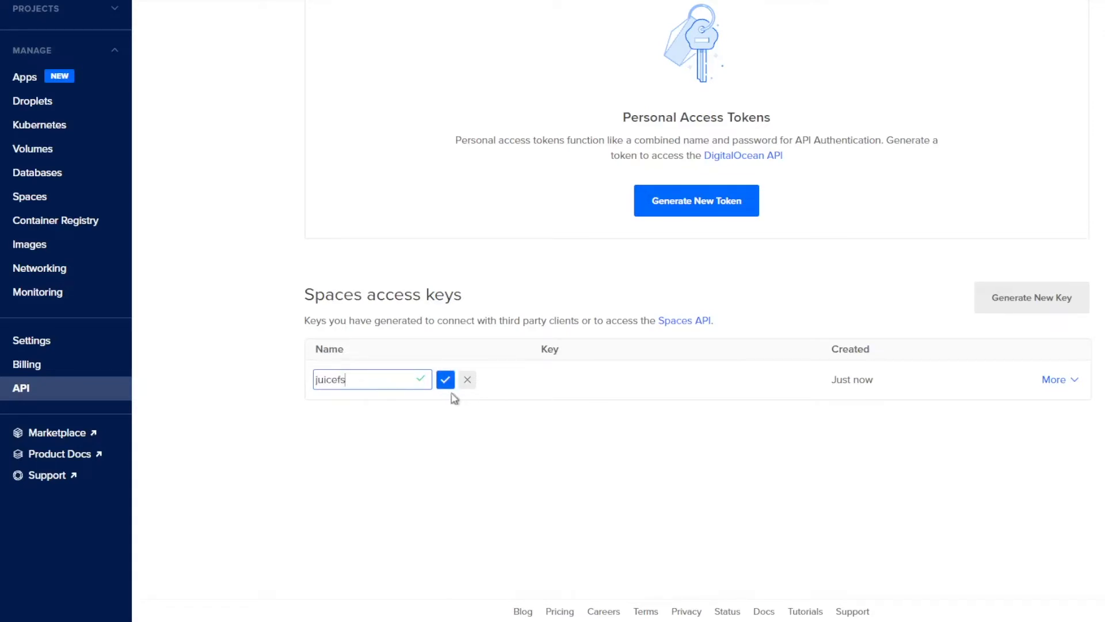
pyautogui.click(445, 379)
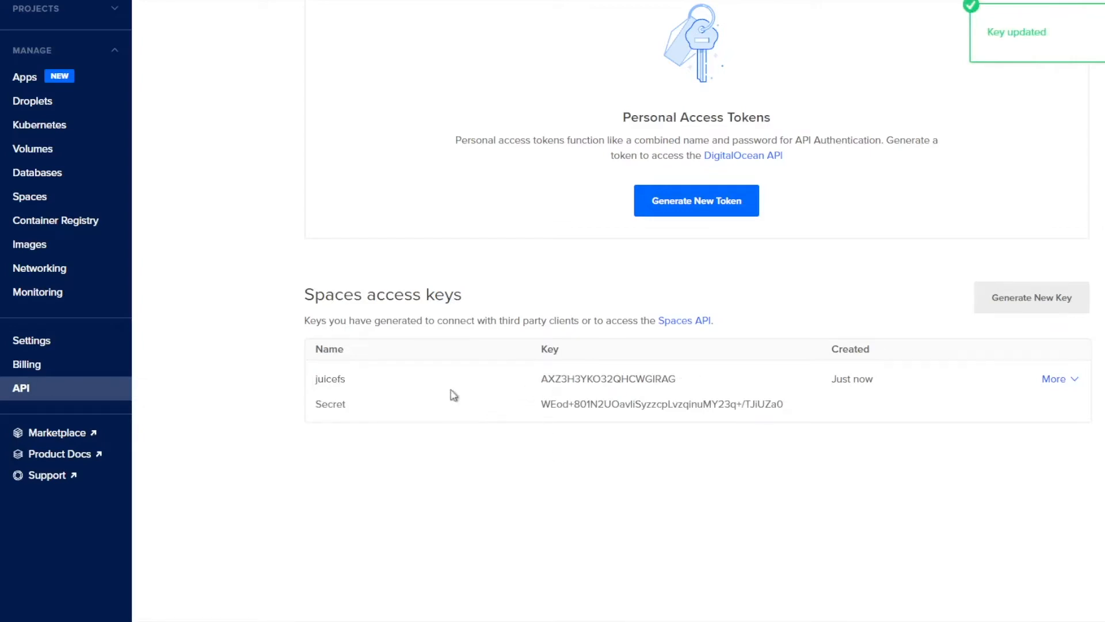
pyautogui.moveTo(673, 388)
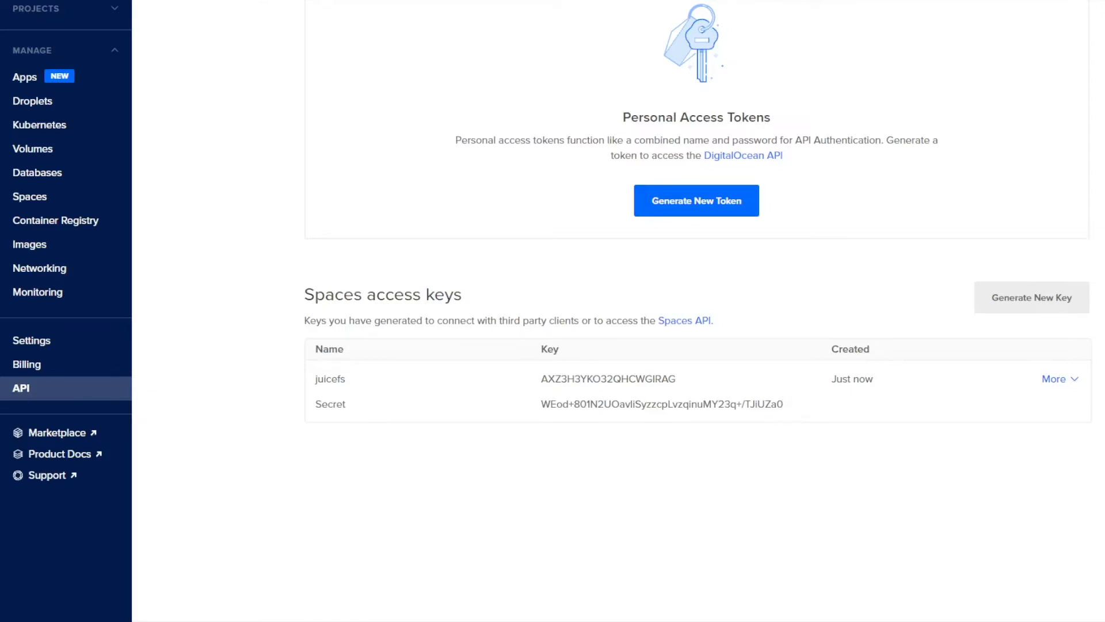
pyautogui.moveTo(32, 102)
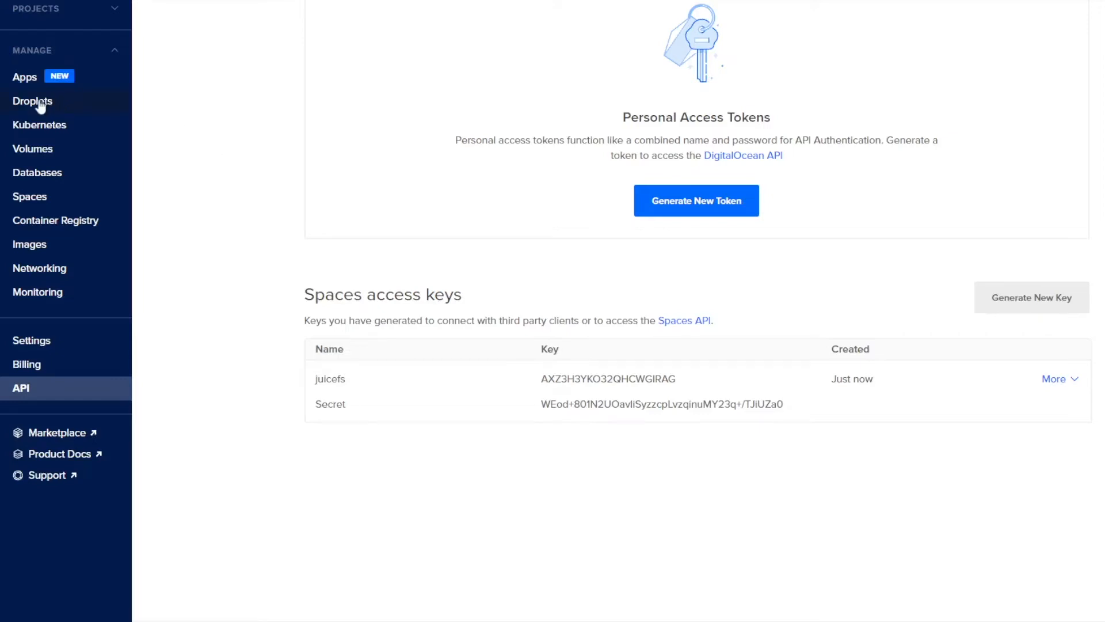
# Launch the juicefs-demo droplet's web console, then switch to the juicedata/juicefs repository.
pyautogui.click(32, 102)
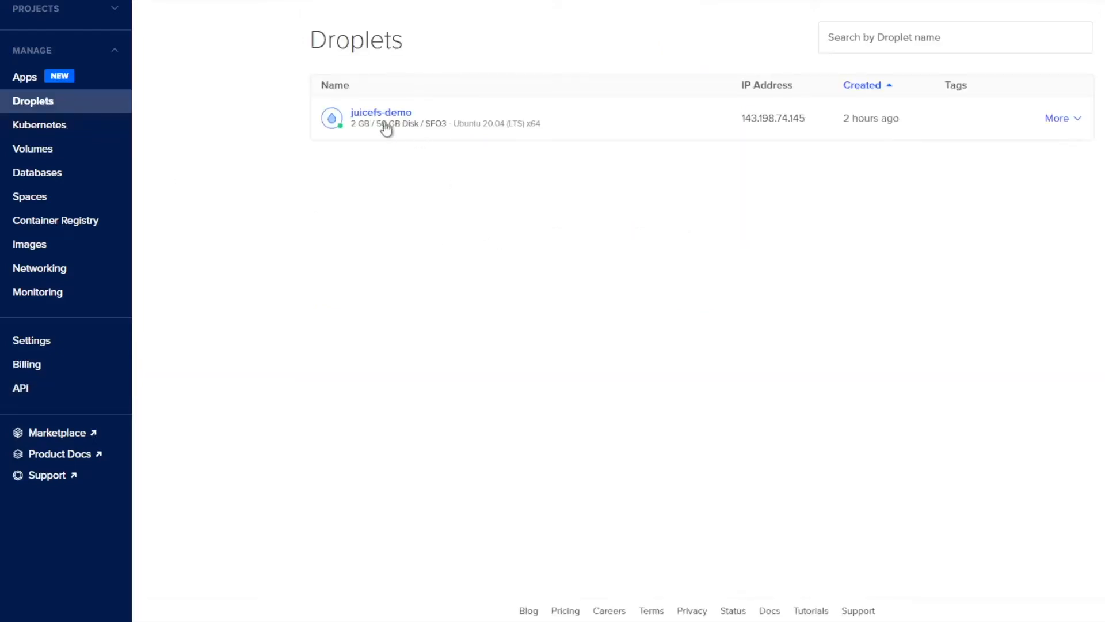
pyautogui.click(381, 112)
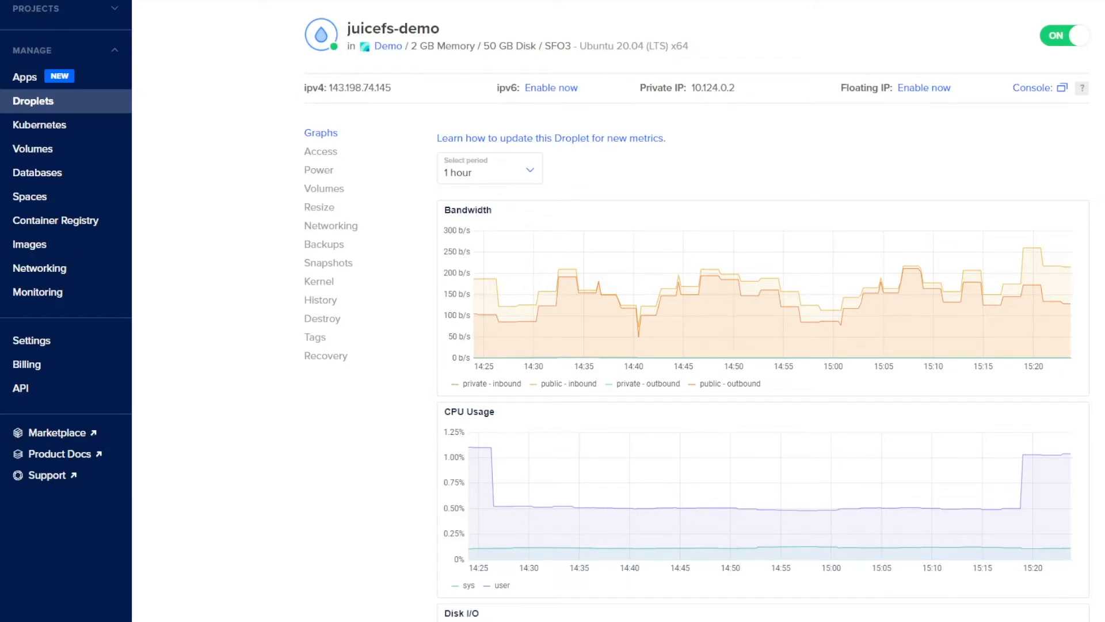
pyautogui.click(1034, 88)
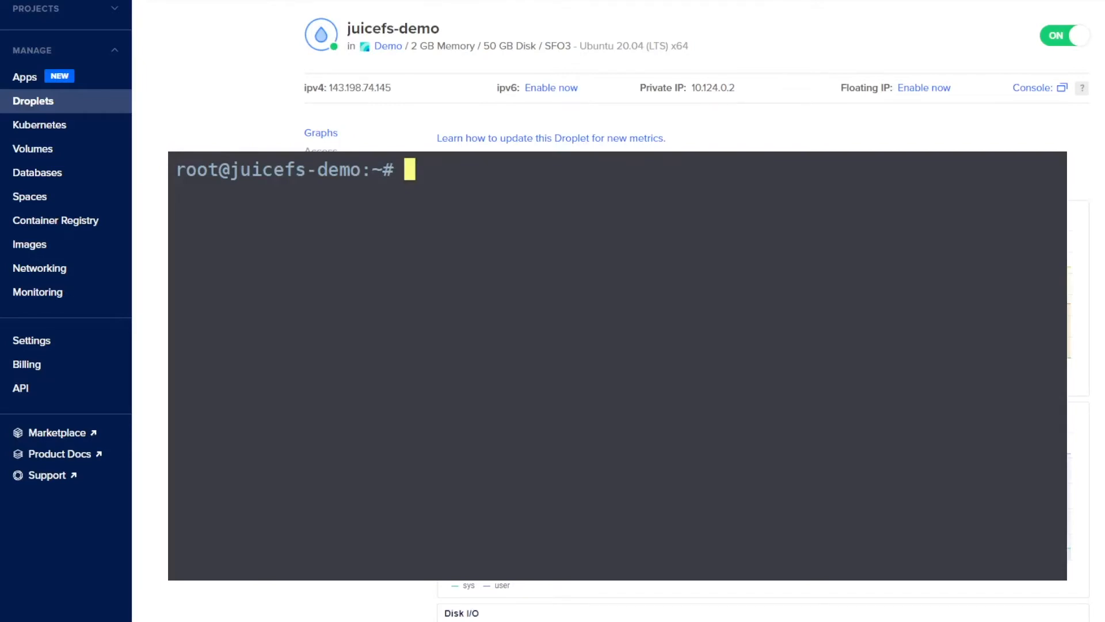
pyautogui.click(322, 132)
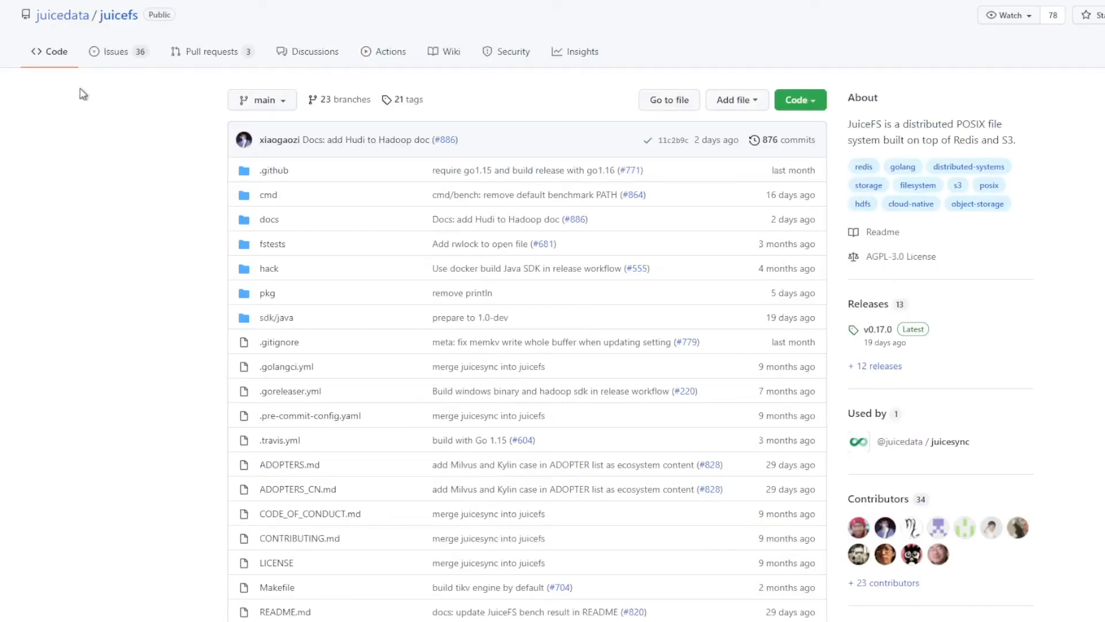
pyautogui.moveTo(67, 32)
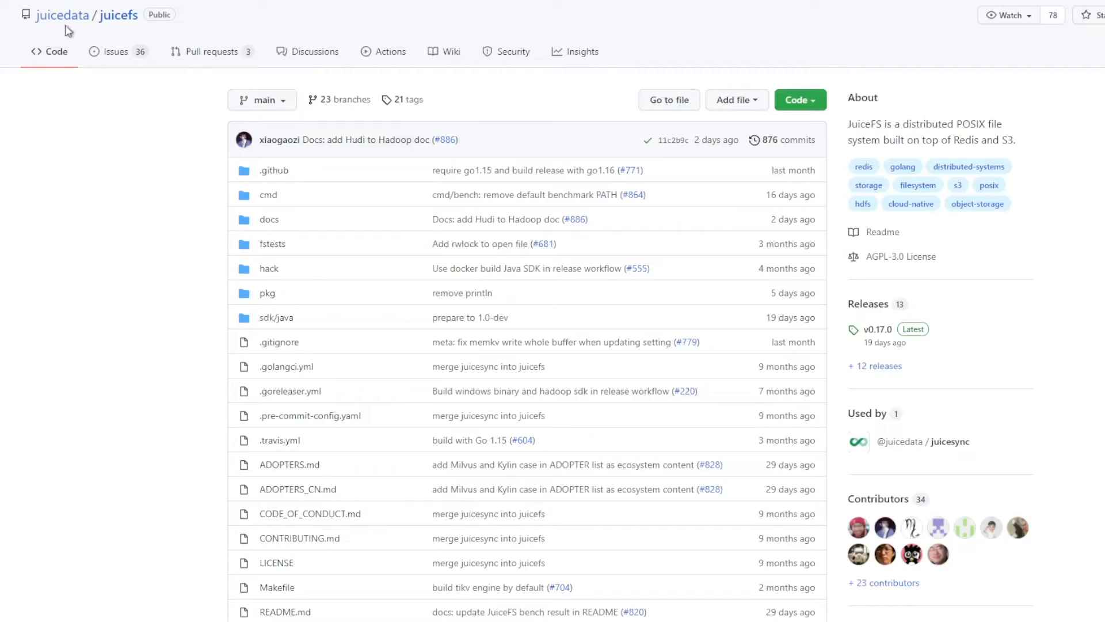
# Read the README, then the Quick Start Guide's Redis and object storage requirements.
pyautogui.scroll(-3)
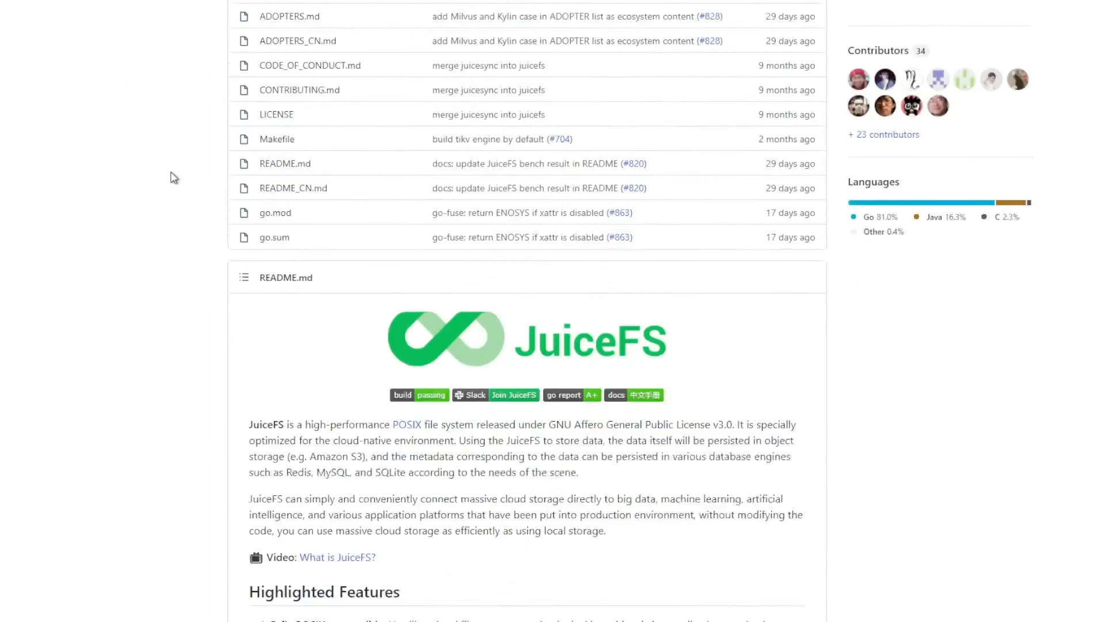
pyautogui.scroll(-3)
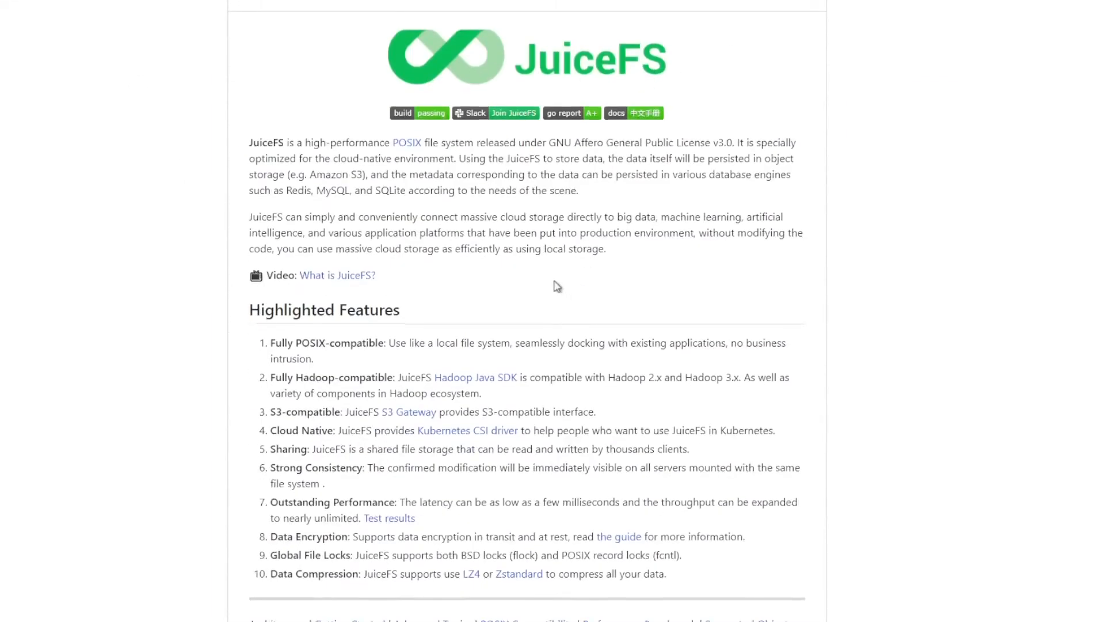
pyautogui.scroll(-3)
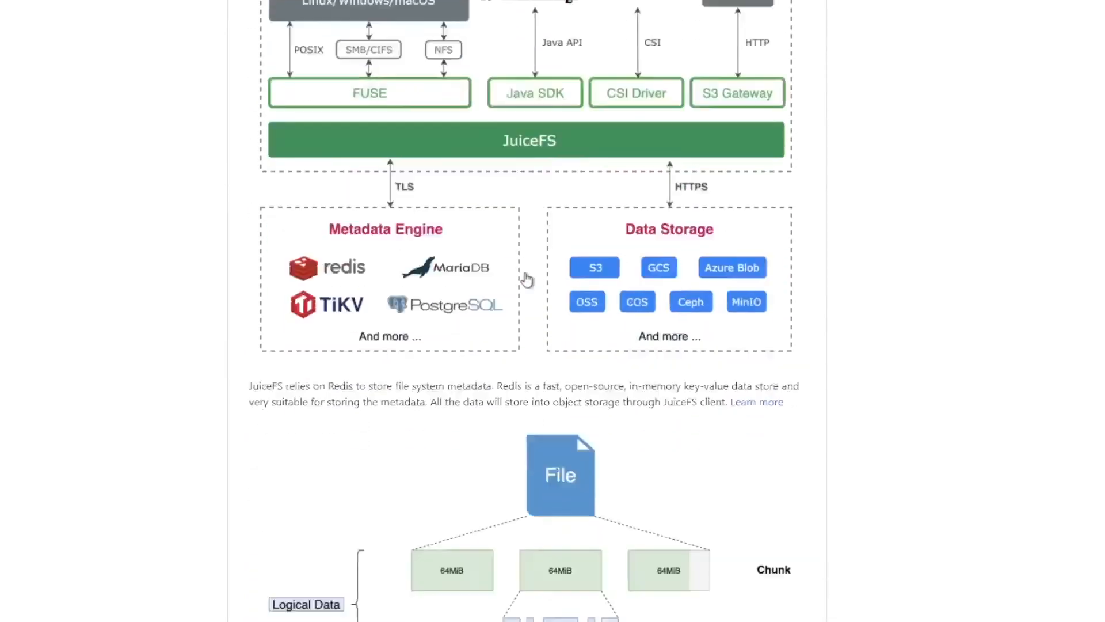
pyautogui.scroll(-3)
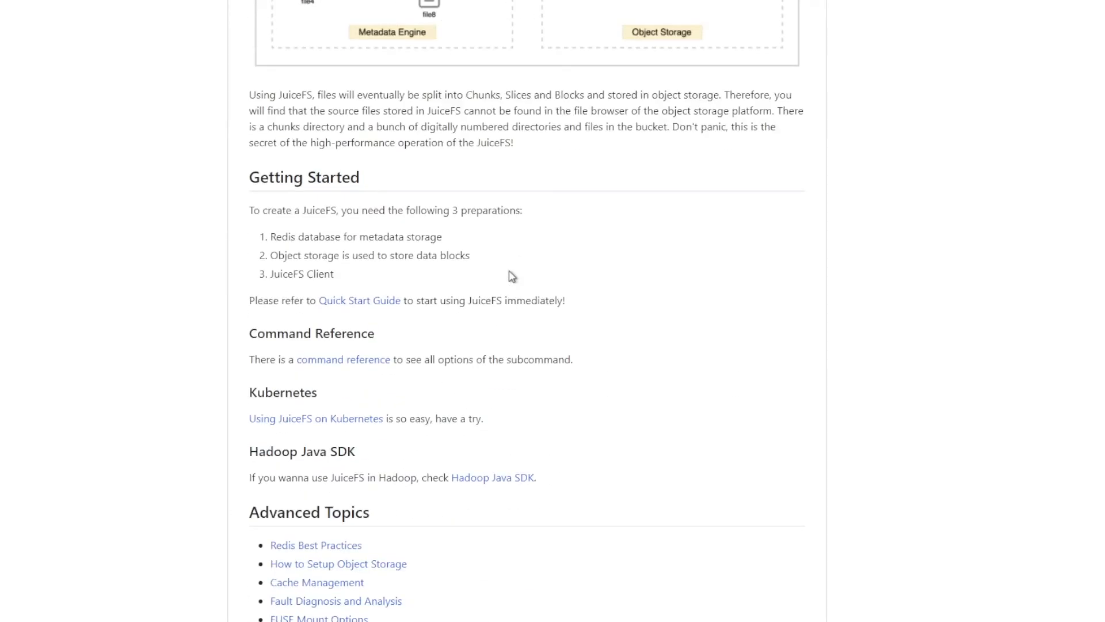
pyautogui.moveTo(359, 299)
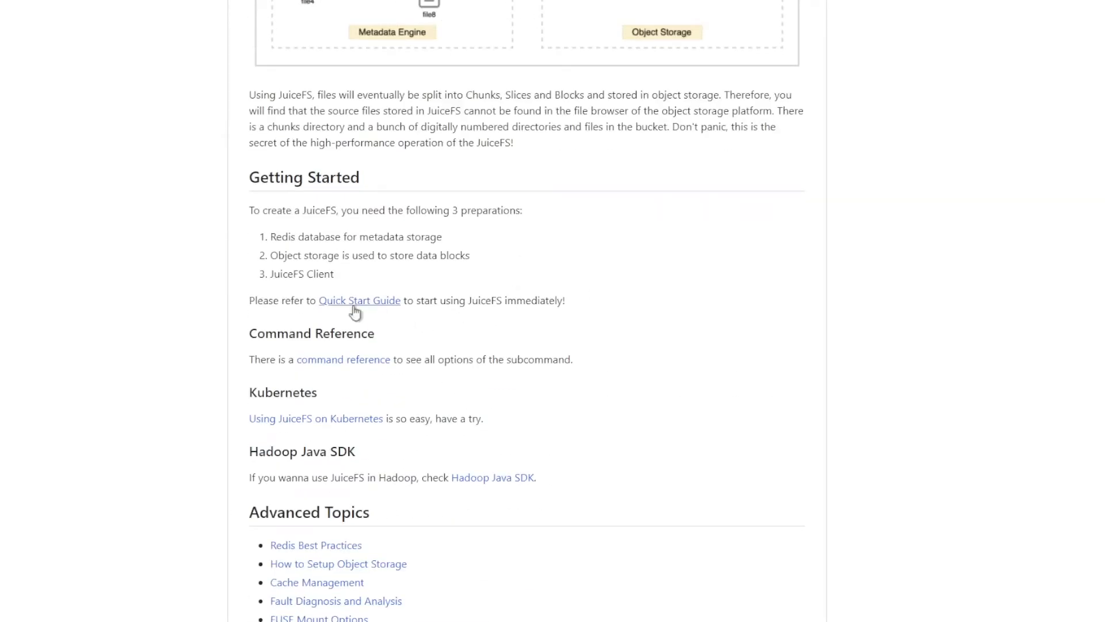
pyautogui.click(359, 301)
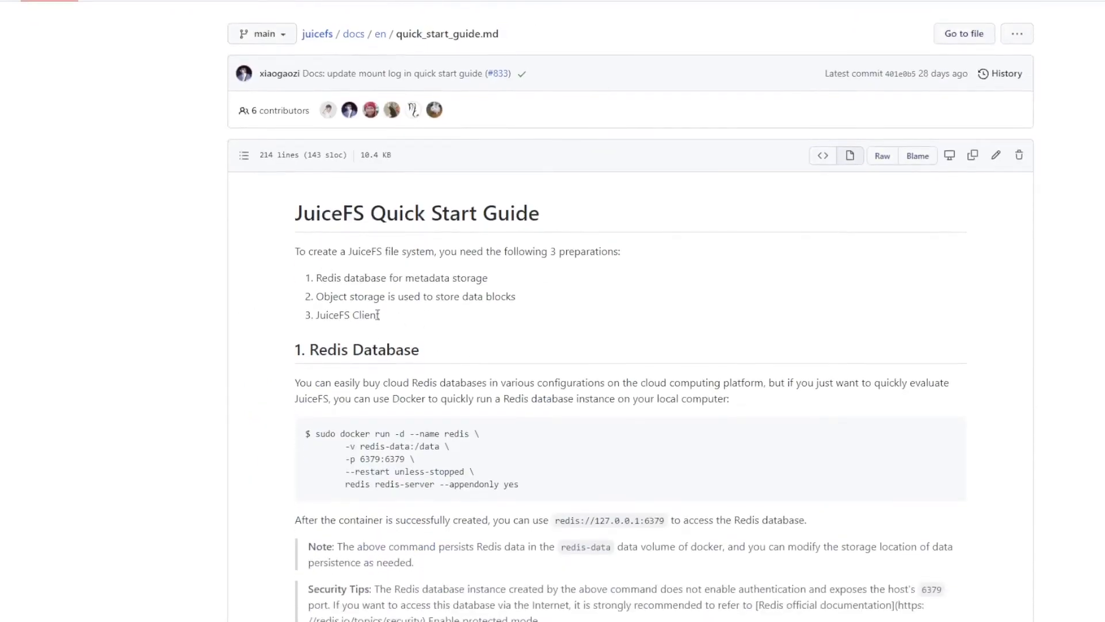
pyautogui.scroll(-3)
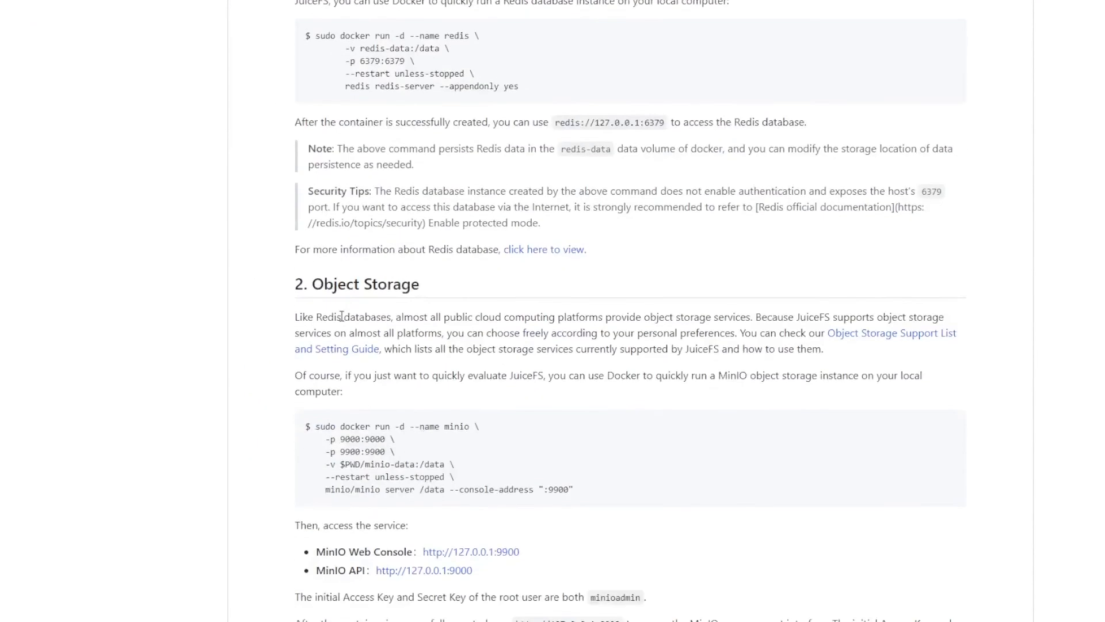
pyautogui.scroll(-3)
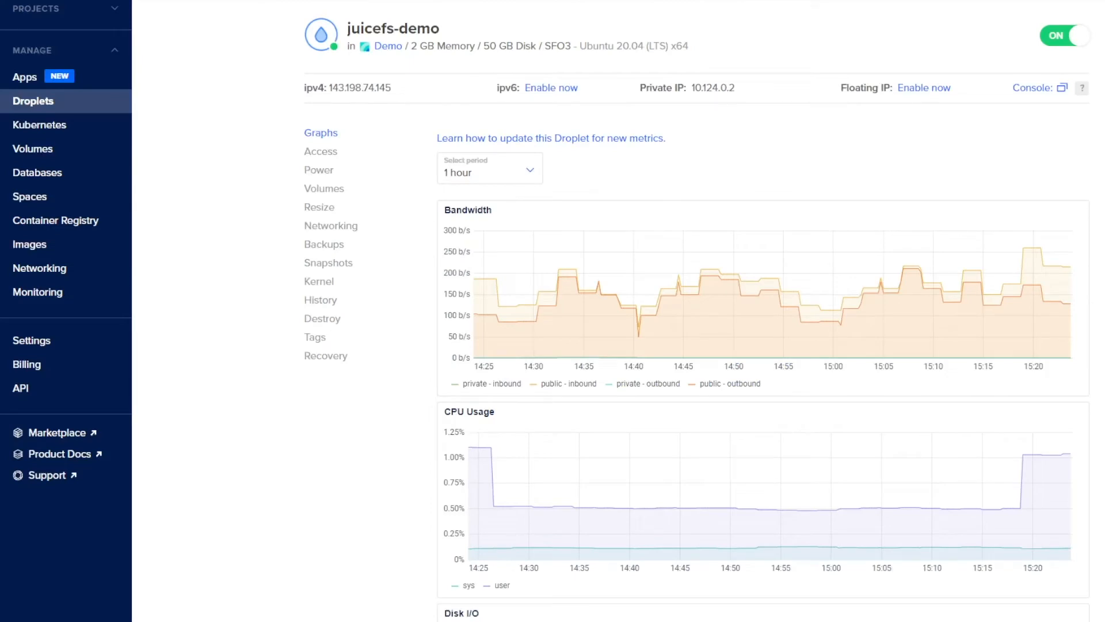
# Store the latest JuiceFS tag via curl and wget the matching linux-amd64 release tarball.
pyautogui.click(1058, 87)
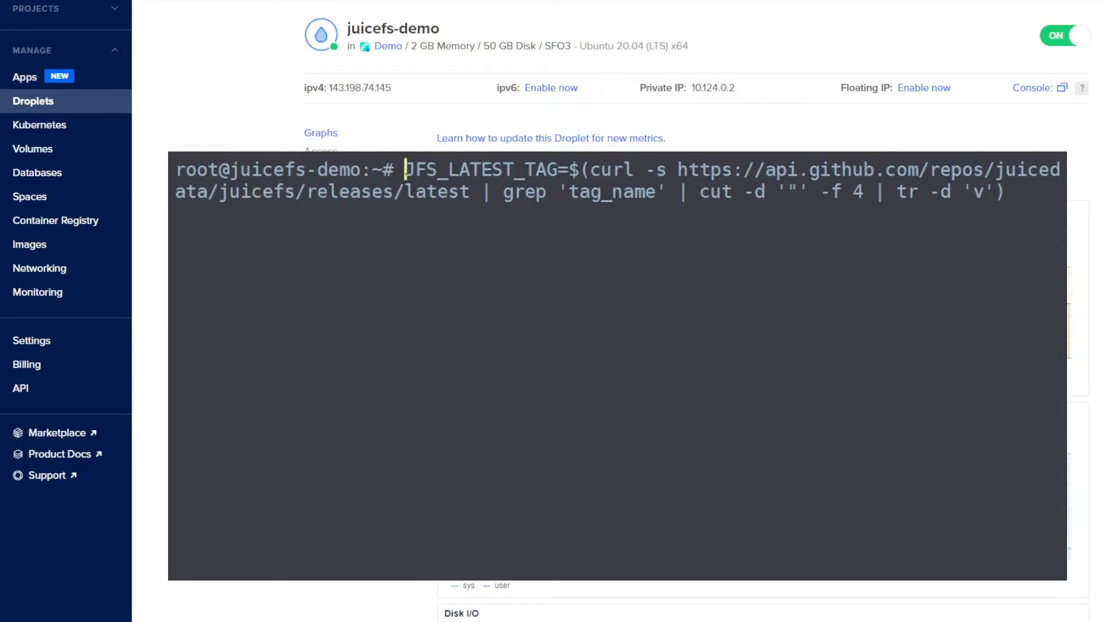
pyautogui.press('Return')
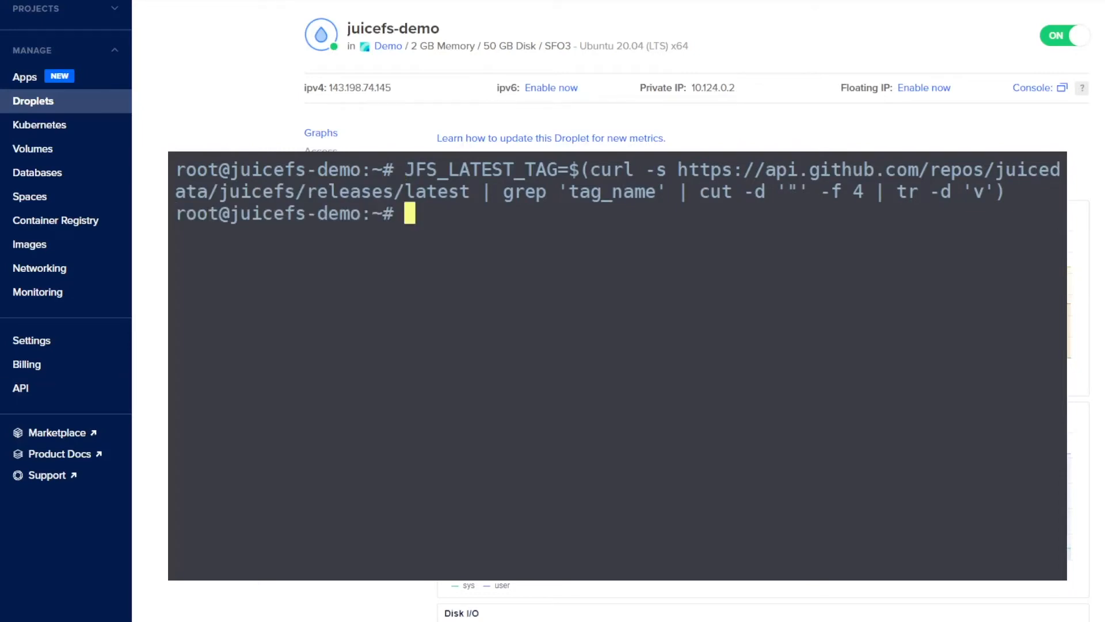
pyautogui.write('wget "https://github.com/juicedata/juicefs/releases/download/v${JFS_LATEST_TAG}/juicefs-${JFS_LATEST_TAG}-linux-amd64.tar.gz"')
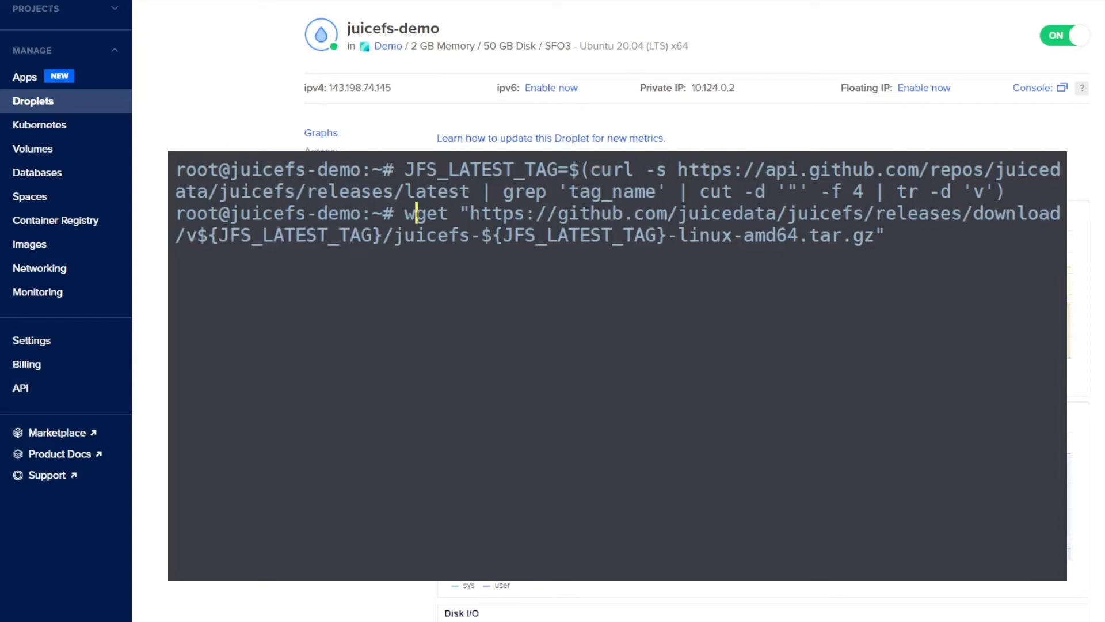
pyautogui.press('Return')
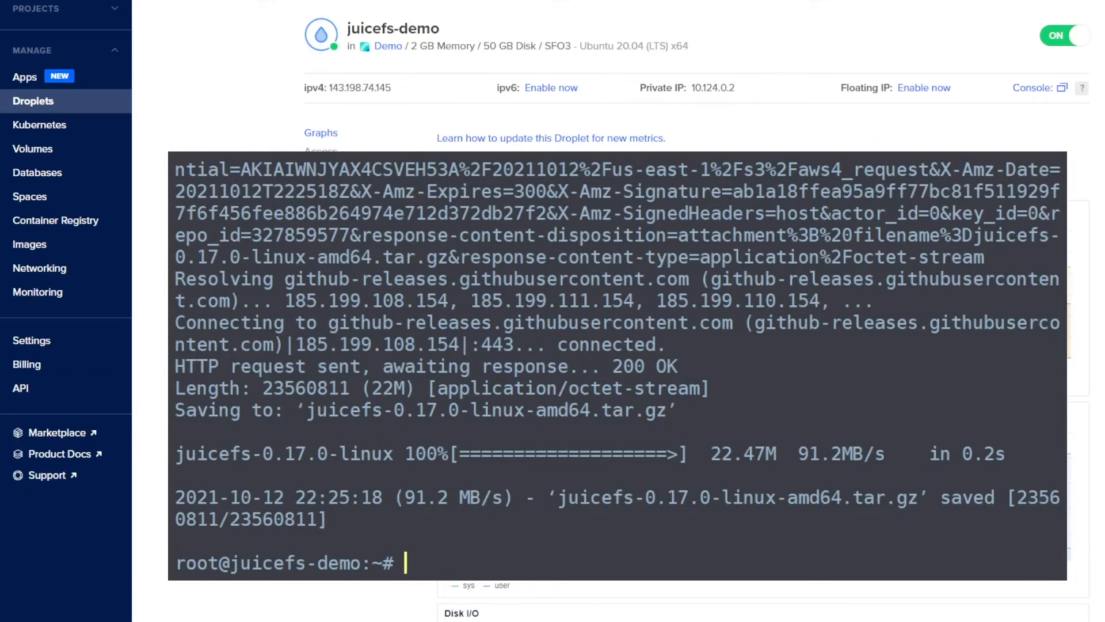
# Extract the tarball into a juice folder and install juice/juicefs into /usr/local/bin.
pyautogui.write('mkdir juice && tar -zxvf "juicefs-${JFS_LATEST_TAG}-linux-amd64.tar.gz" -C juice')
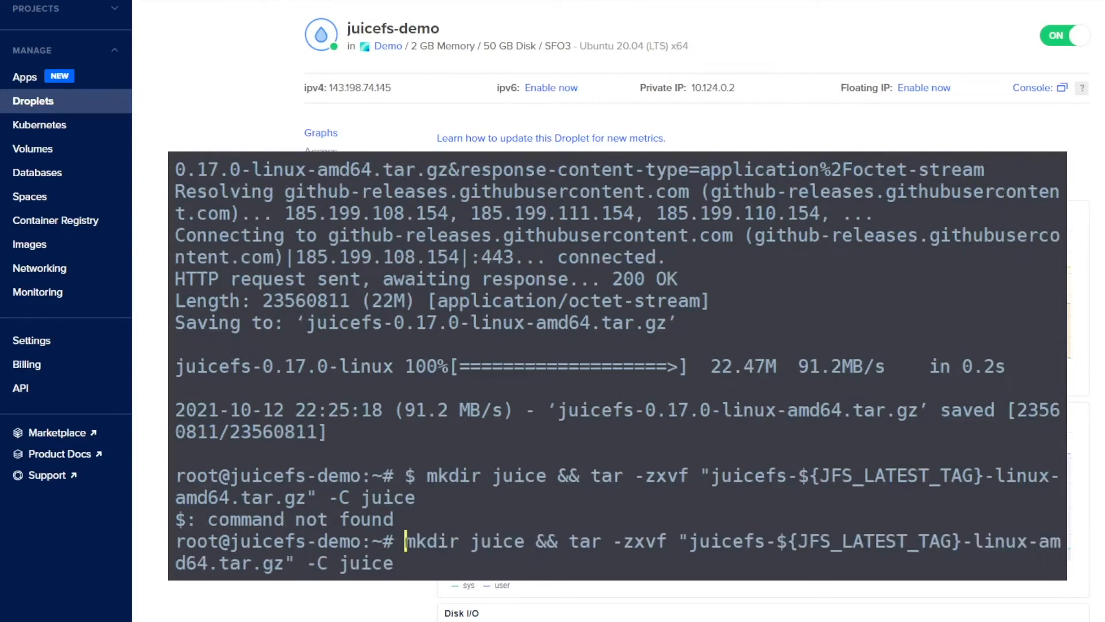
pyautogui.press('Return')
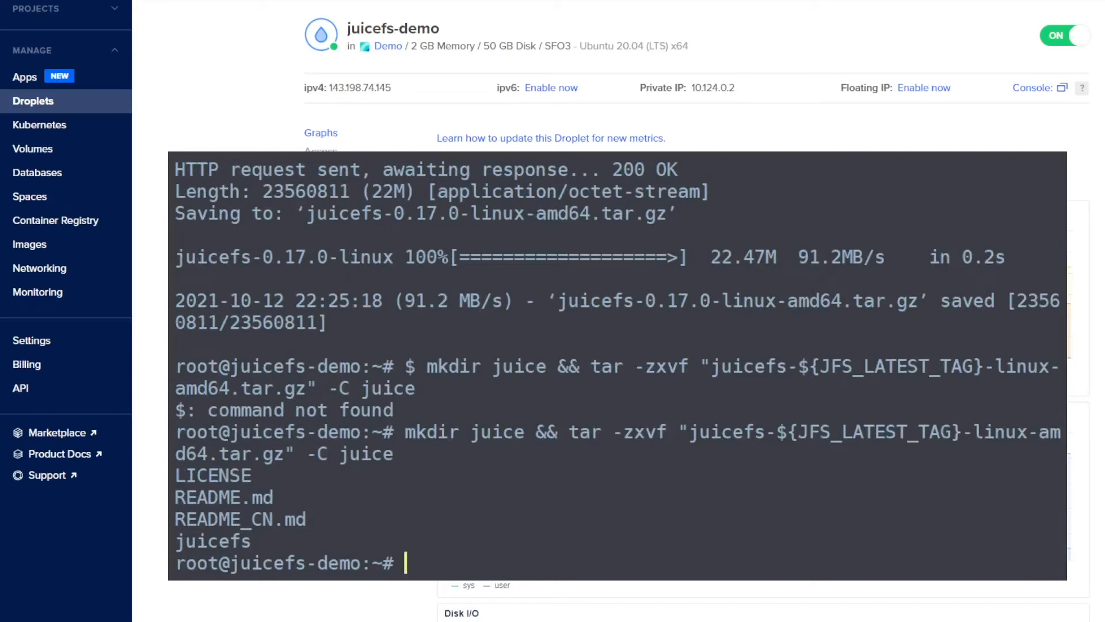
pyautogui.write('sudo install juice/juicefs /usr/local/bin')
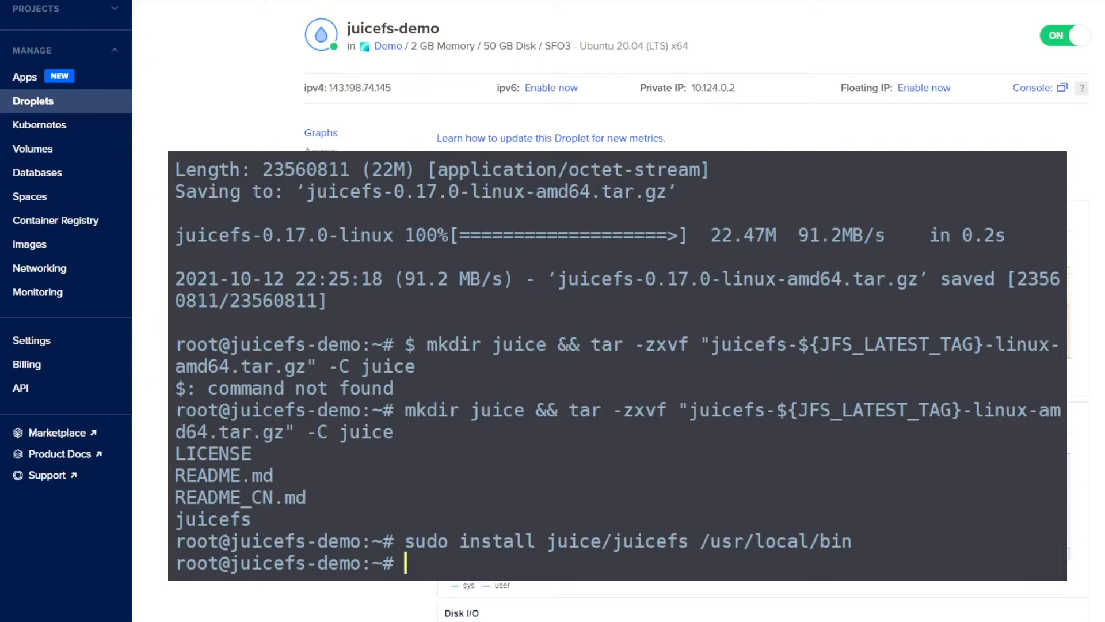
pyautogui.write('j')
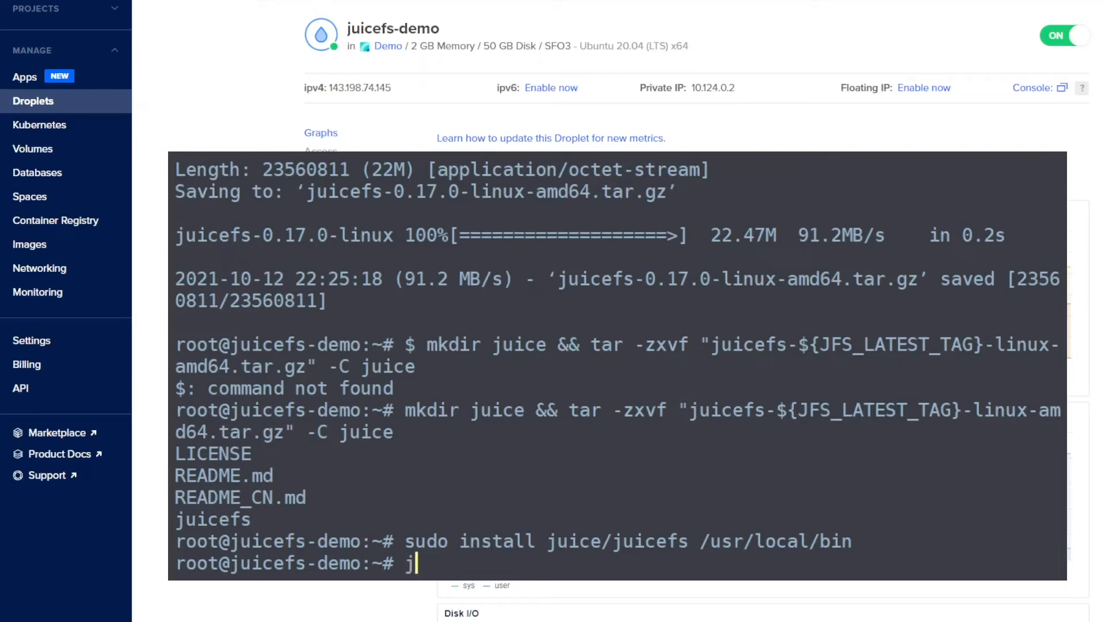
pyautogui.write('uicefs')
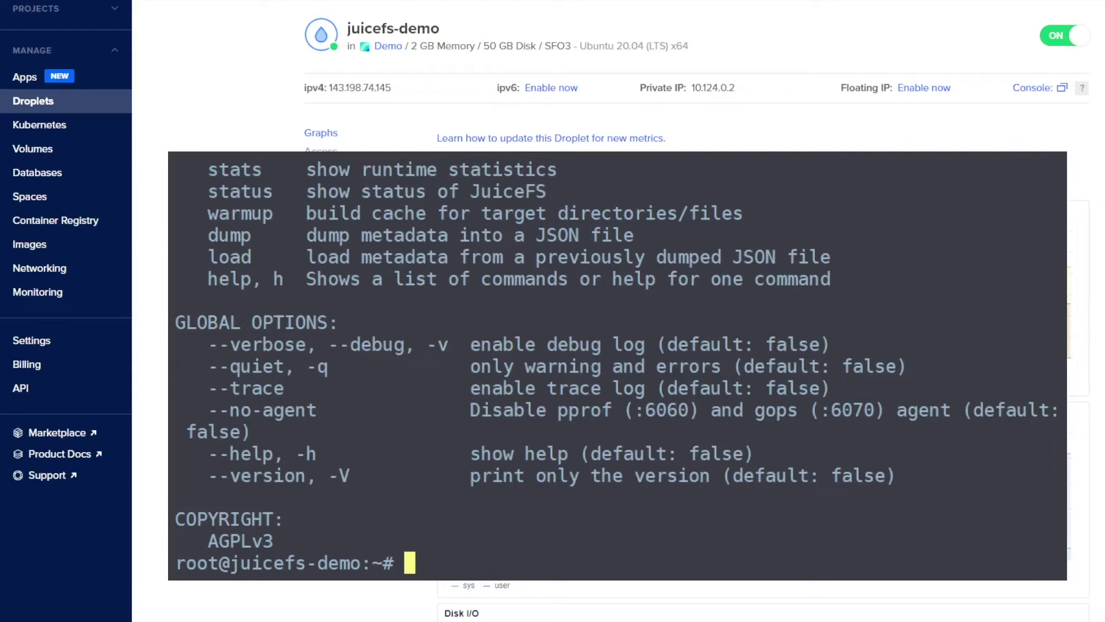
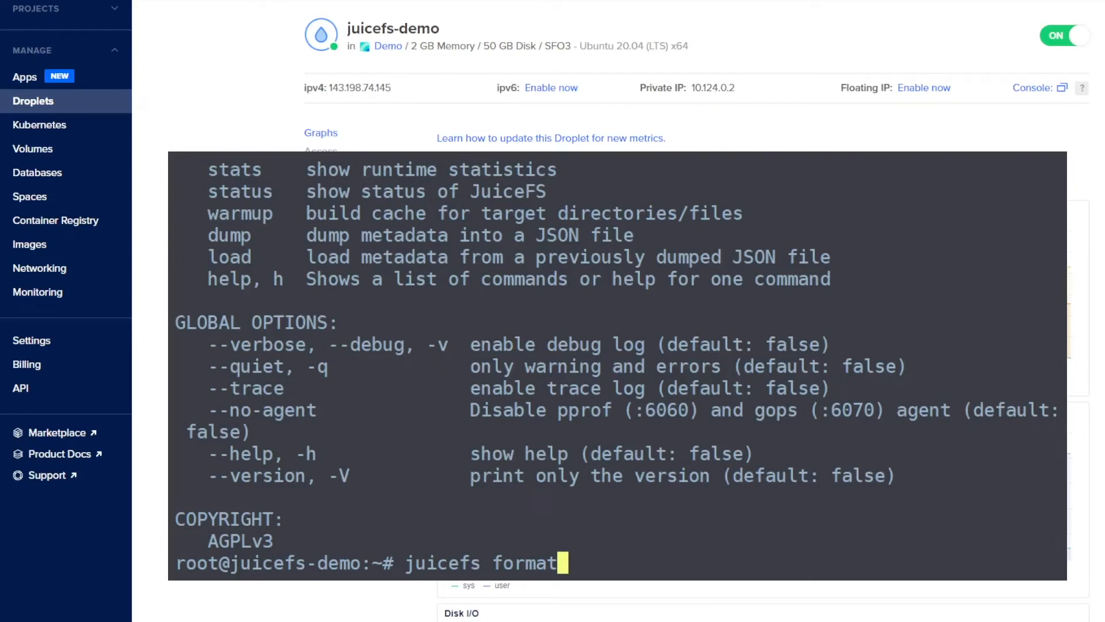
# Run juicefs for help, then try the placeholder format template, which fails, and clear the line.
pyautogui.press('Backspace')
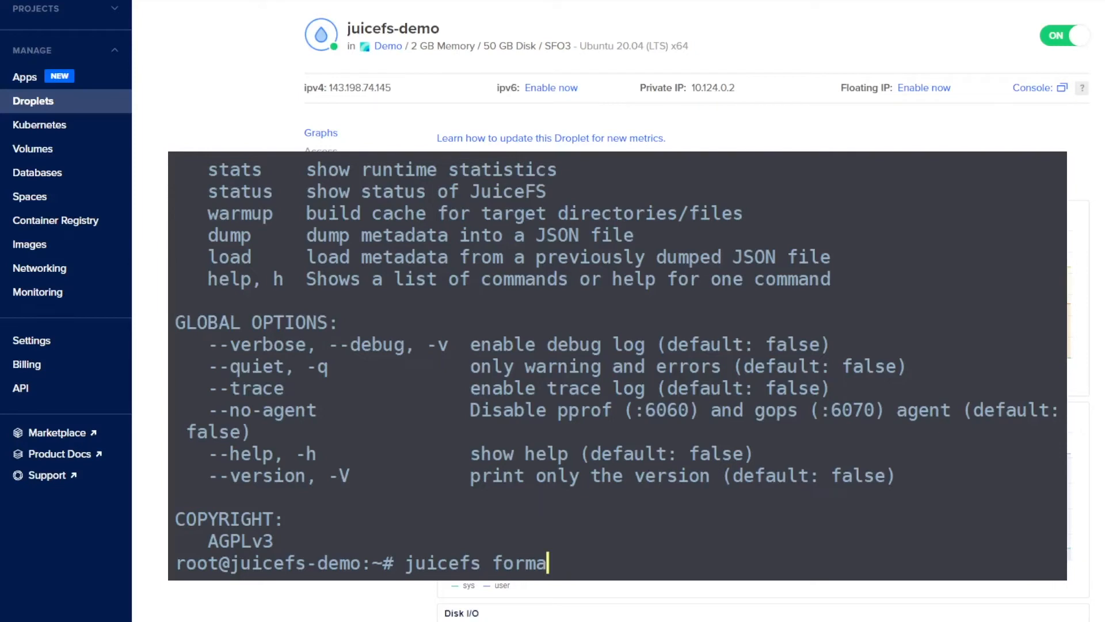
pyautogui.press('ctrl+c')
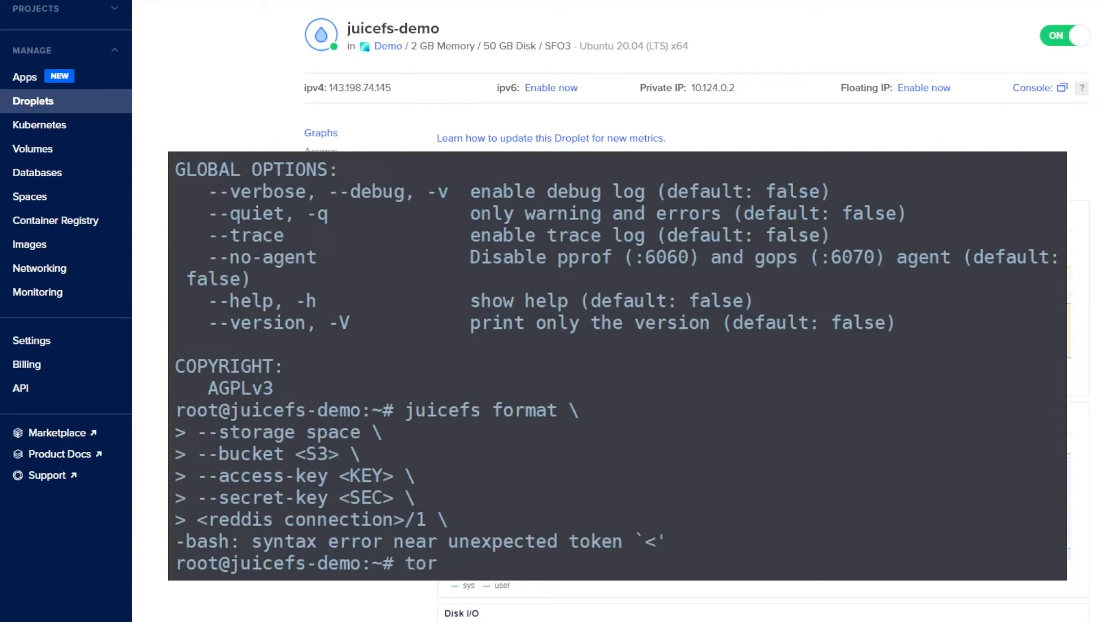
pyautogui.press('ctrl+c')
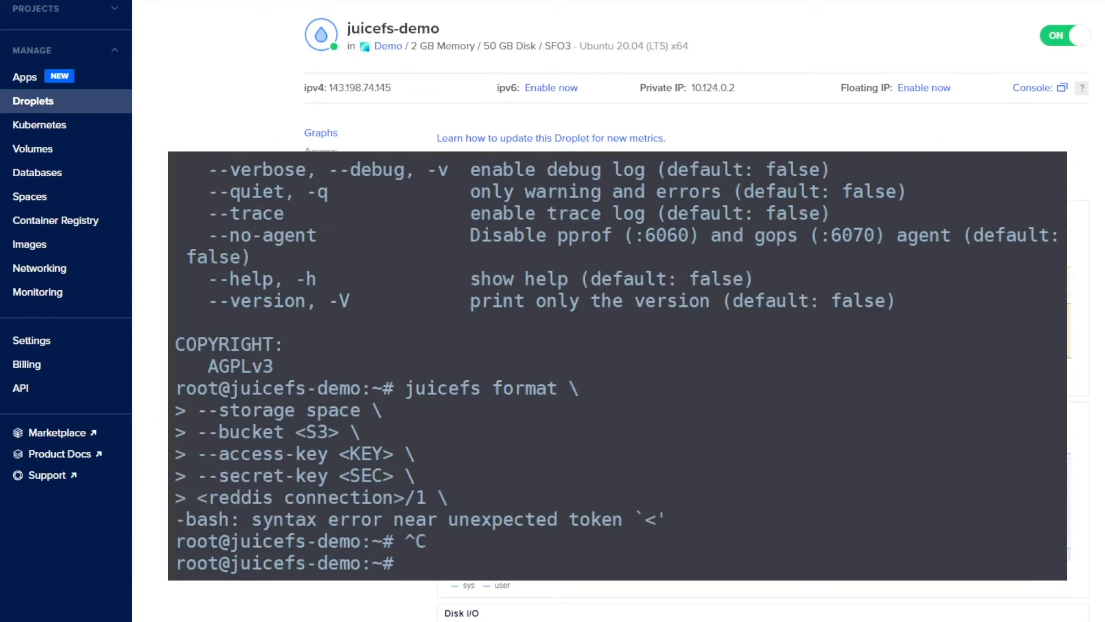
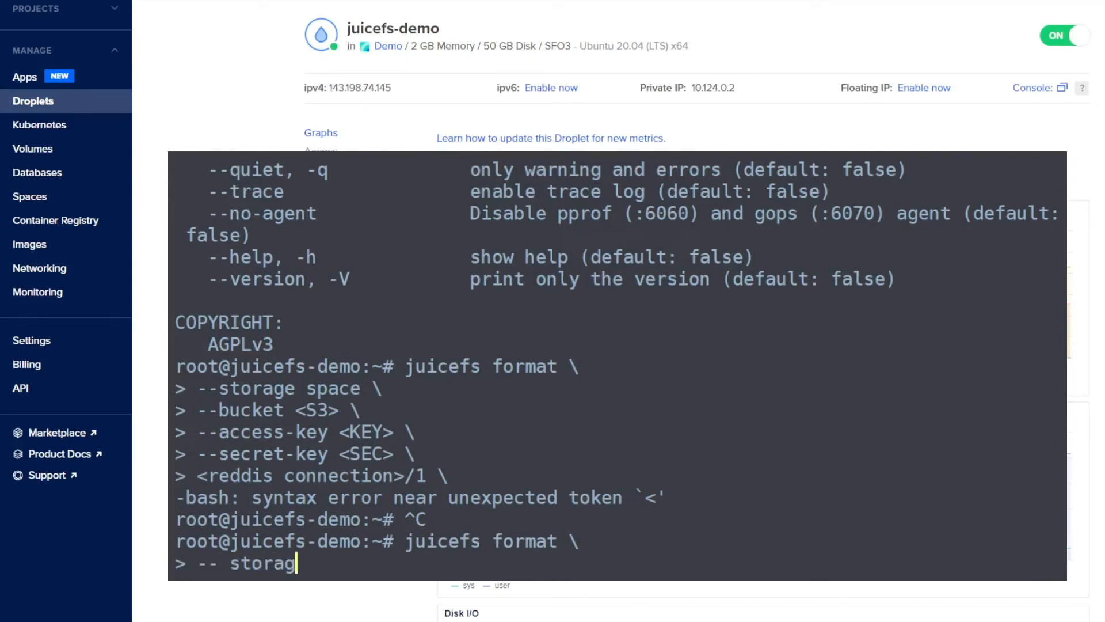
pyautogui.press('Backspace')
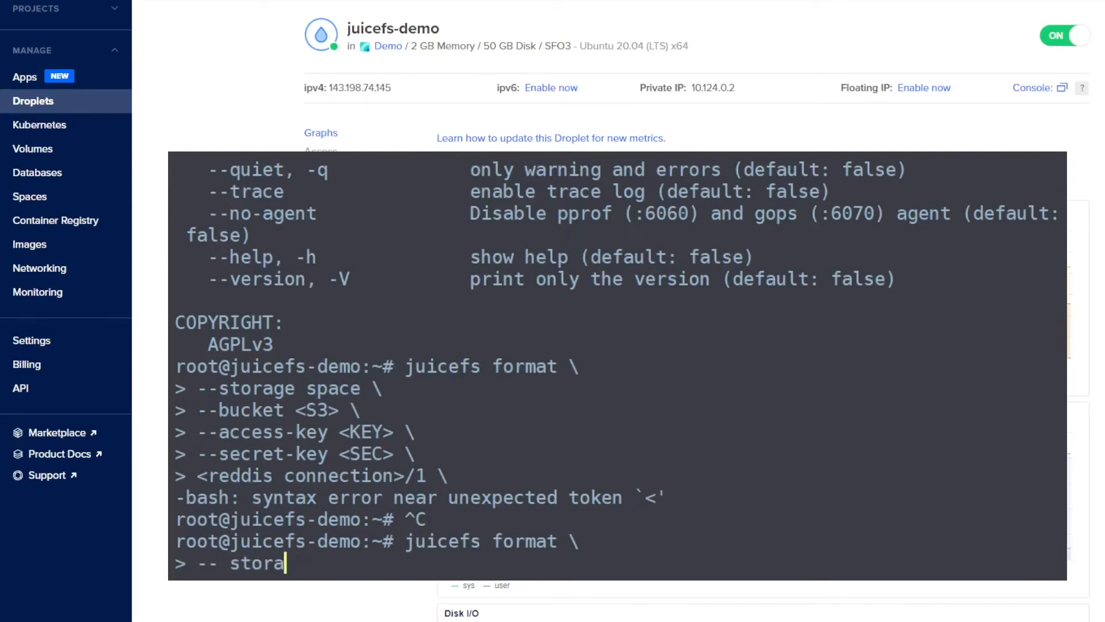
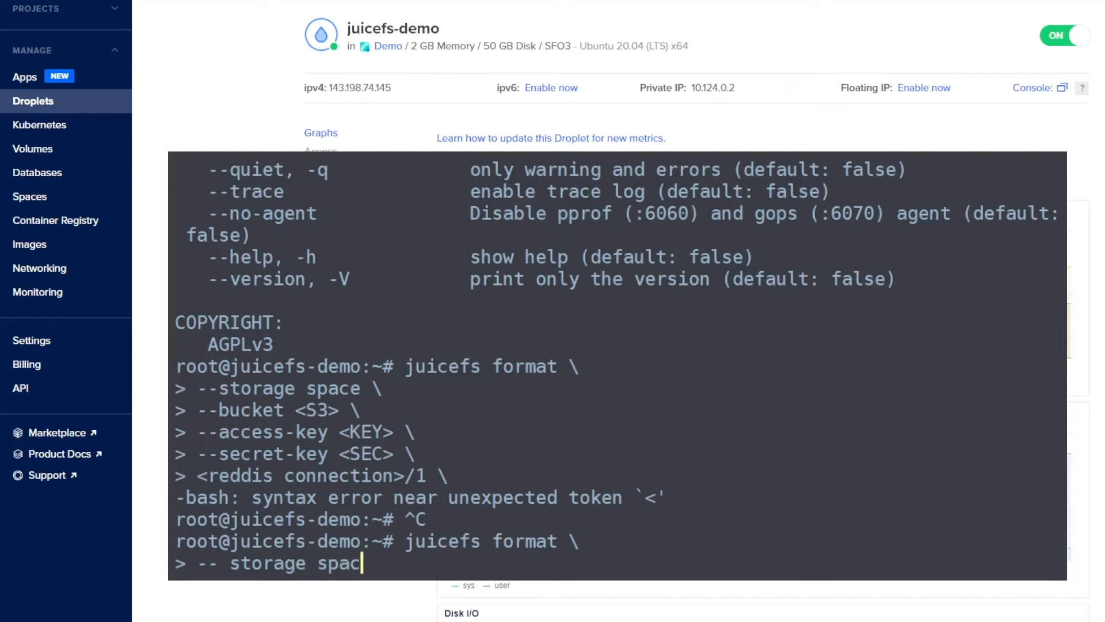
pyautogui.press('Return')
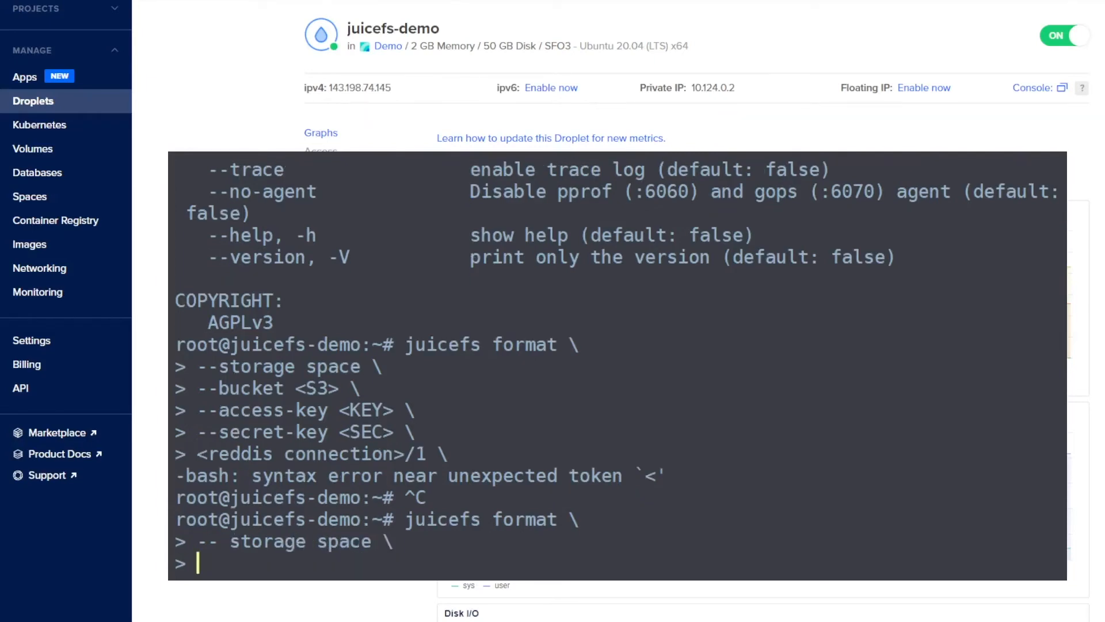
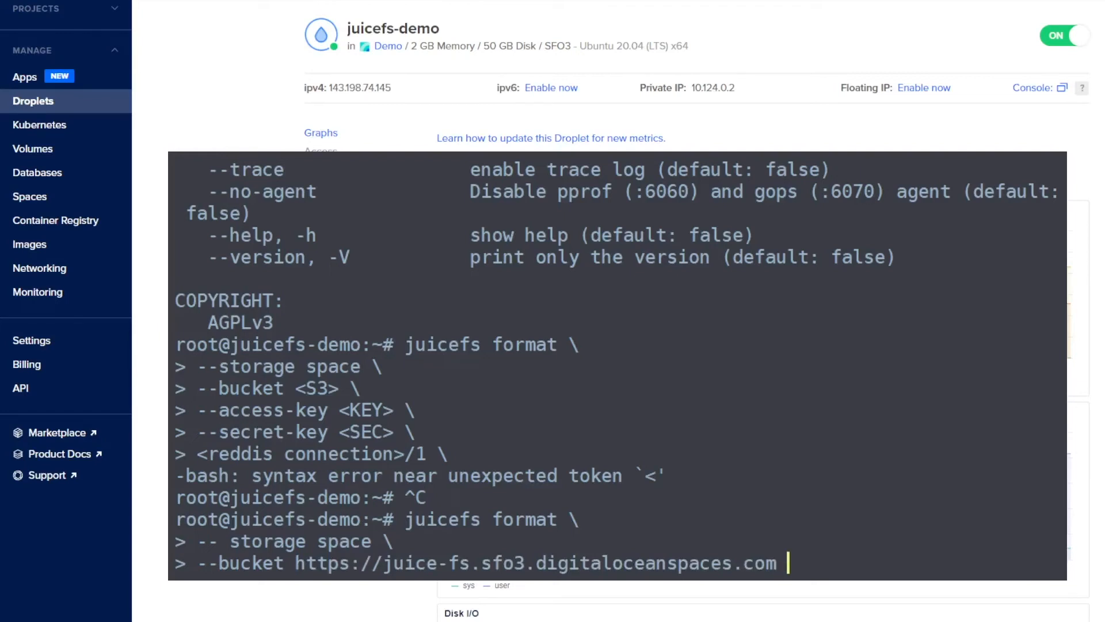
pyautogui.press('Return')
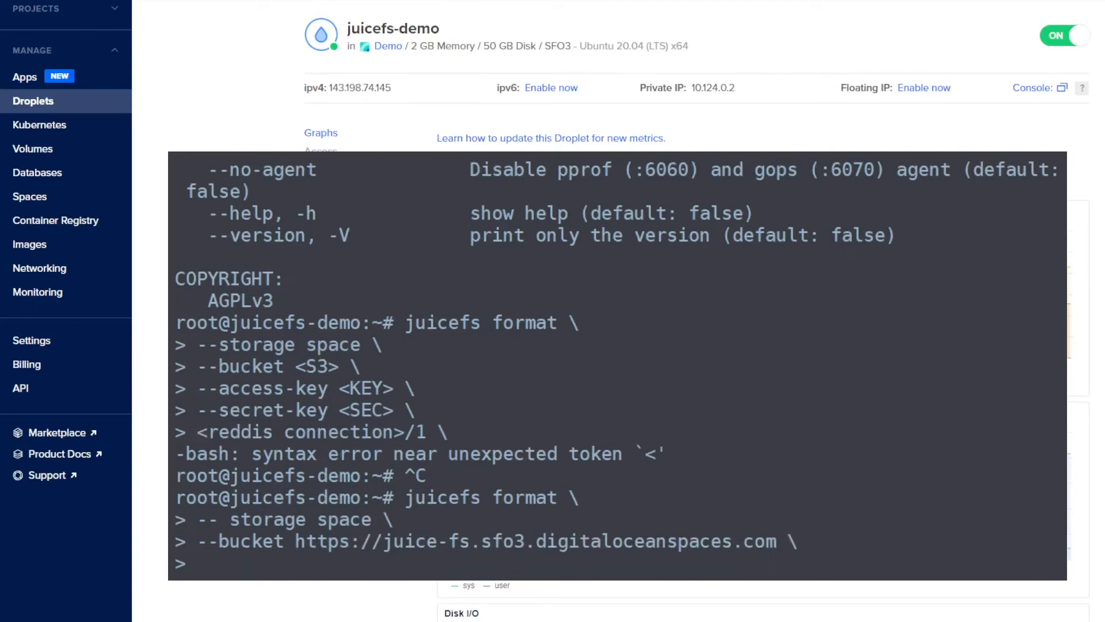
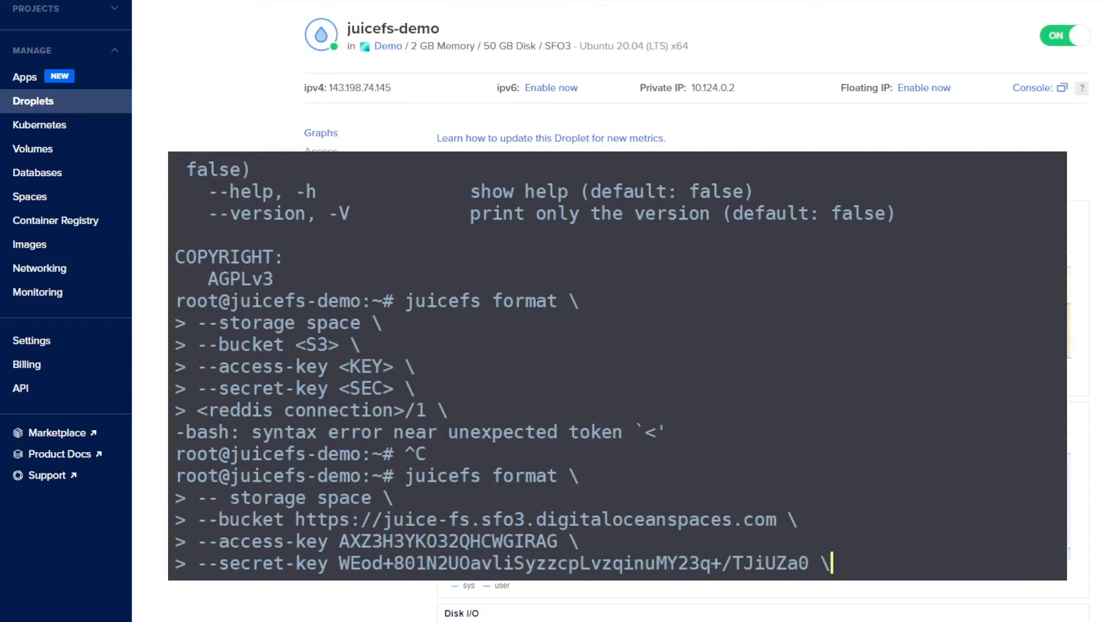
pyautogui.press('Return')
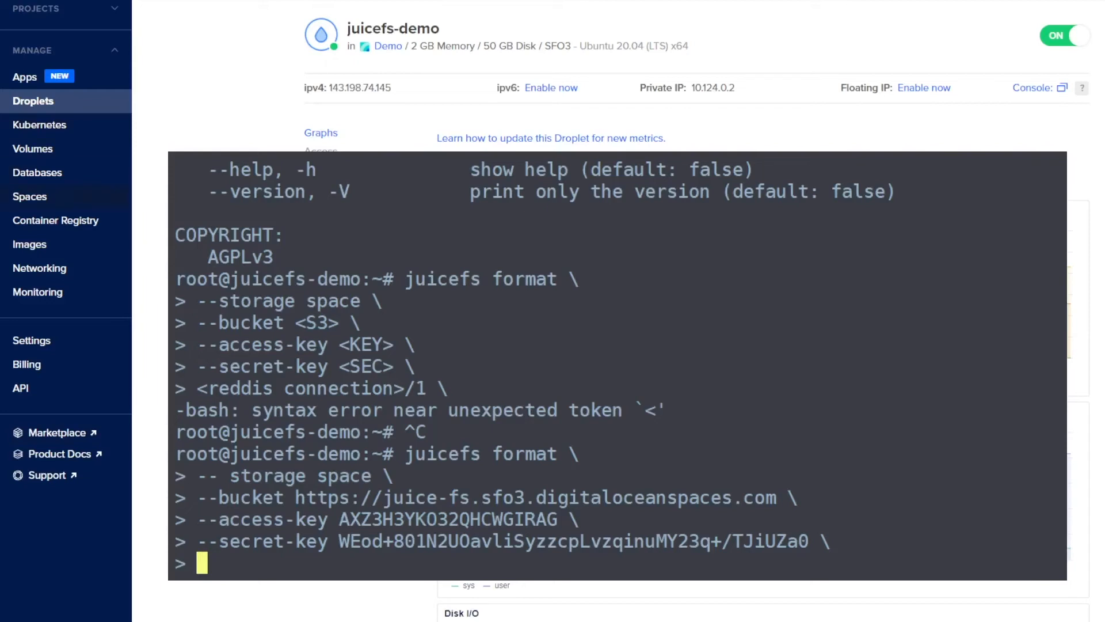
# Show the juice-fs Redis database's VPC network connection string.
pyautogui.click(38, 173)
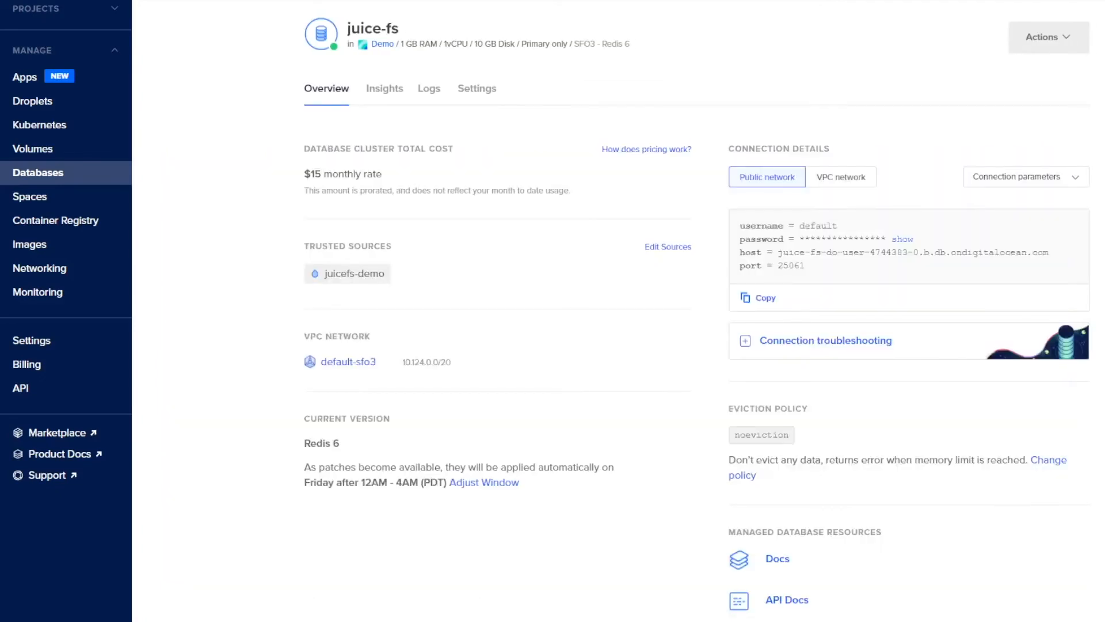
pyautogui.click(840, 176)
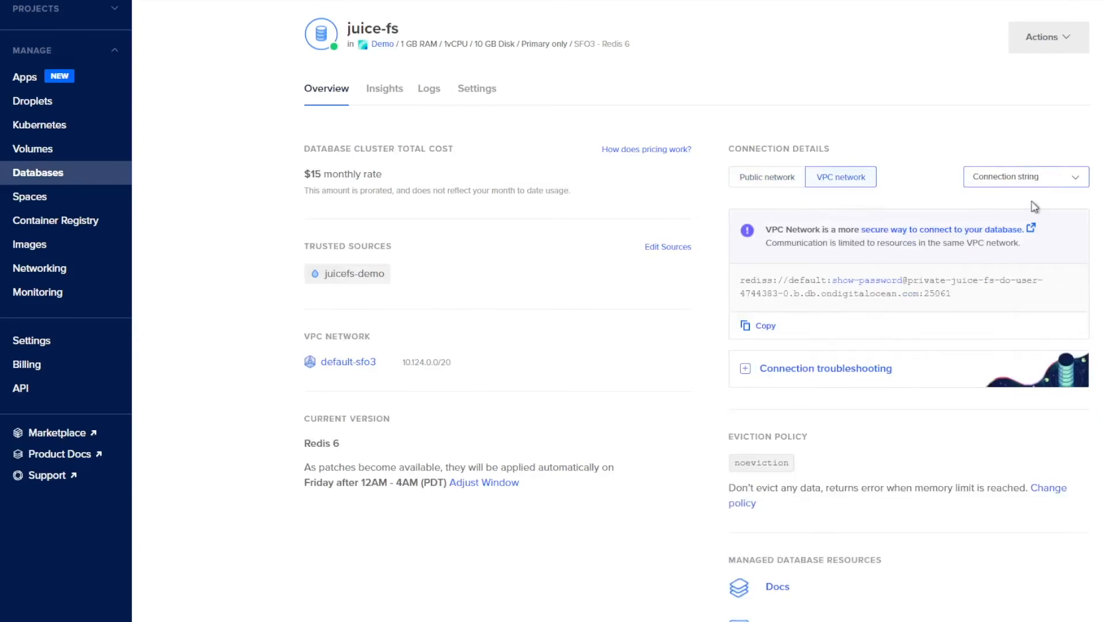
pyautogui.click(764, 324)
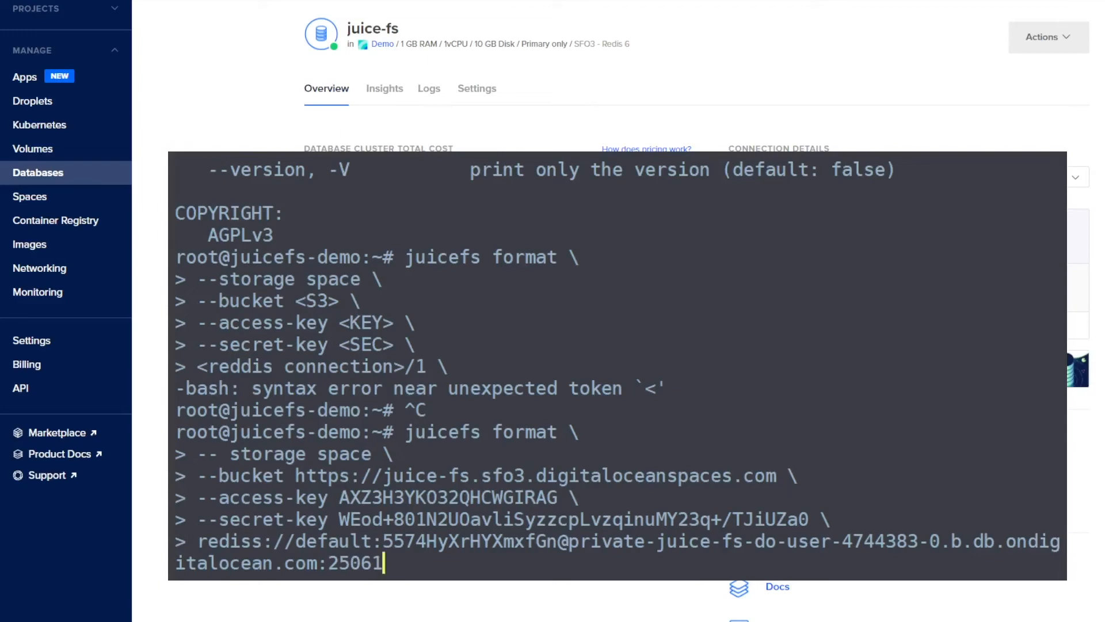
# Finish the metadata URL with database /1, name the volume mystor and run juicefs format.
pyautogui.write('/12')
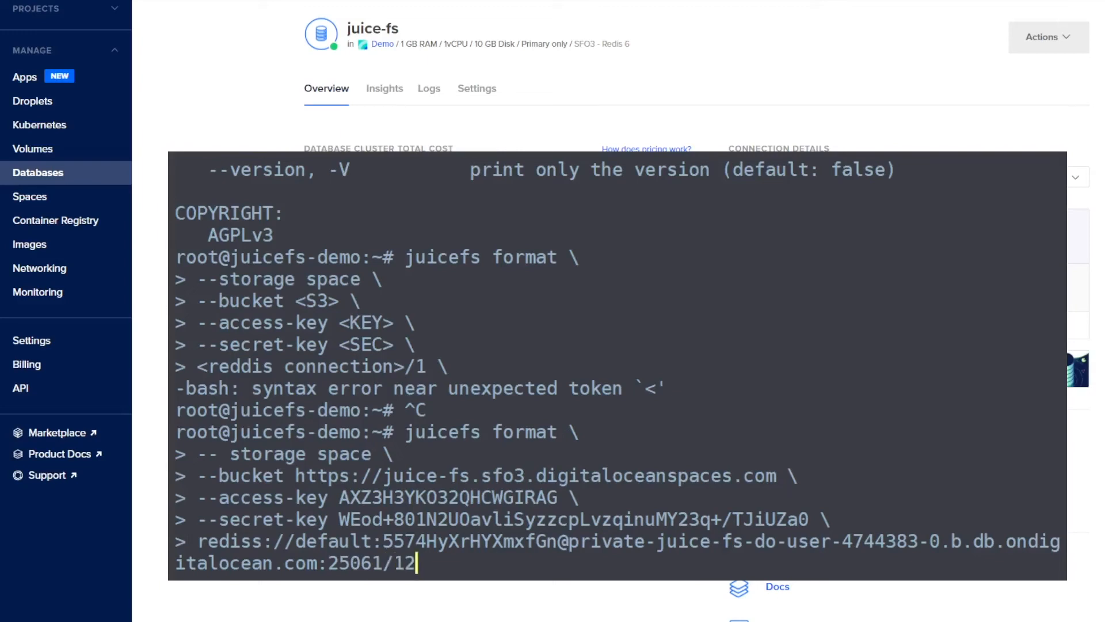
pyautogui.press('Backspace')
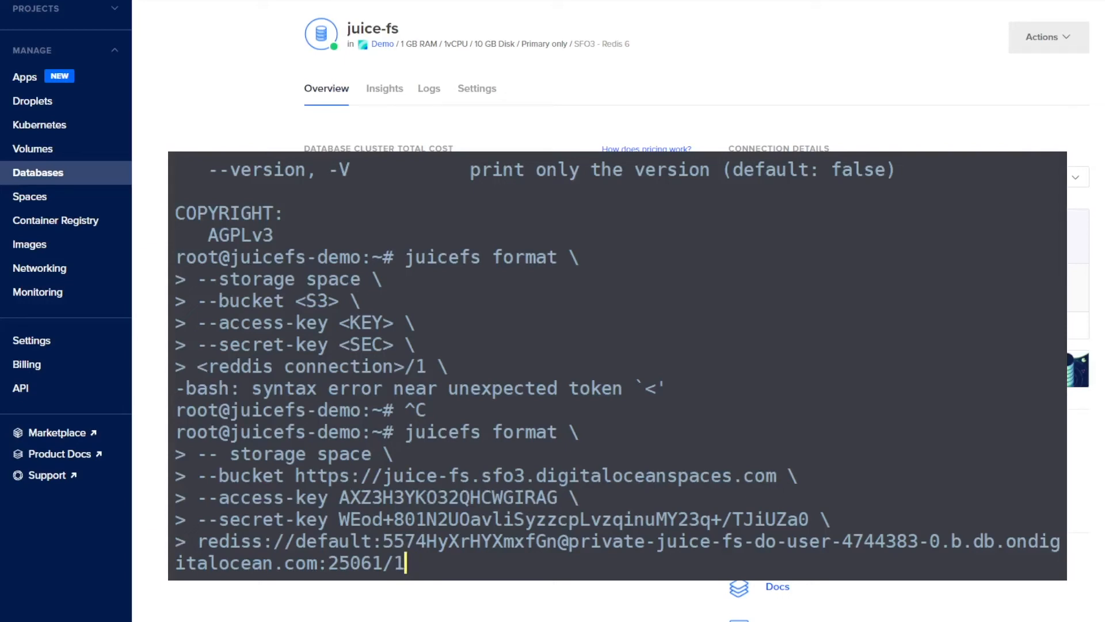
pyautogui.write('\\')
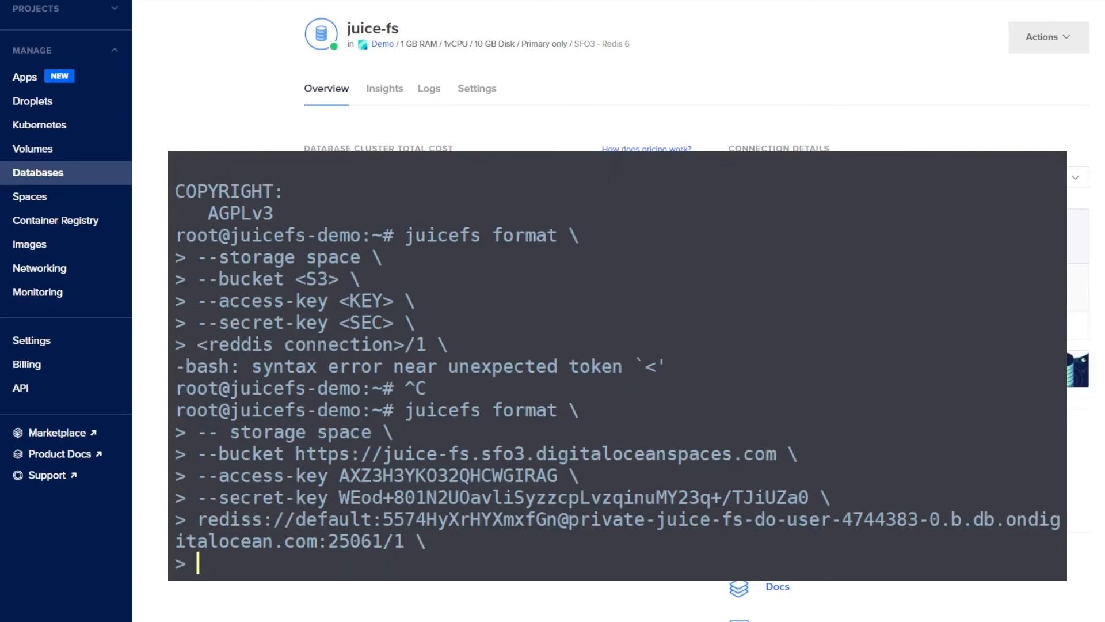
pyautogui.write('mystor')
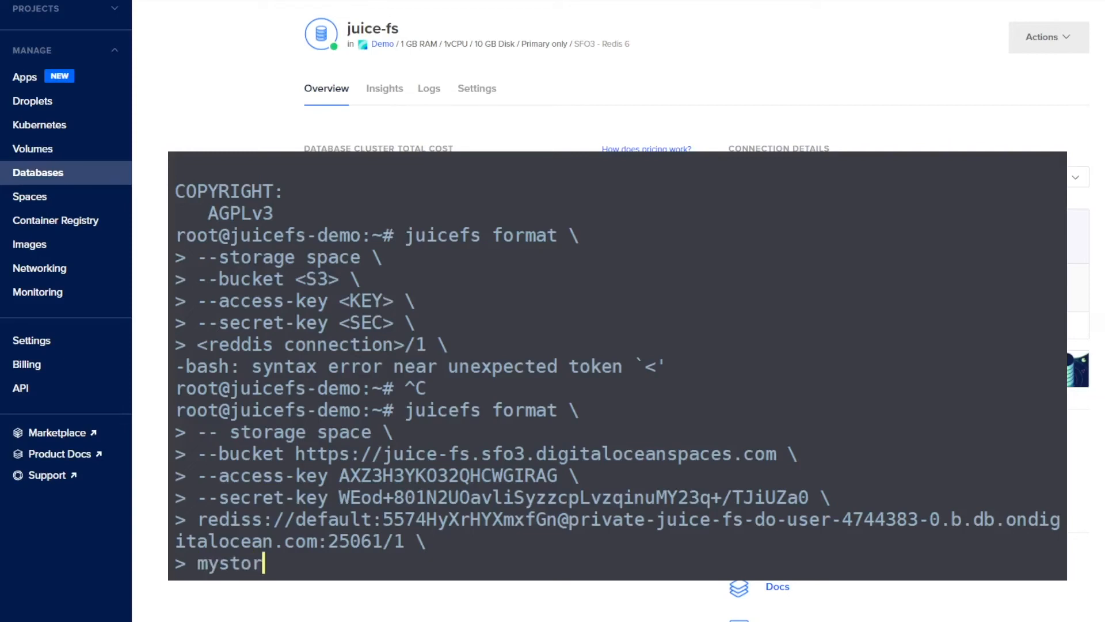
pyautogui.press('Return')
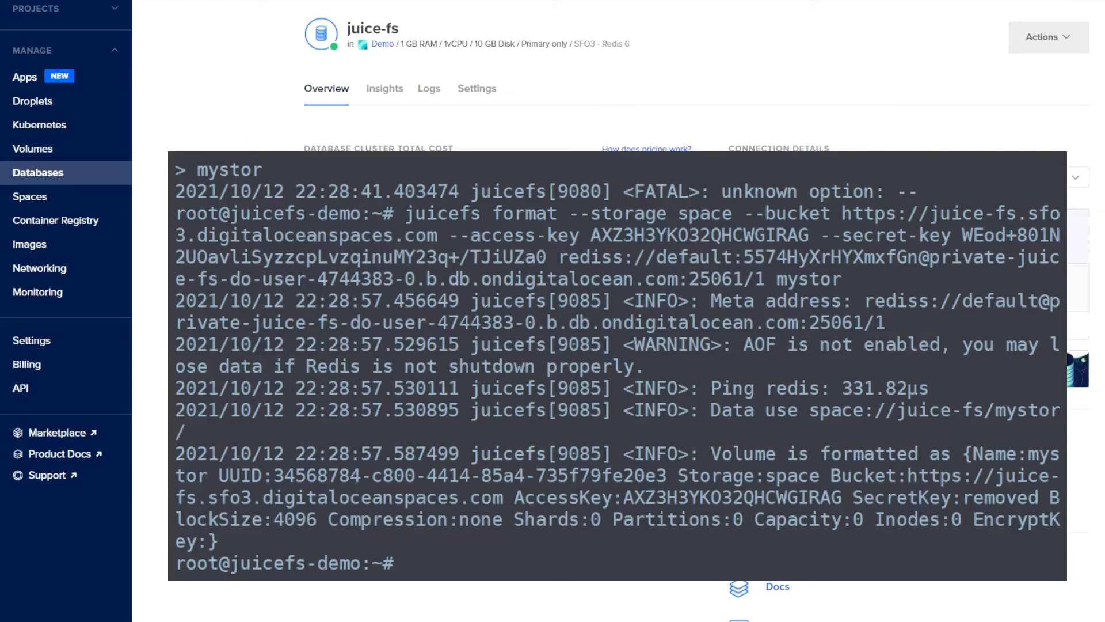
# Run sudo juicefs mount -d with the rediss:// private connection URL /1 onto mnt.
pyautogui.doubleClick(823, 388)
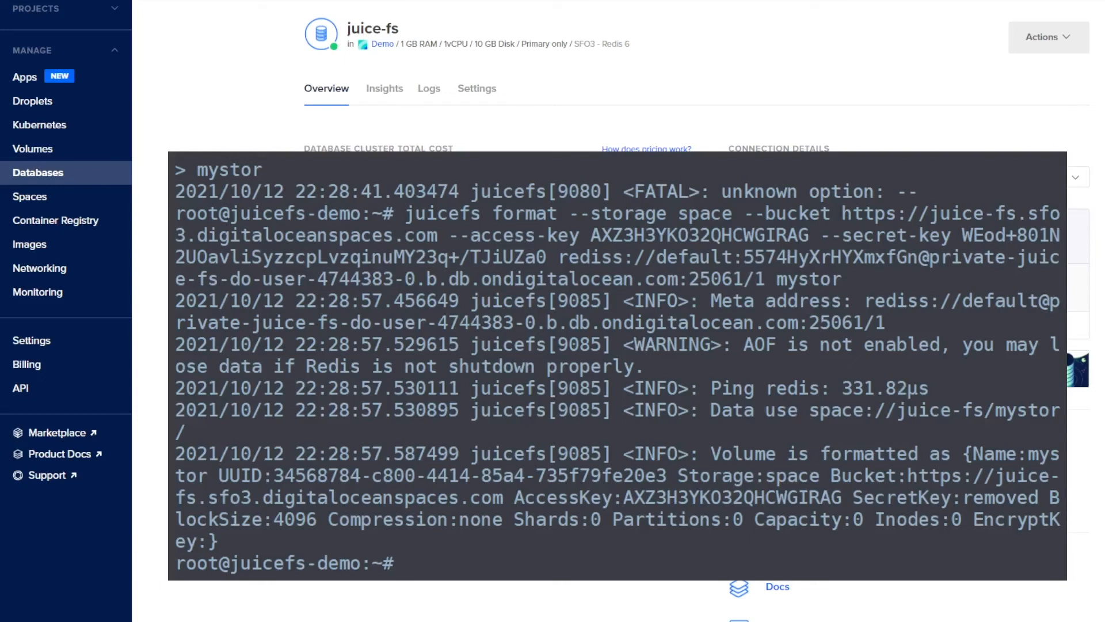
pyautogui.write('sudo juicefs')
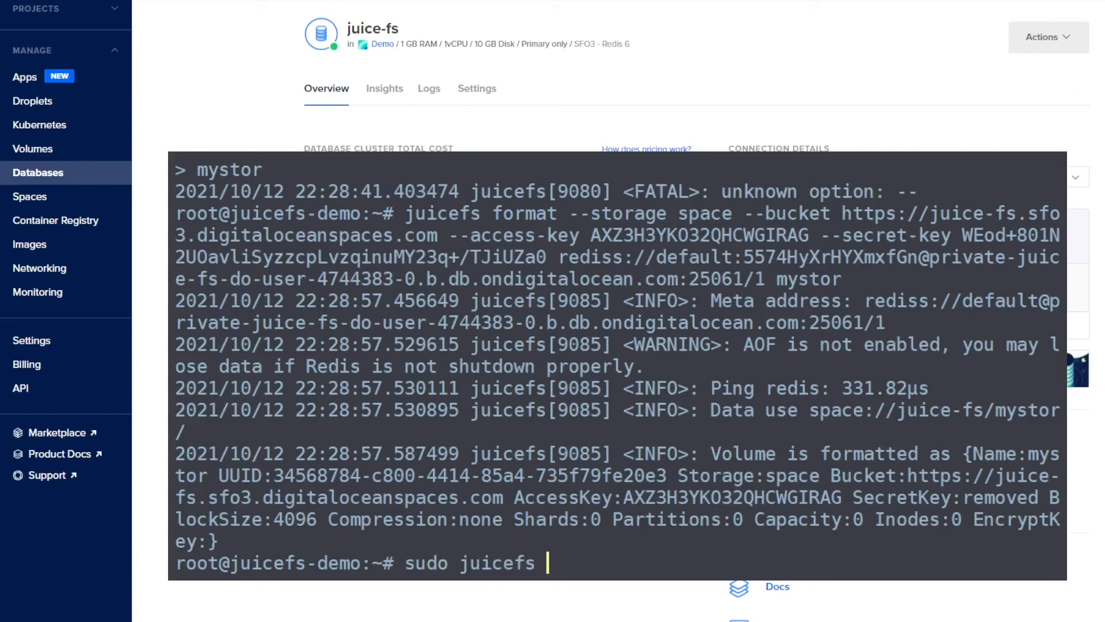
pyautogui.write('mount -d')
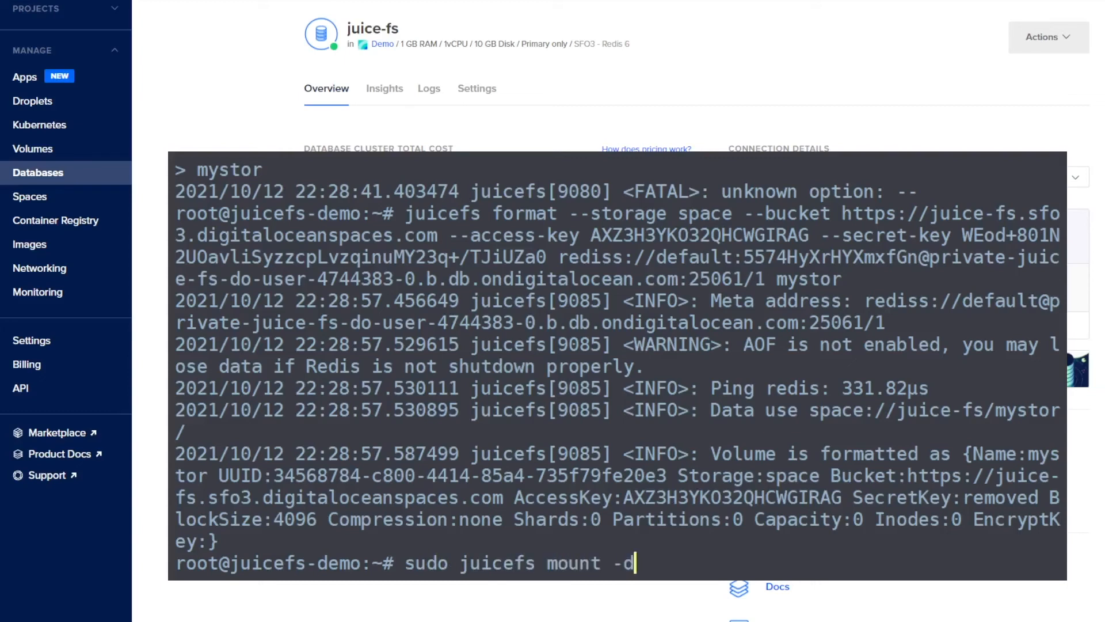
pyautogui.write('\\')
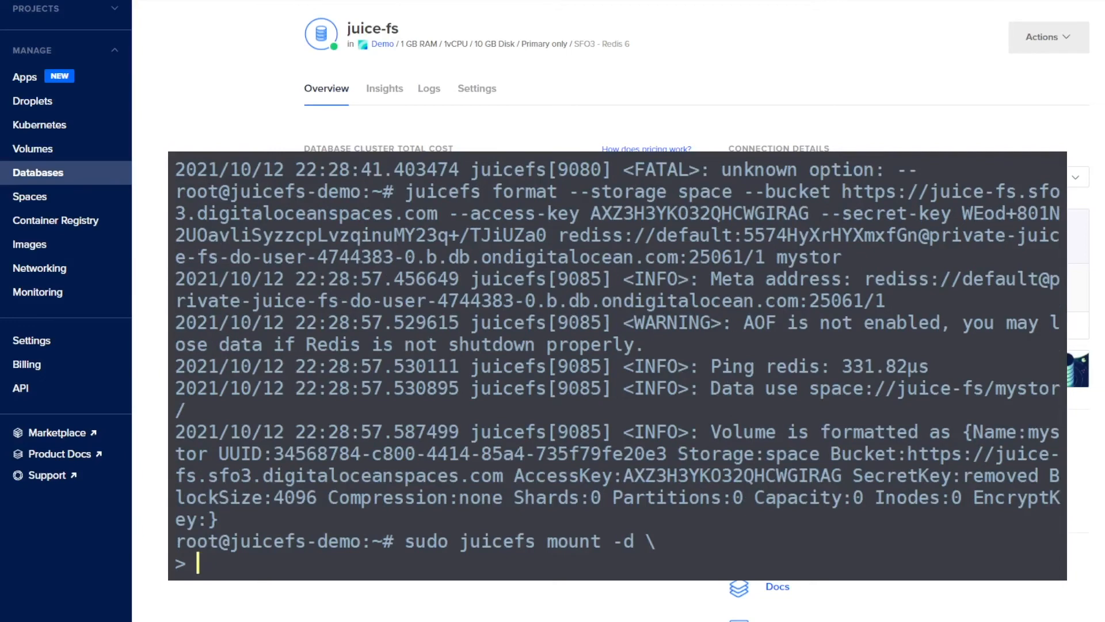
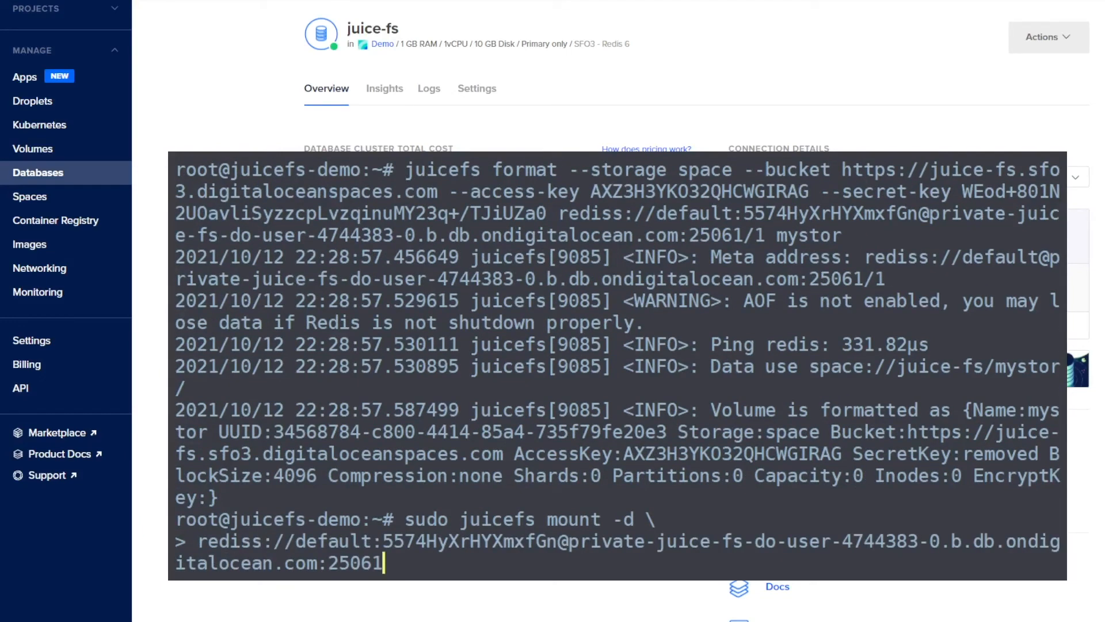
pyautogui.write('/')
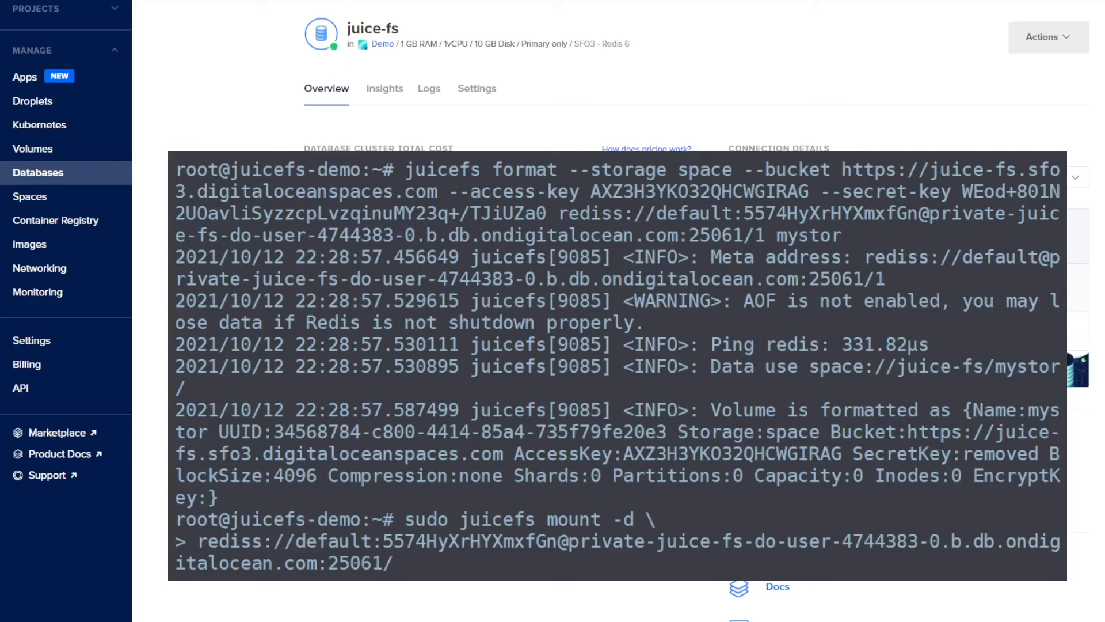
pyautogui.write('1')
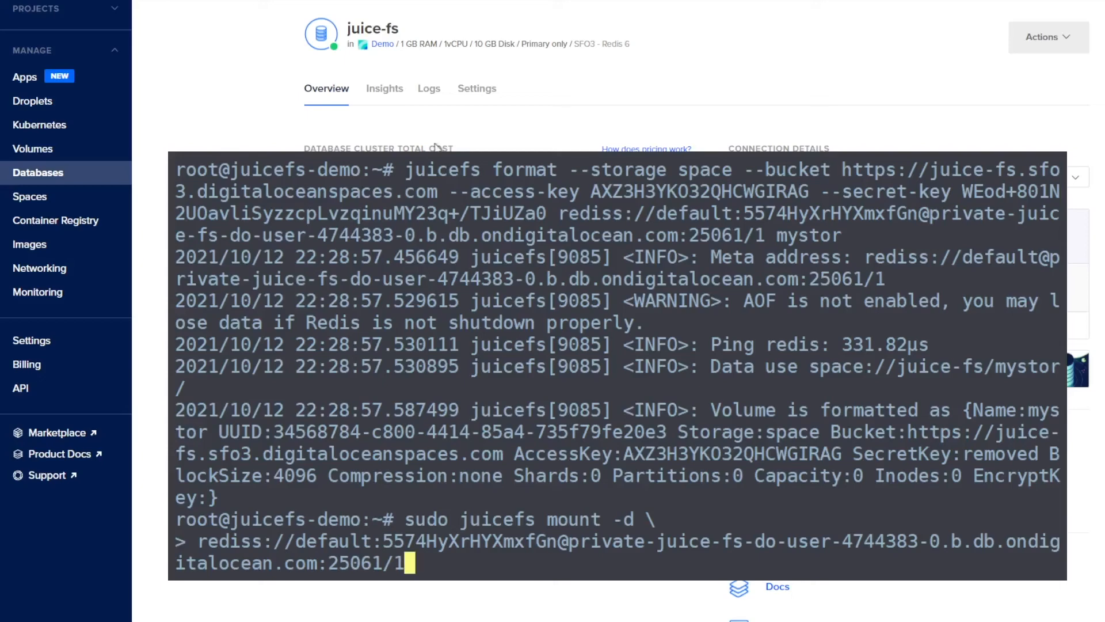
pyautogui.write('mnt')
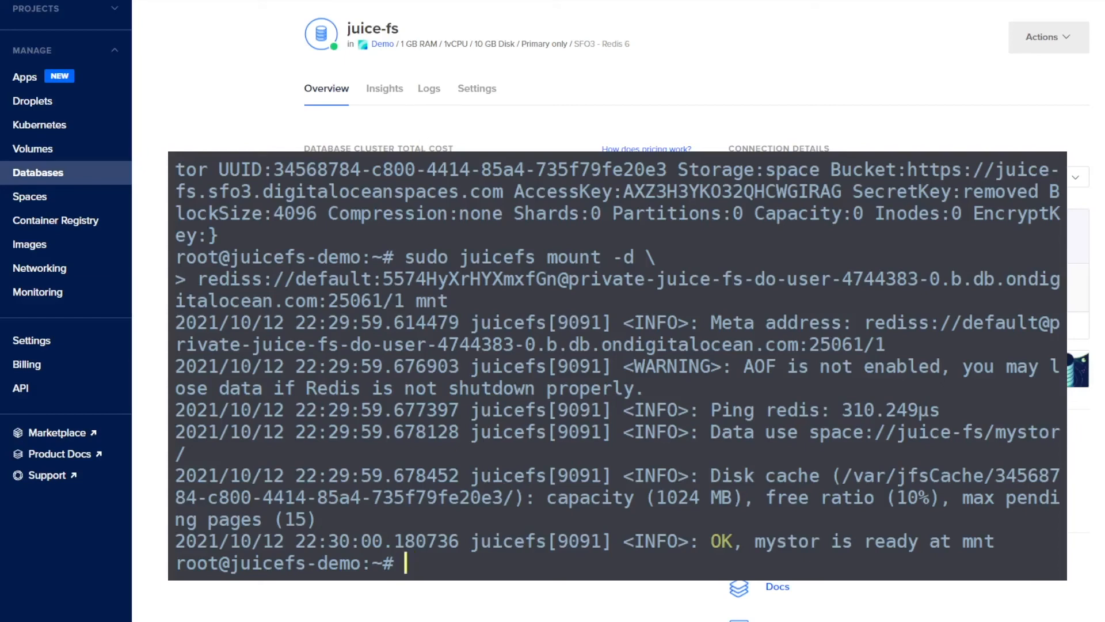
# Check df -Th shows mystor as fuse.juicefs on /root/mnt and that mnt is empty.
pyautogui.write('df -Th')
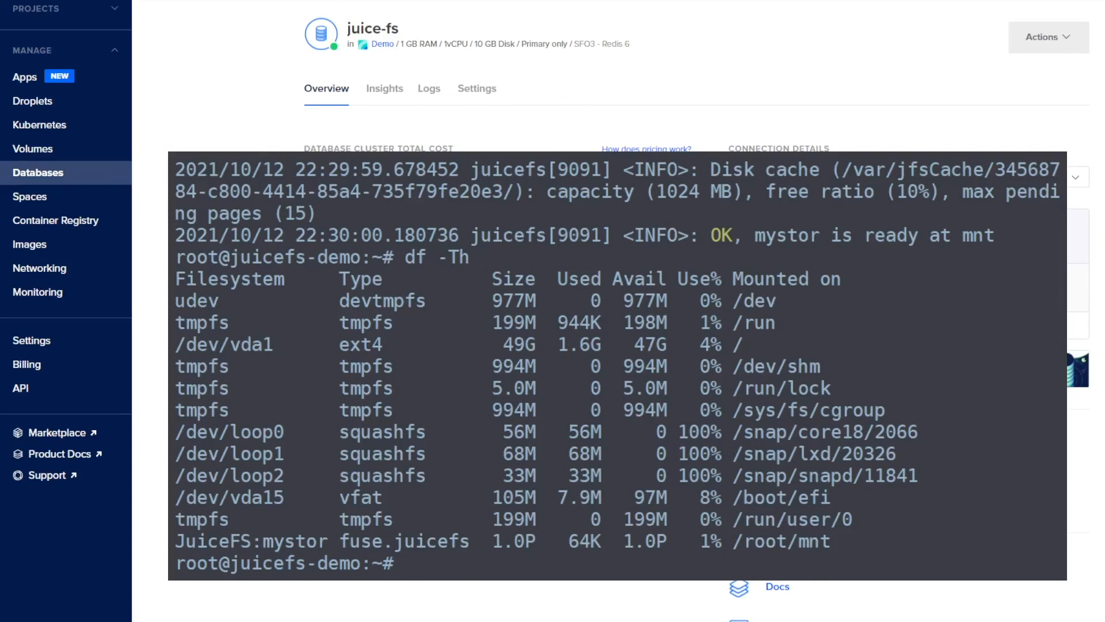
pyautogui.doubleClick(404, 541)
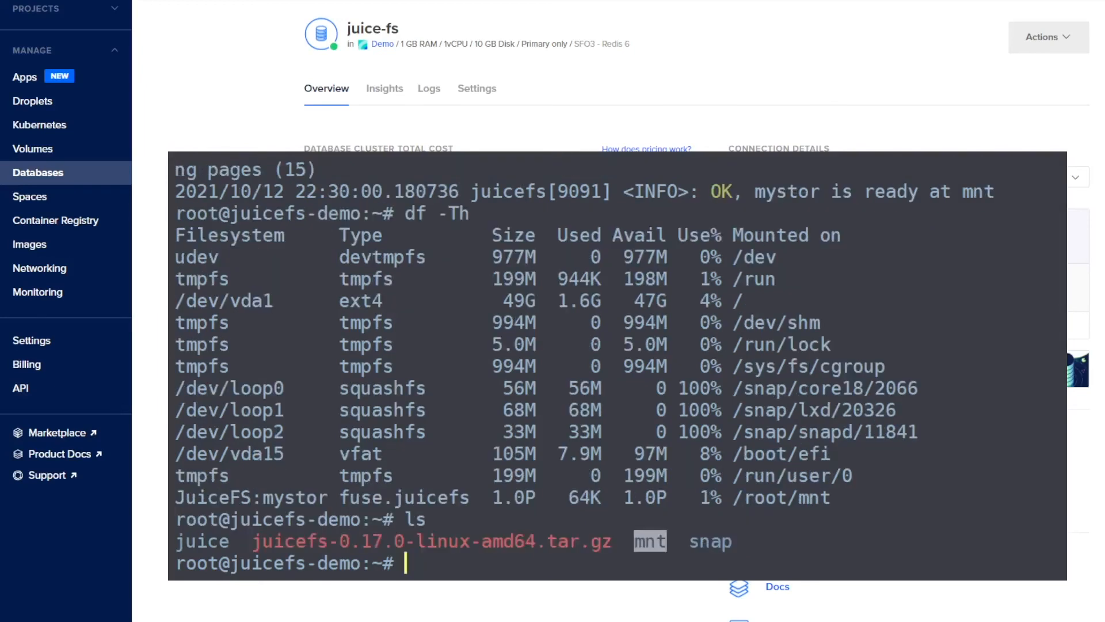
pyautogui.write('cd mnt')
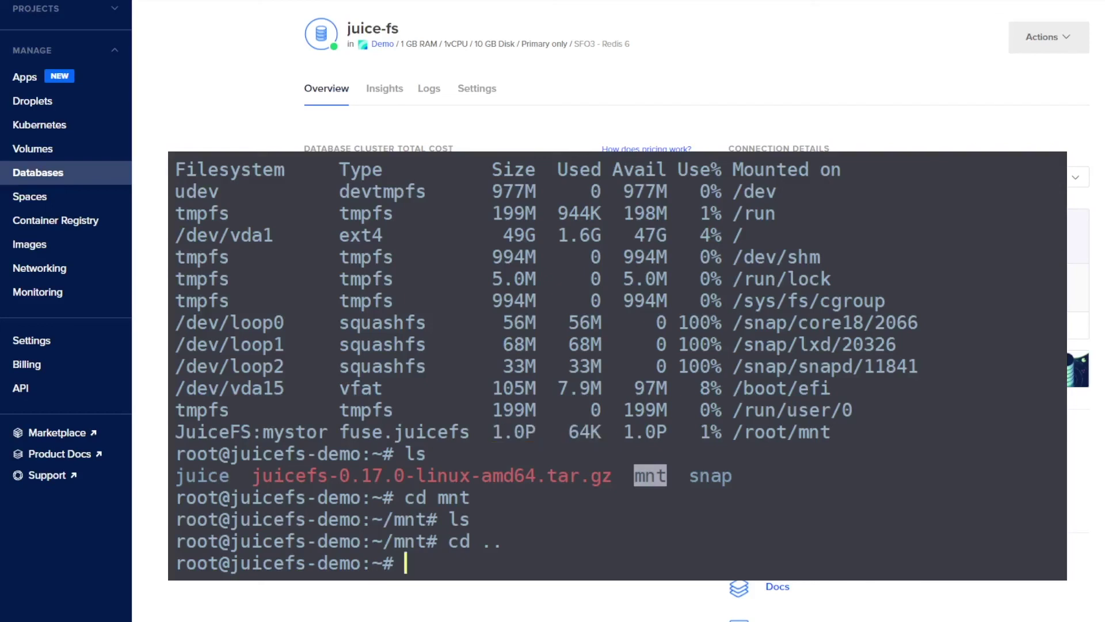
pyautogui.write('mou')
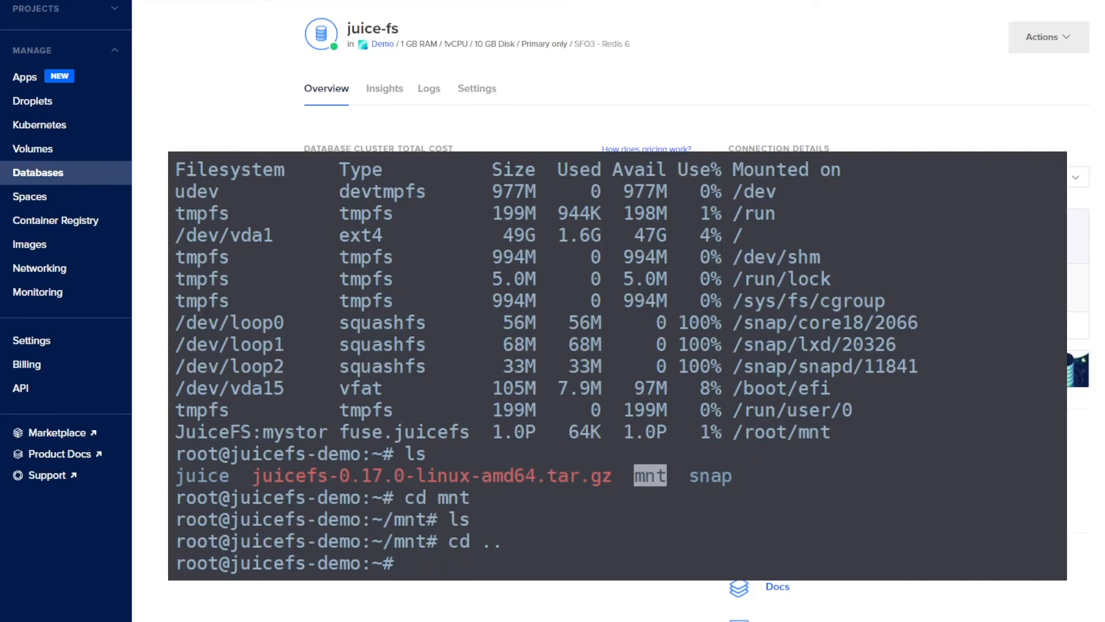
pyautogui.write('juicefs m')
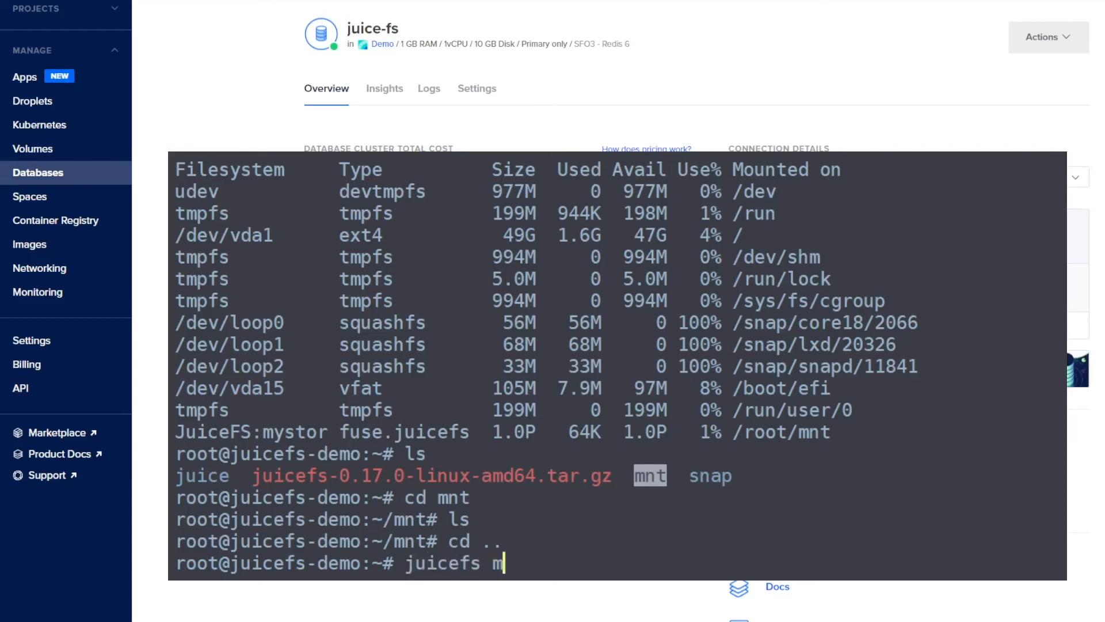
pyautogui.write('ount -d -')
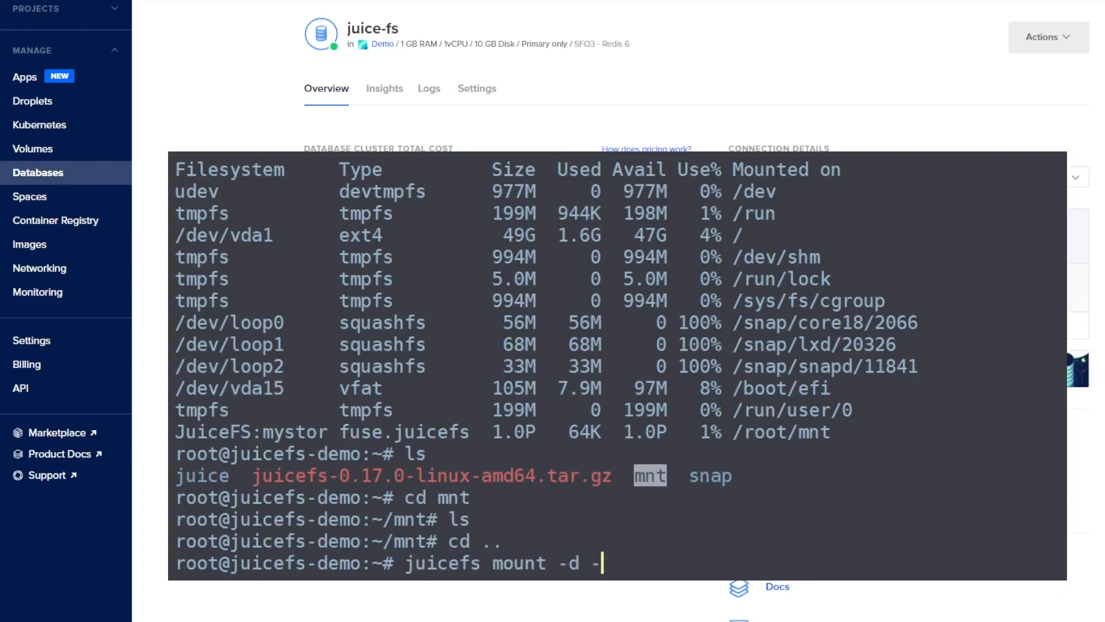
pyautogui.write('-cahce-size')
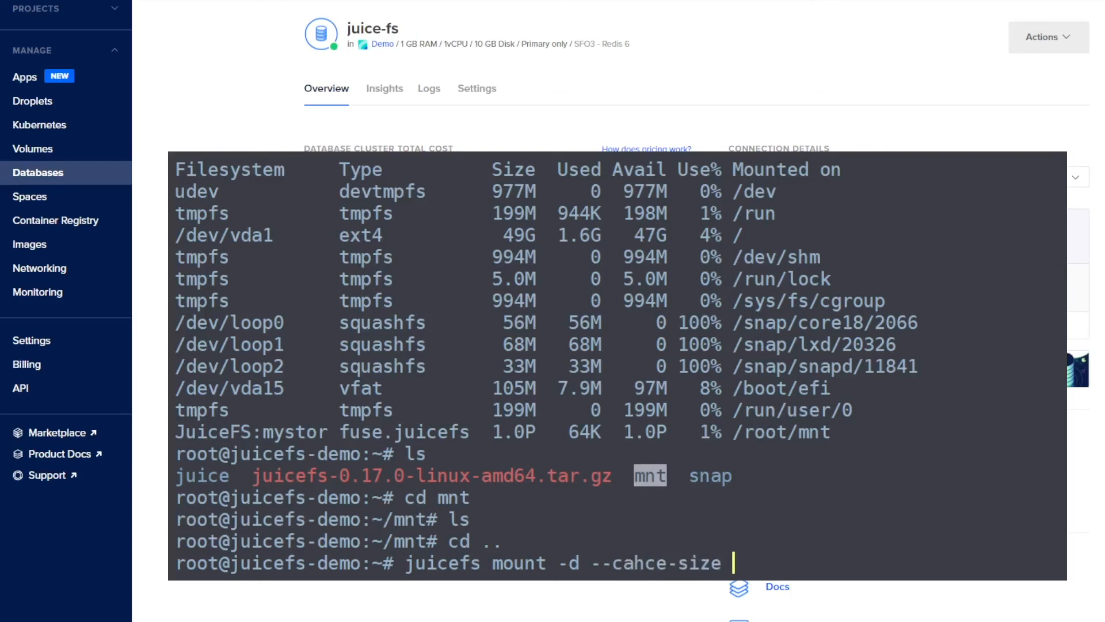
pyautogui.write('20000')
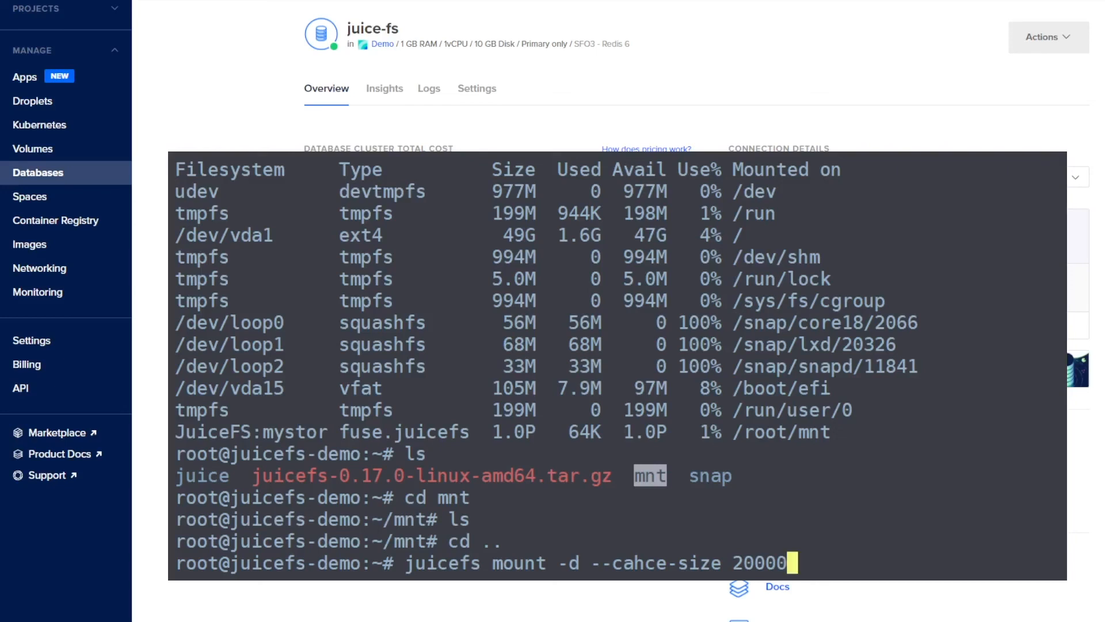
pyautogui.press('Backspace')
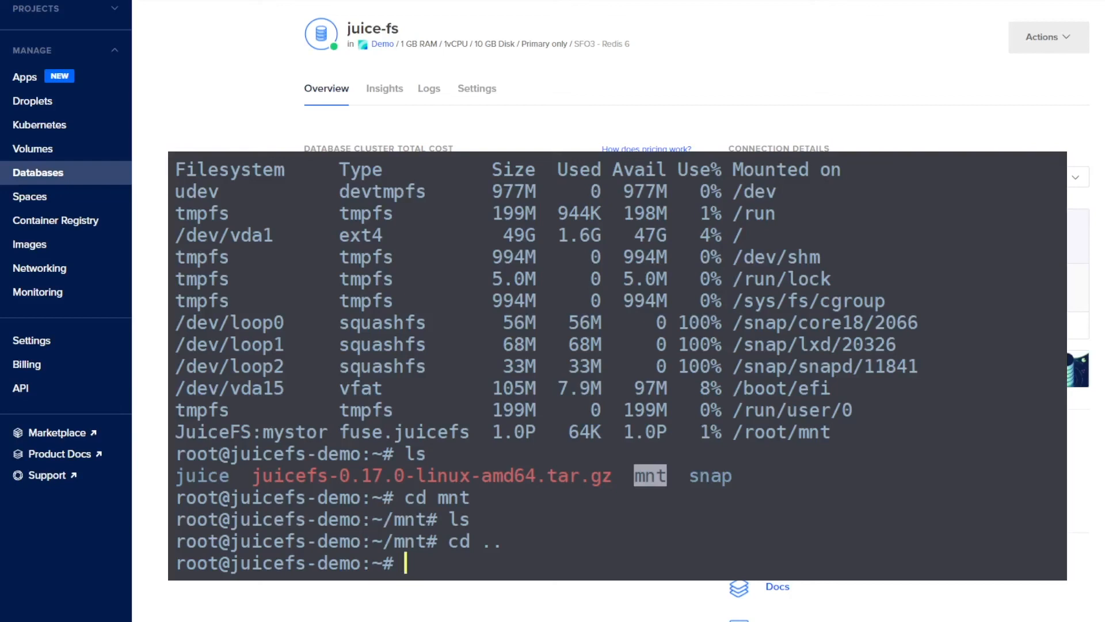
# Run juicefs status with the rediss:// URL and review settings and the /root/mnt session.
pyautogui.write('ju')
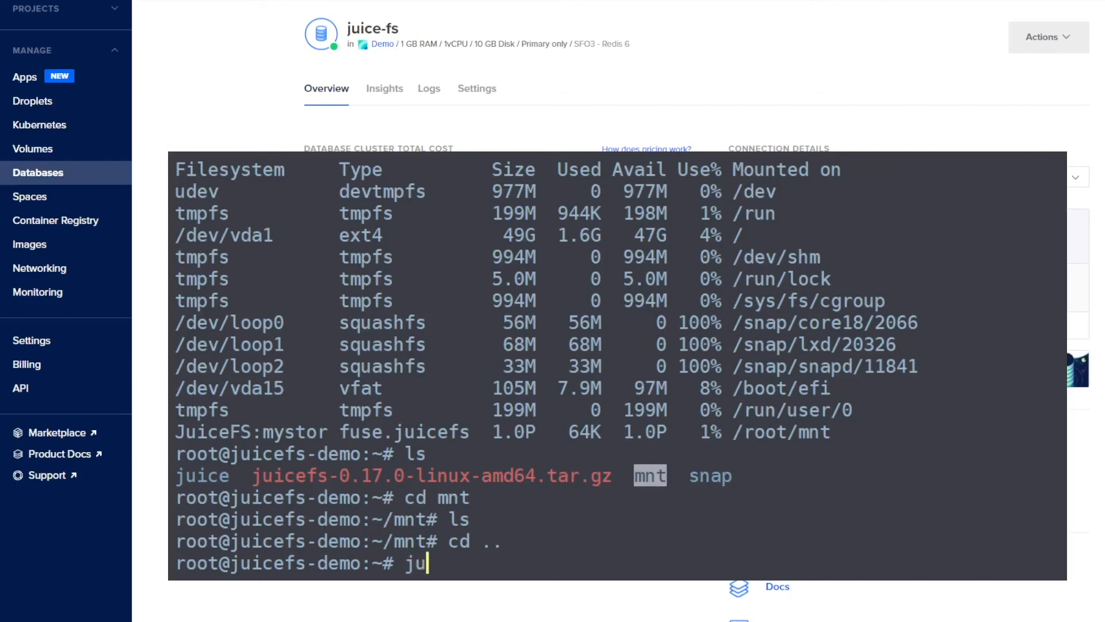
pyautogui.write('icefs status')
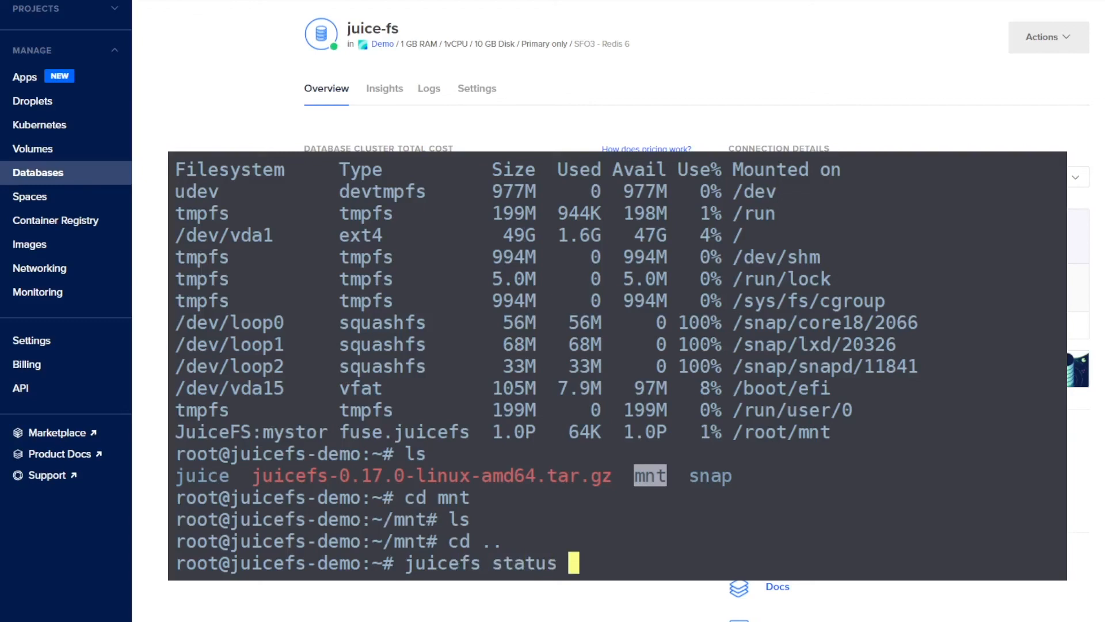
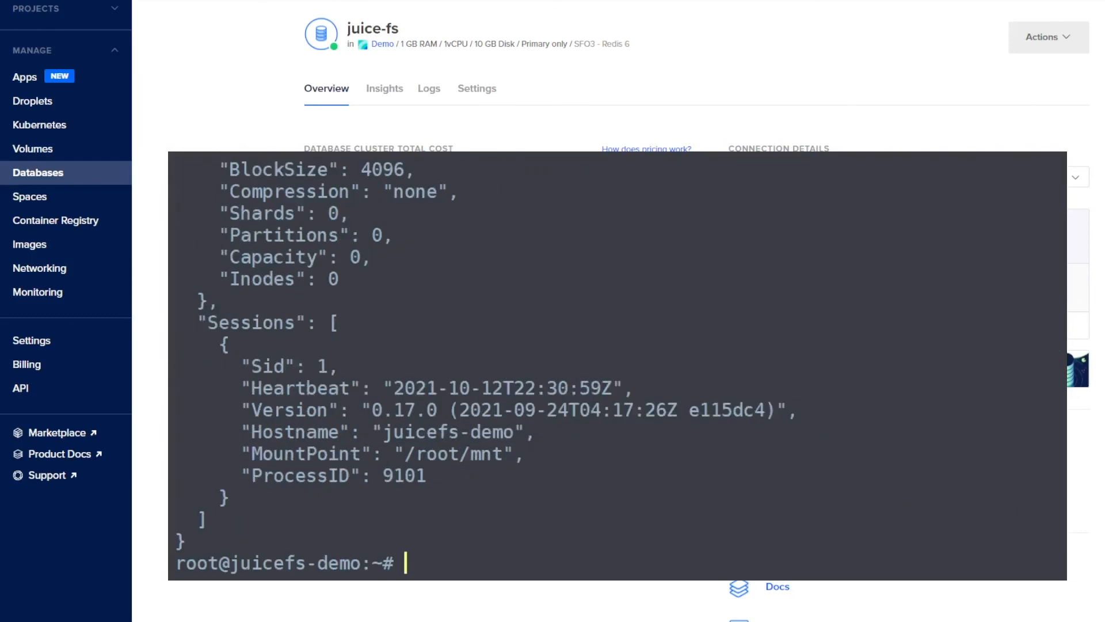
pyautogui.scroll(3)
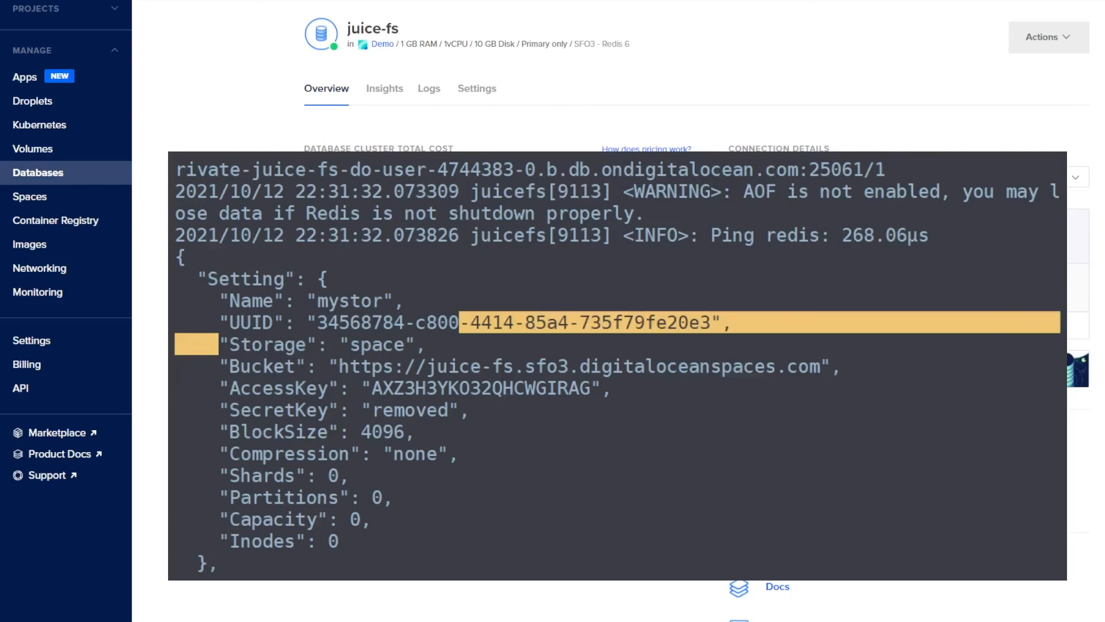
pyautogui.scroll(3)
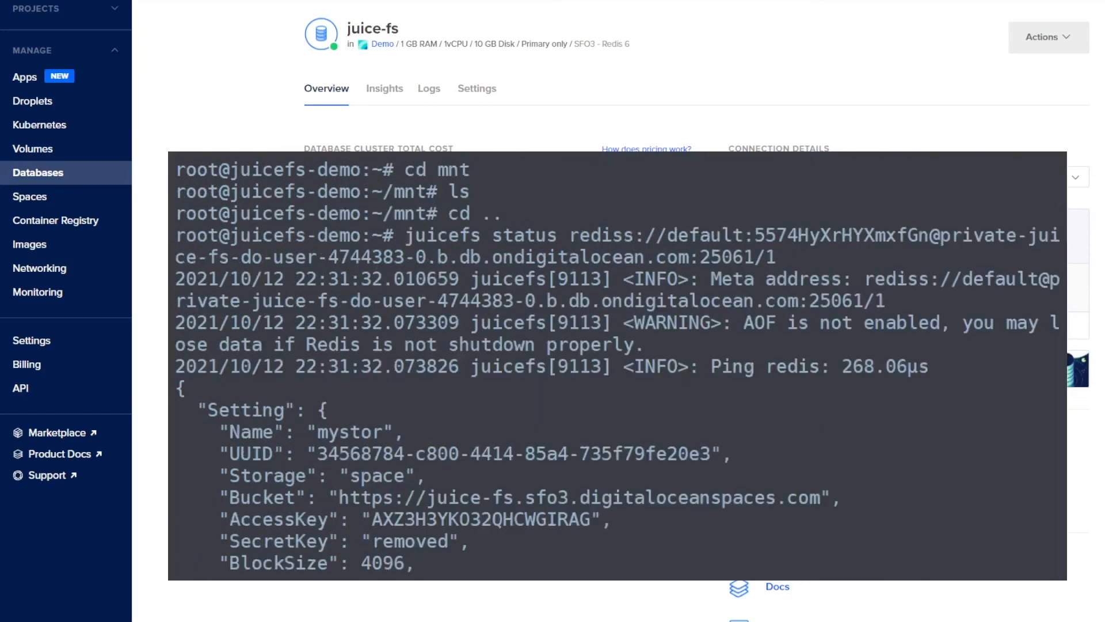
pyautogui.scroll(-3)
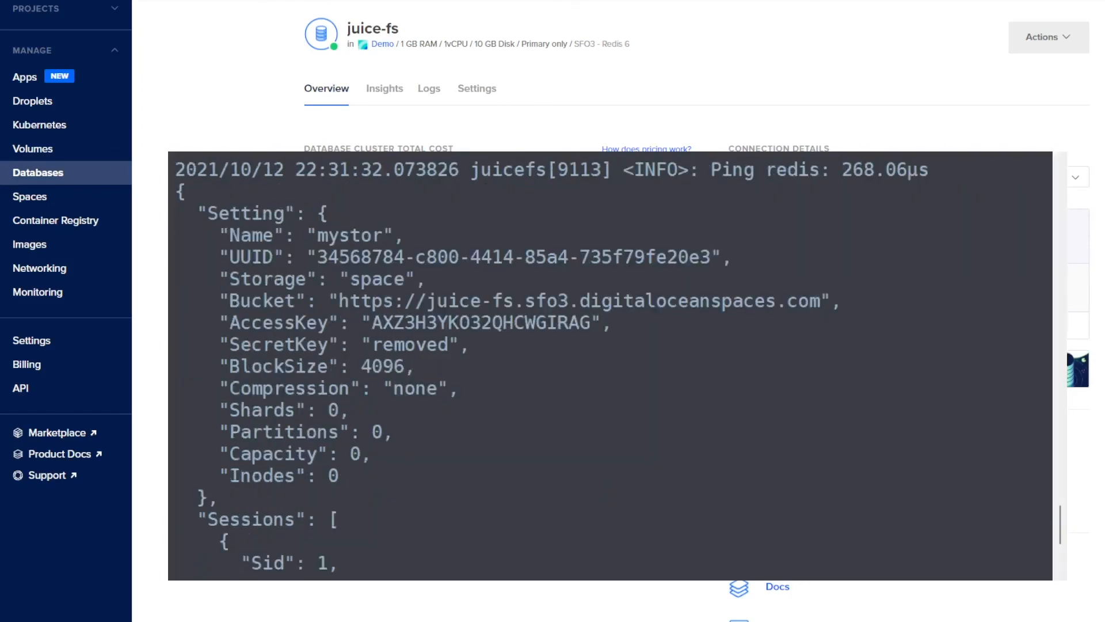
pyautogui.scroll(-3)
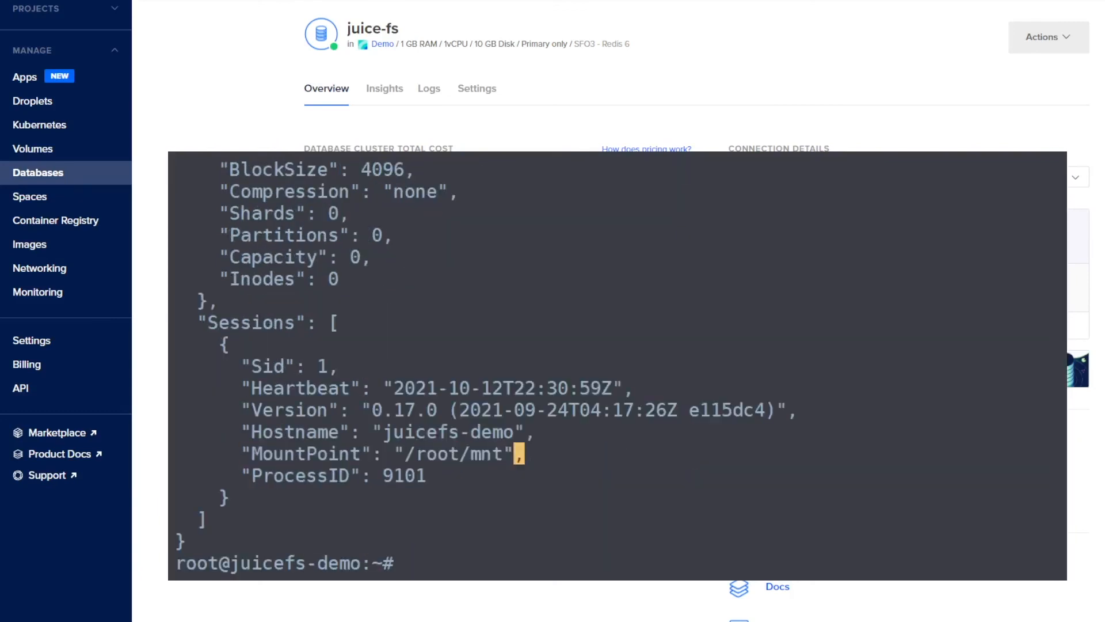
pyautogui.doubleClick(448, 431)
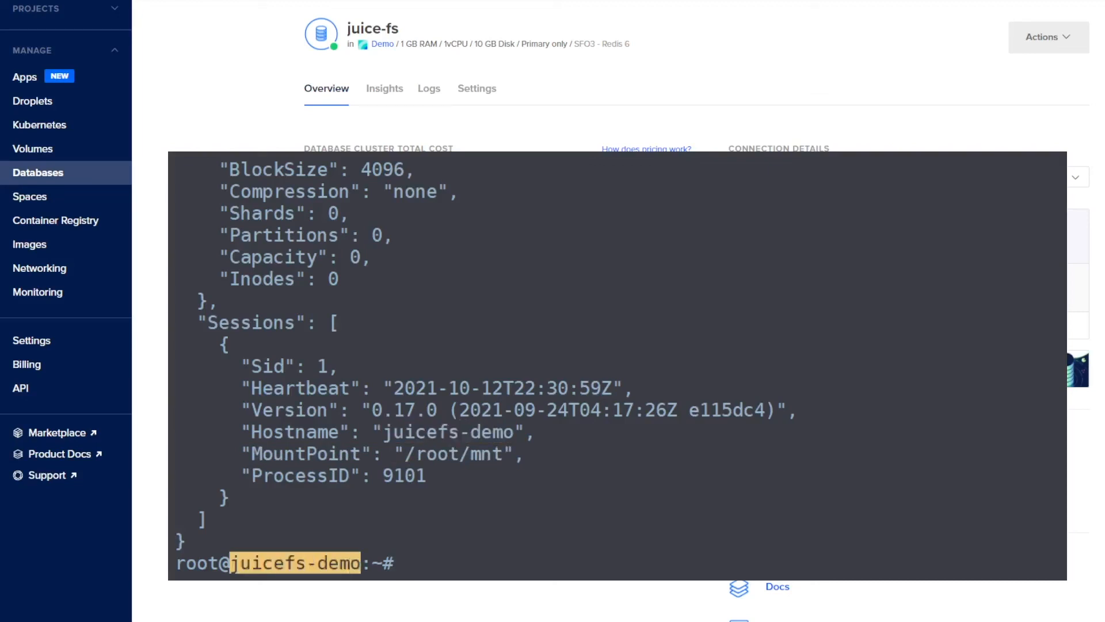
pyautogui.click(408, 562)
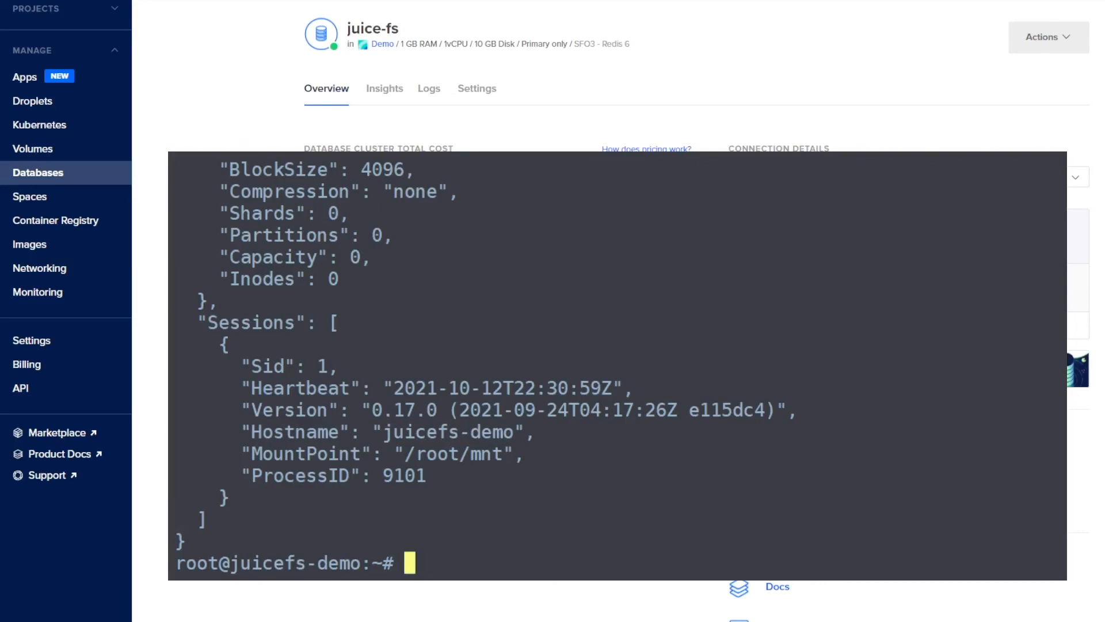